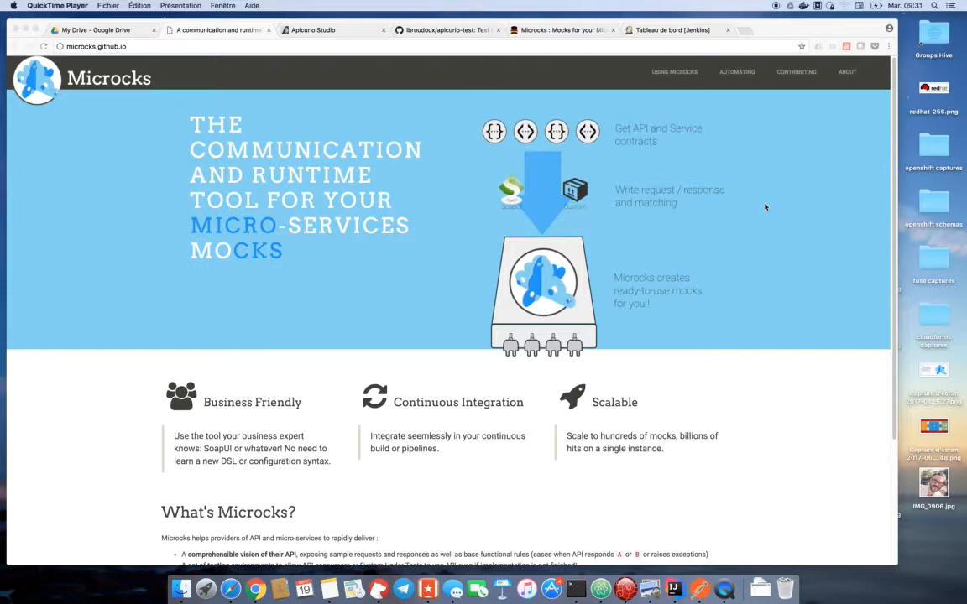
{"action": "mouse_move", "coordinate": [753, 206]}
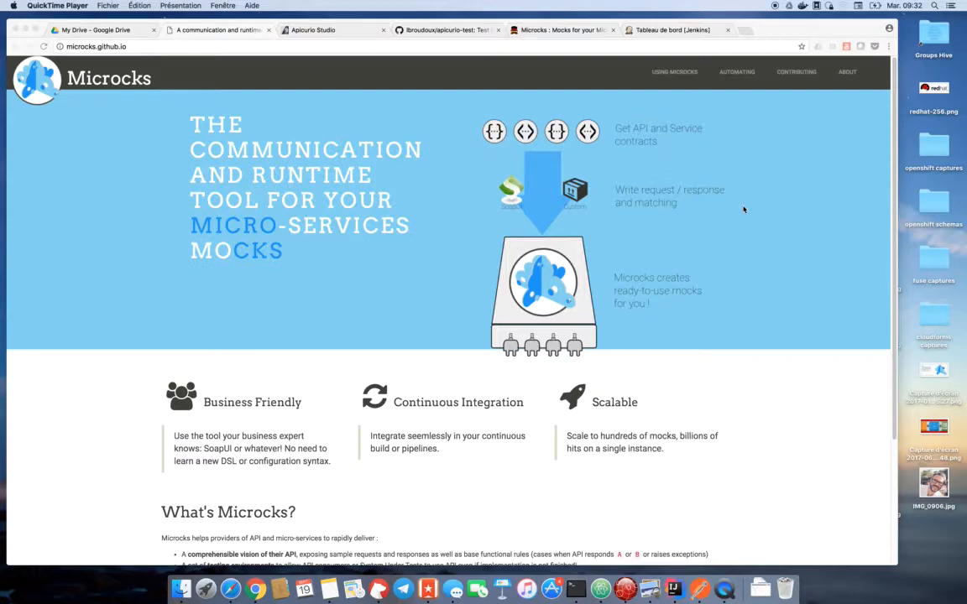
{"action": "mouse_move", "coordinate": [752, 208]}
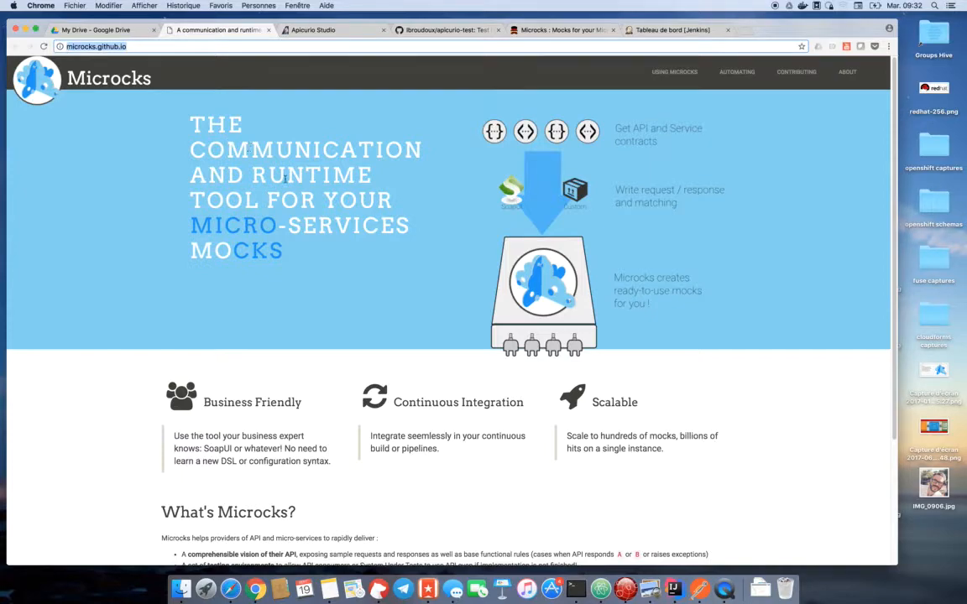
{"action": "mouse_move", "coordinate": [299, 229]}
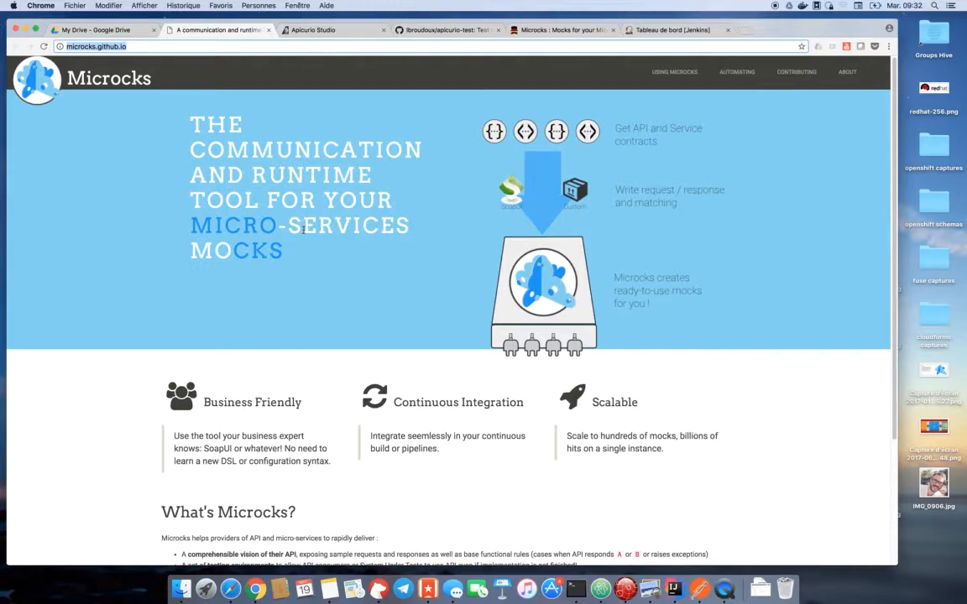
{"action": "mouse_move", "coordinate": [217, 364]}
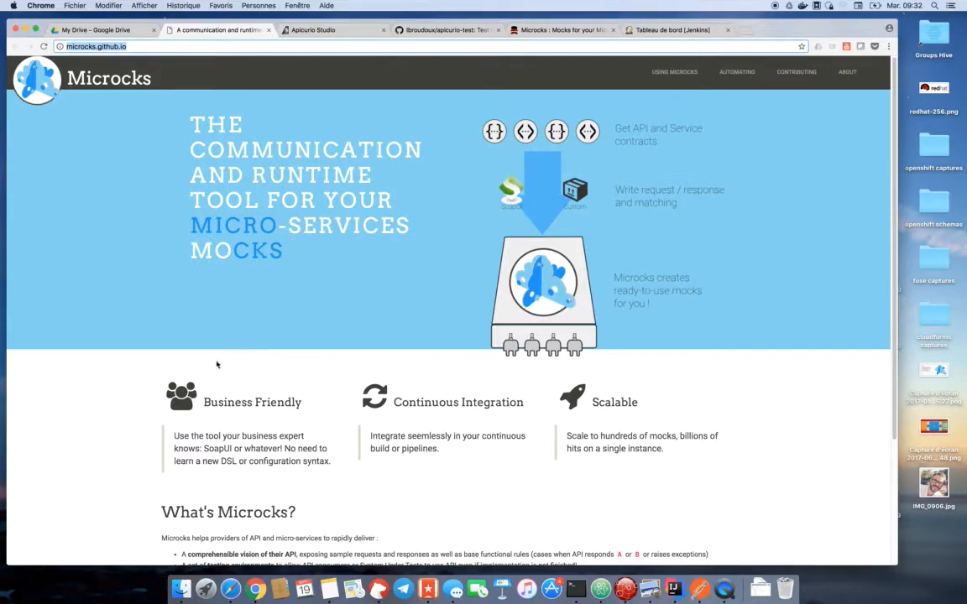
{"action": "mouse_move", "coordinate": [225, 408]}
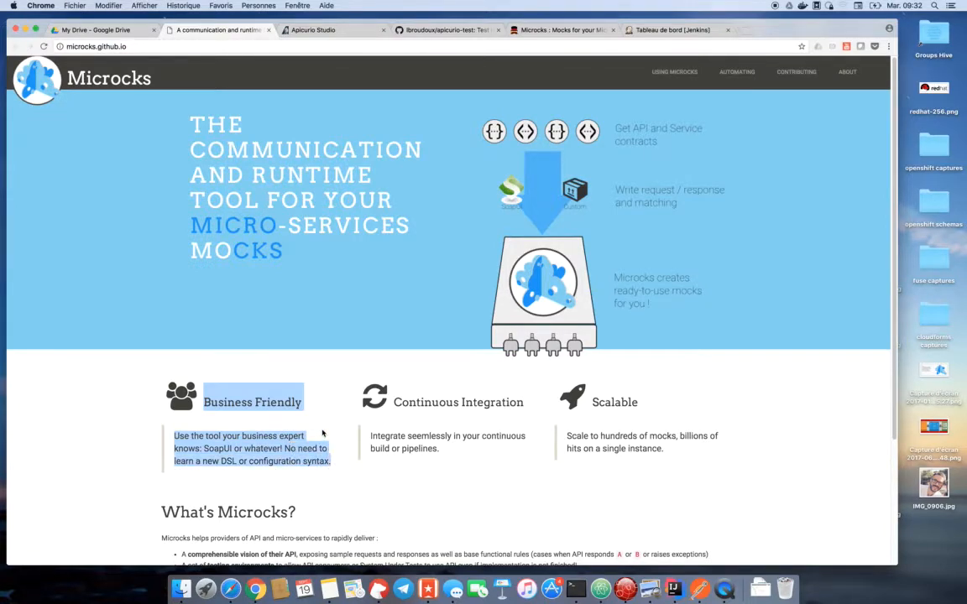
{"action": "mouse_move", "coordinate": [290, 368]}
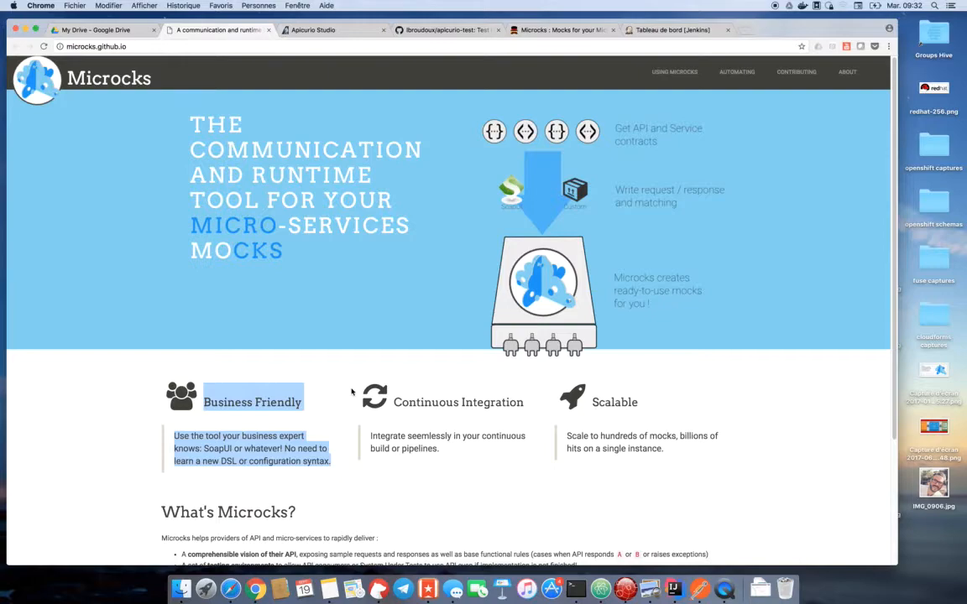
{"action": "mouse_move", "coordinate": [350, 393]}
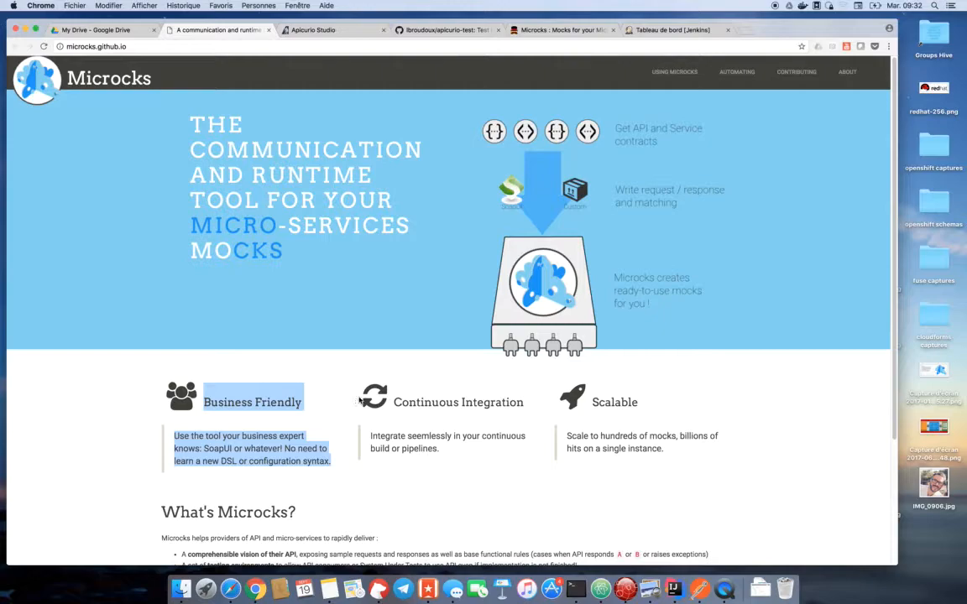
{"action": "mouse_move", "coordinate": [413, 413]}
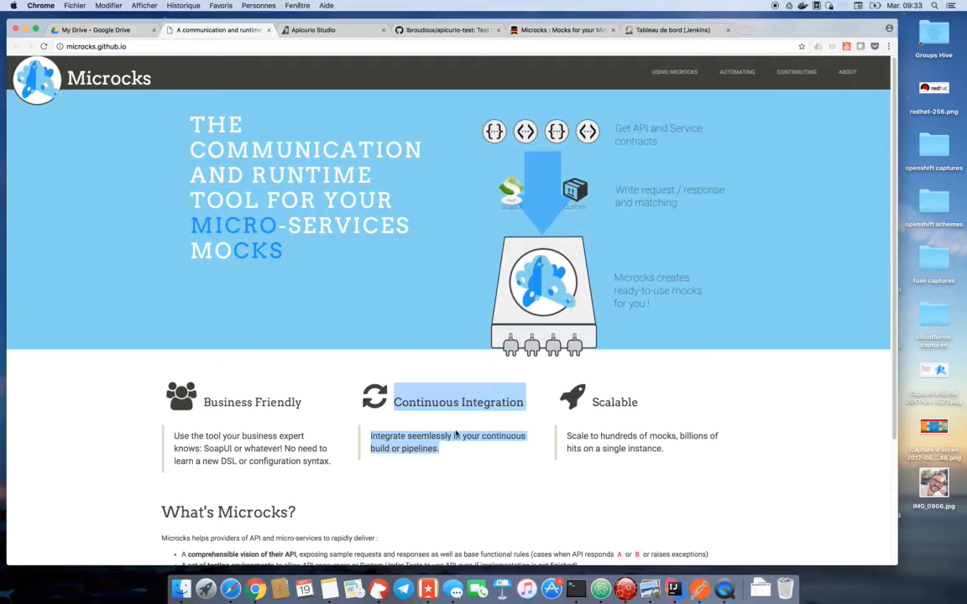
{"action": "mouse_move", "coordinate": [584, 416]}
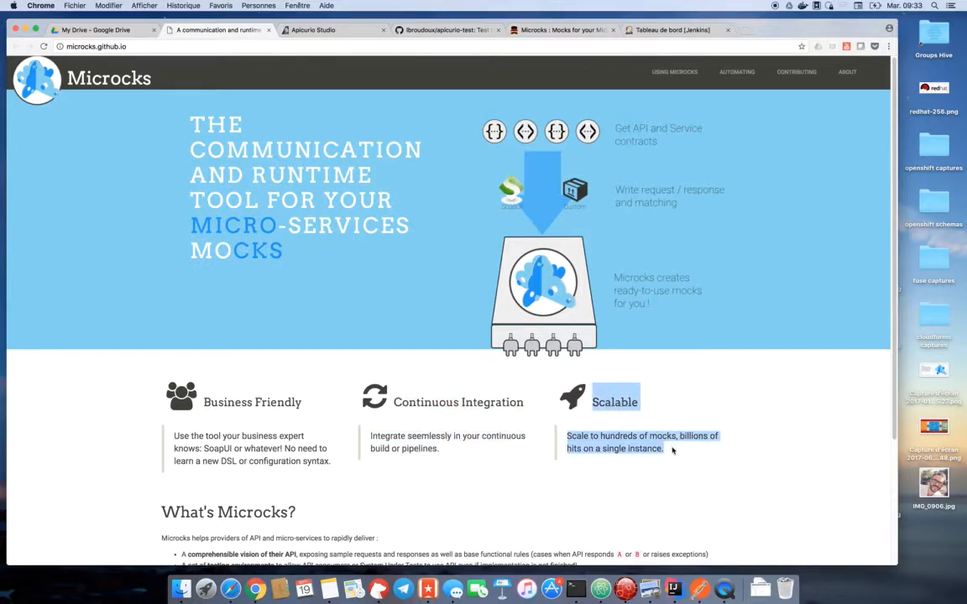
{"action": "mouse_move", "coordinate": [618, 438]}
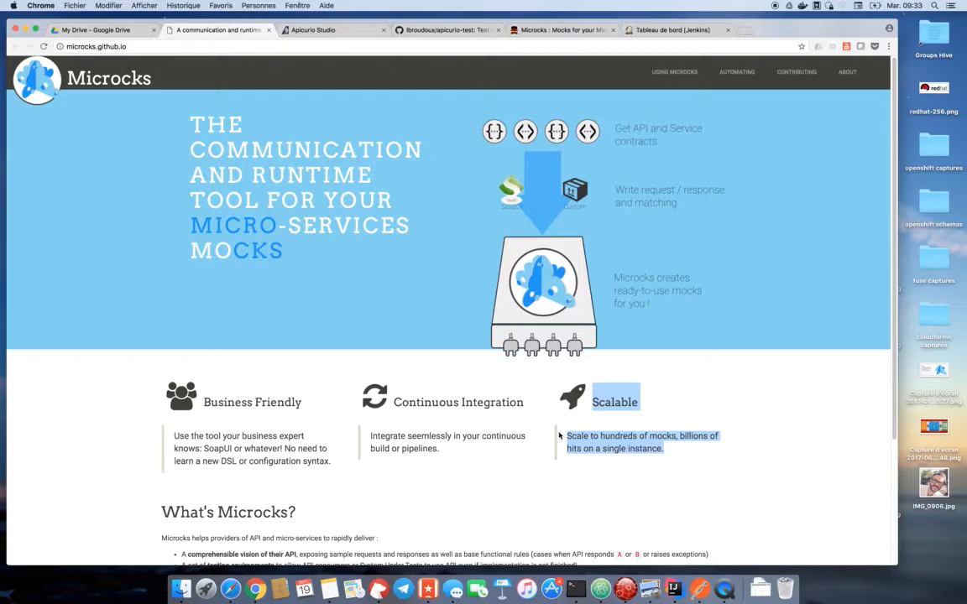
{"action": "mouse_move", "coordinate": [562, 383]}
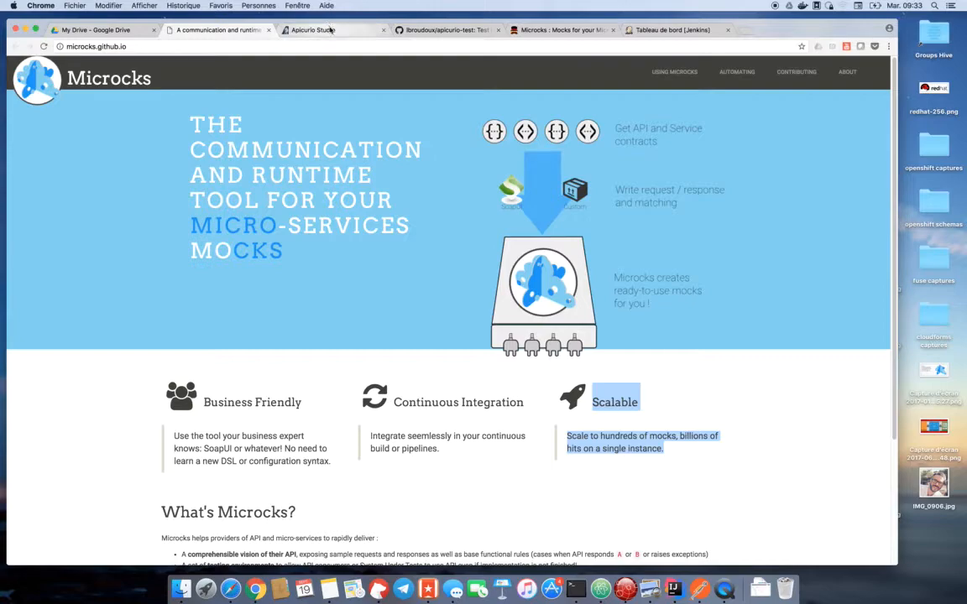
{"action": "mouse_move", "coordinate": [327, 31]}
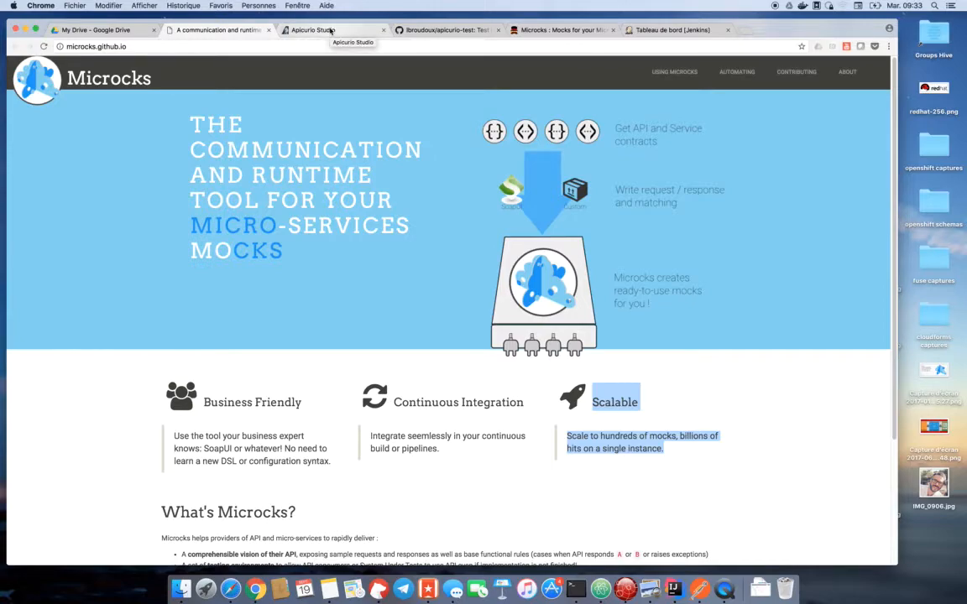
In Apicurio Studio, review the Test API's Order, Item and LineItem definition properties.
{"action": "left_click", "coordinate": [312, 30]}
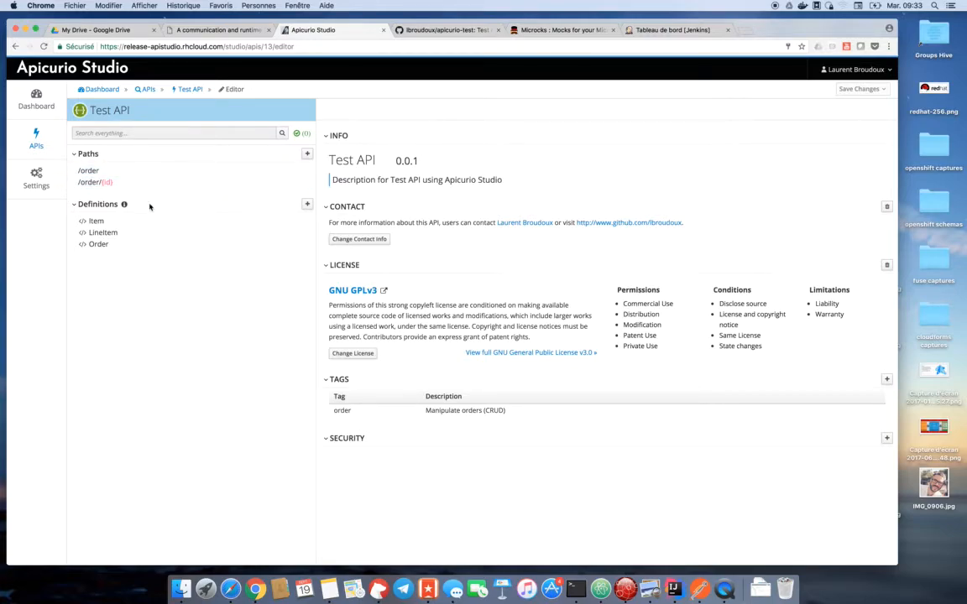
{"action": "left_click", "coordinate": [97, 243]}
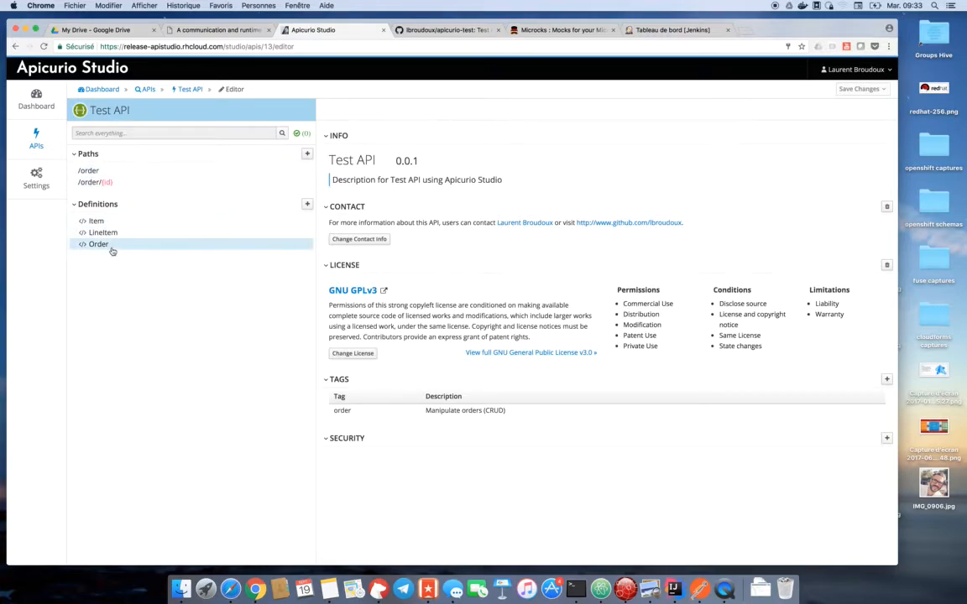
{"action": "left_click", "coordinate": [98, 243]}
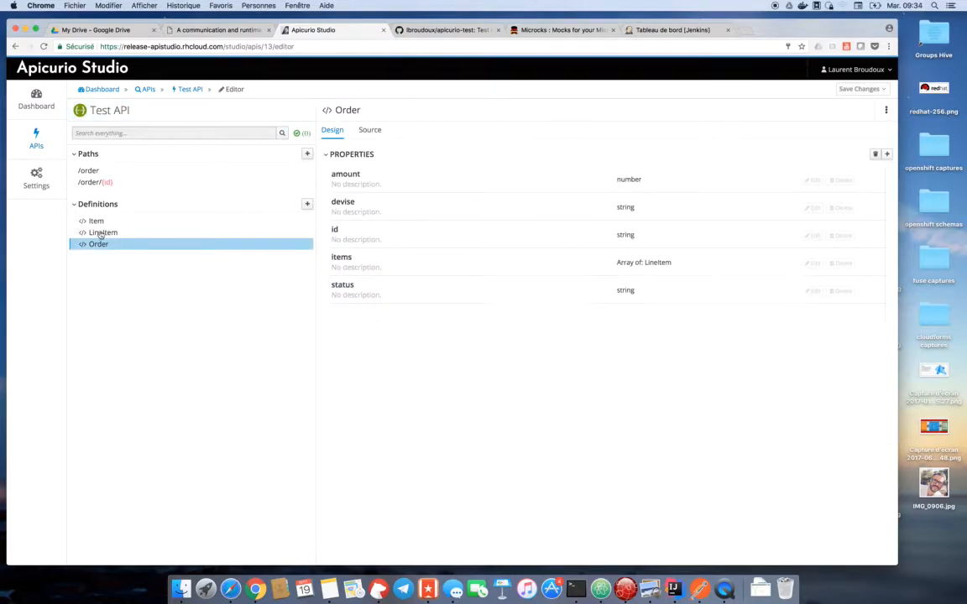
{"action": "left_click", "coordinate": [95, 221]}
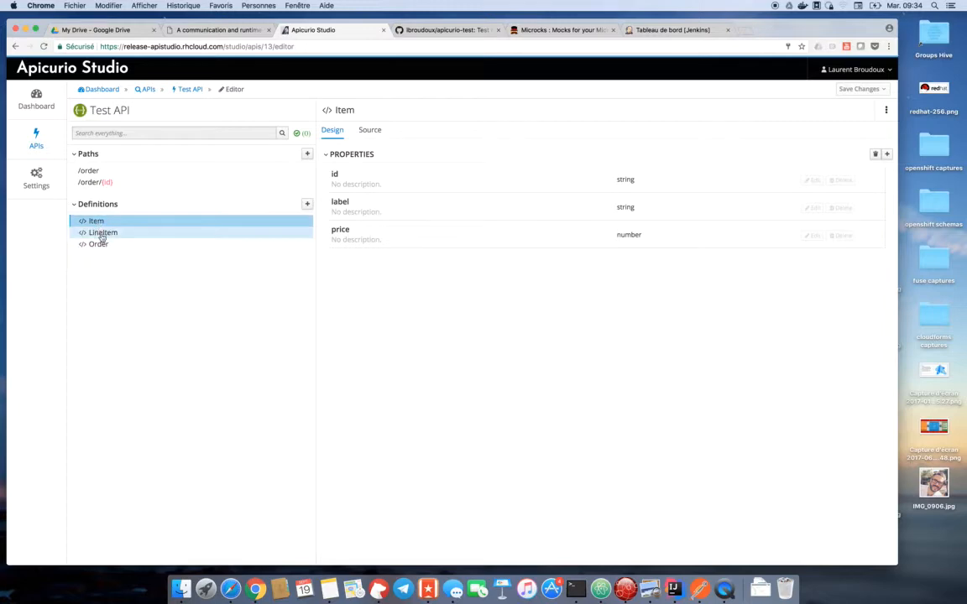
{"action": "left_click", "coordinate": [103, 232]}
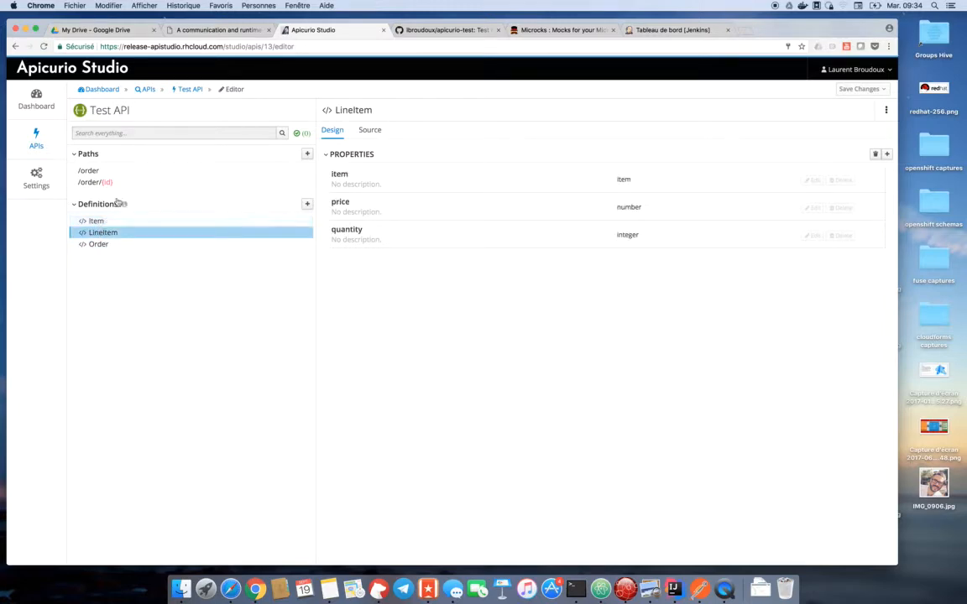
Review the /order/{id} path's GET and DELETE operations, then move to the apicurio-test GitHub repository.
{"action": "left_click", "coordinate": [88, 171]}
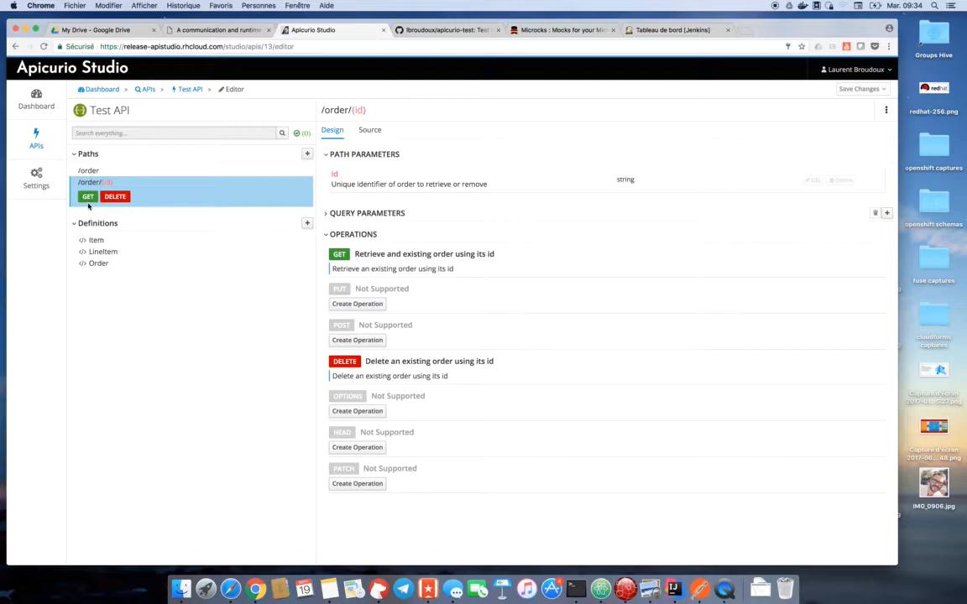
{"action": "mouse_move", "coordinate": [408, 74]}
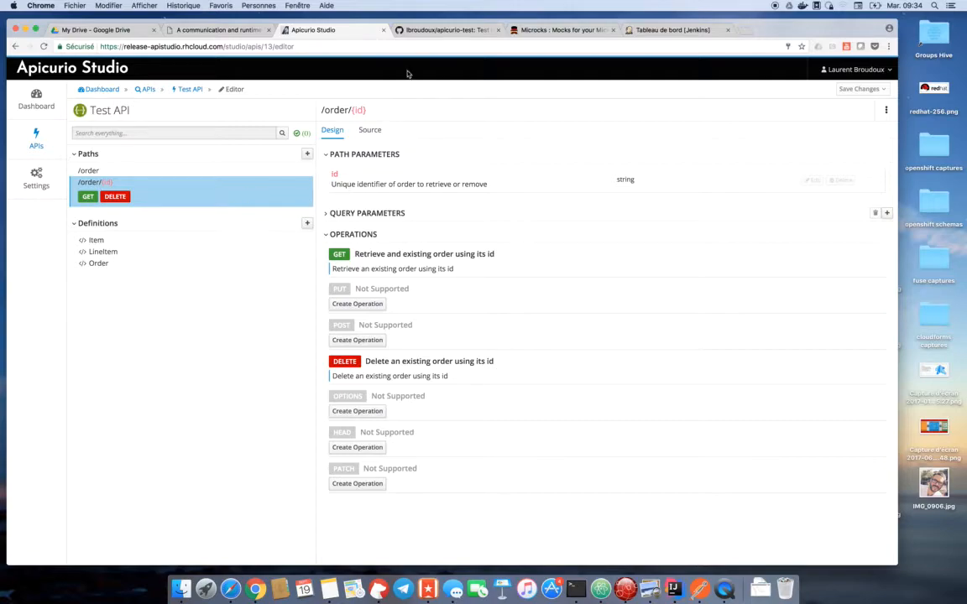
{"action": "left_click", "coordinate": [445, 30]}
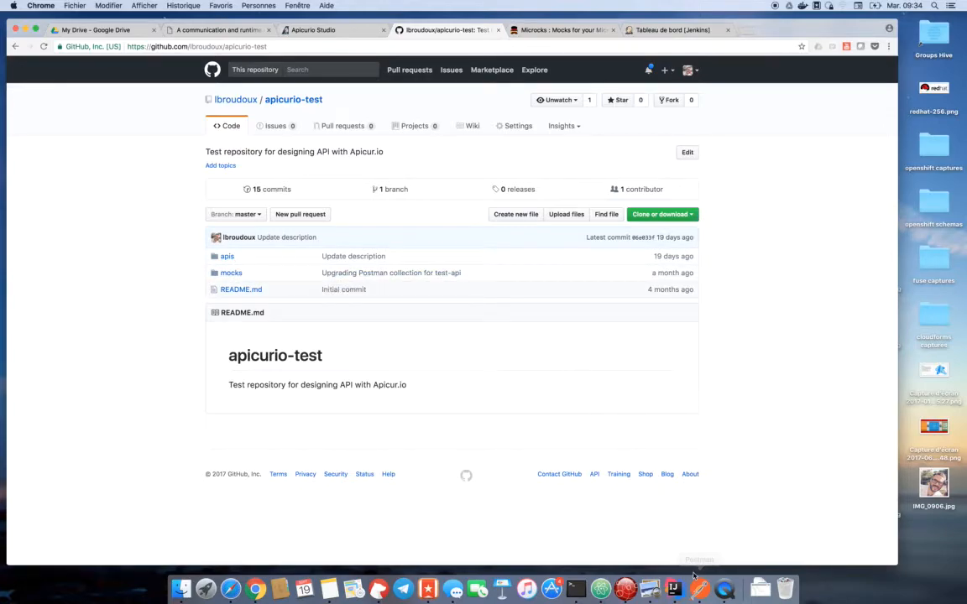
Bring up the Postman app from the Dock.
{"action": "left_click", "coordinate": [698, 588]}
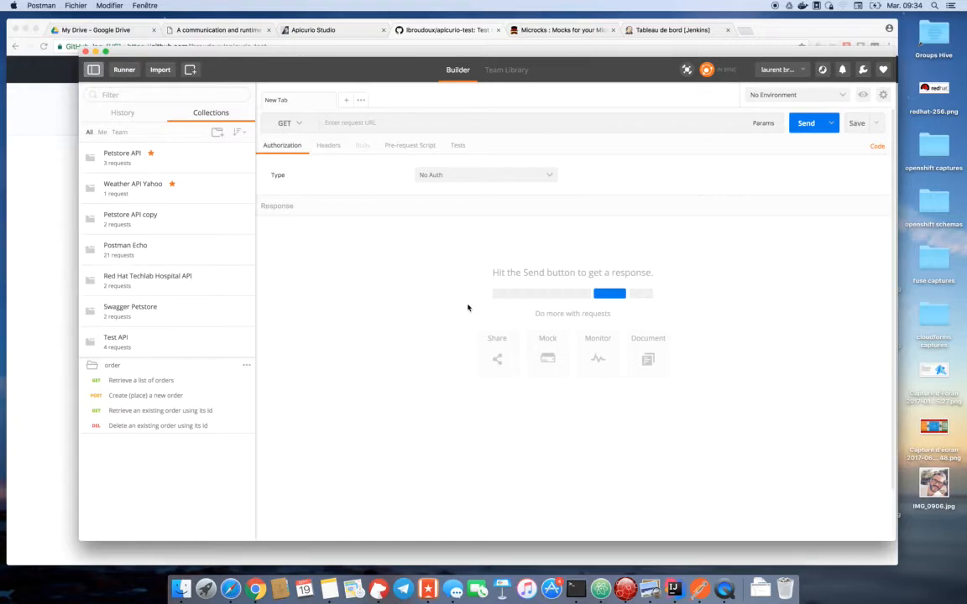
{"action": "mouse_move", "coordinate": [470, 309]}
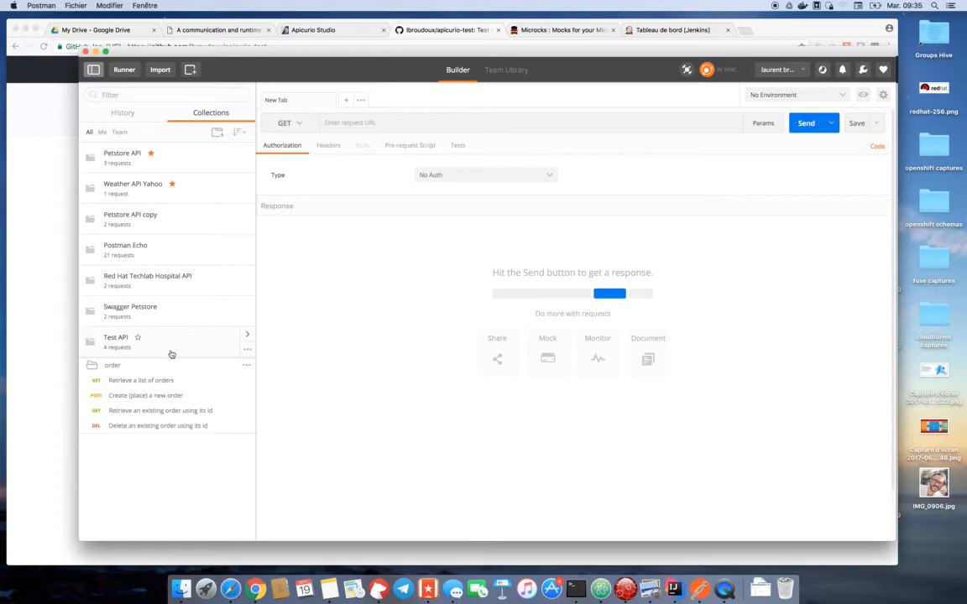
{"action": "mouse_move", "coordinate": [175, 356]}
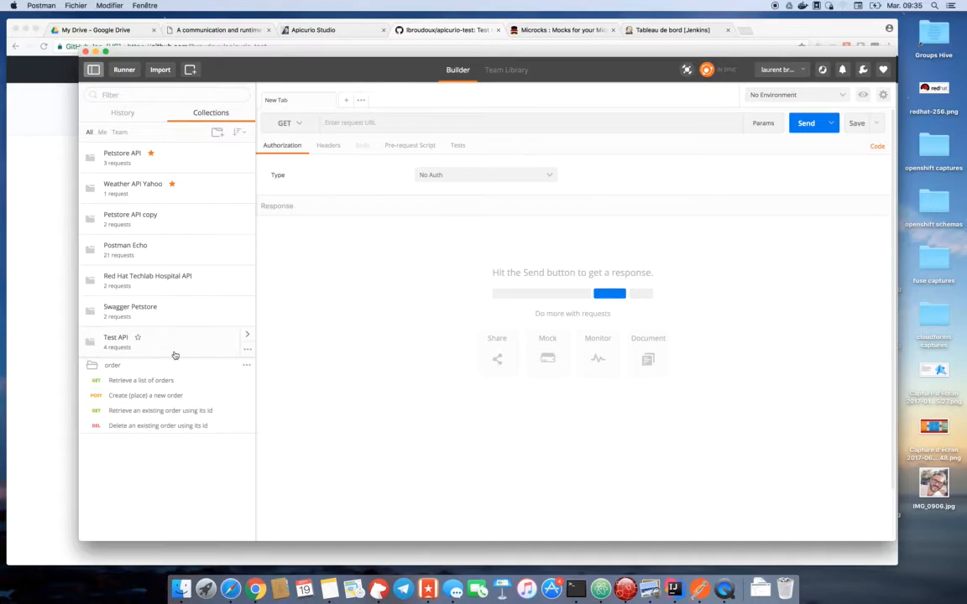
{"action": "mouse_move", "coordinate": [175, 360]}
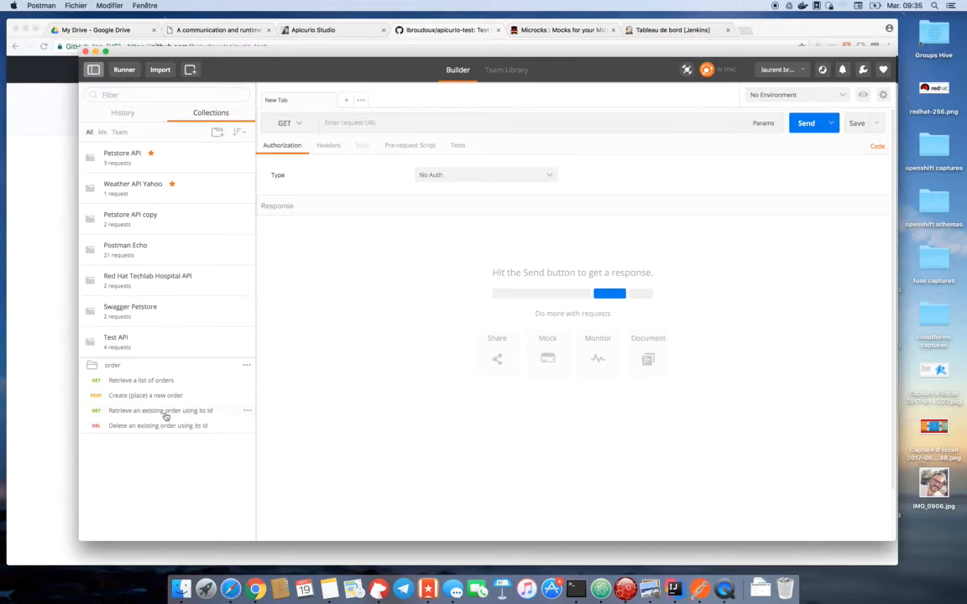
Review the retrieve-order request's saved gen-123456 example with its URL parameters.
{"action": "left_click", "coordinate": [161, 410]}
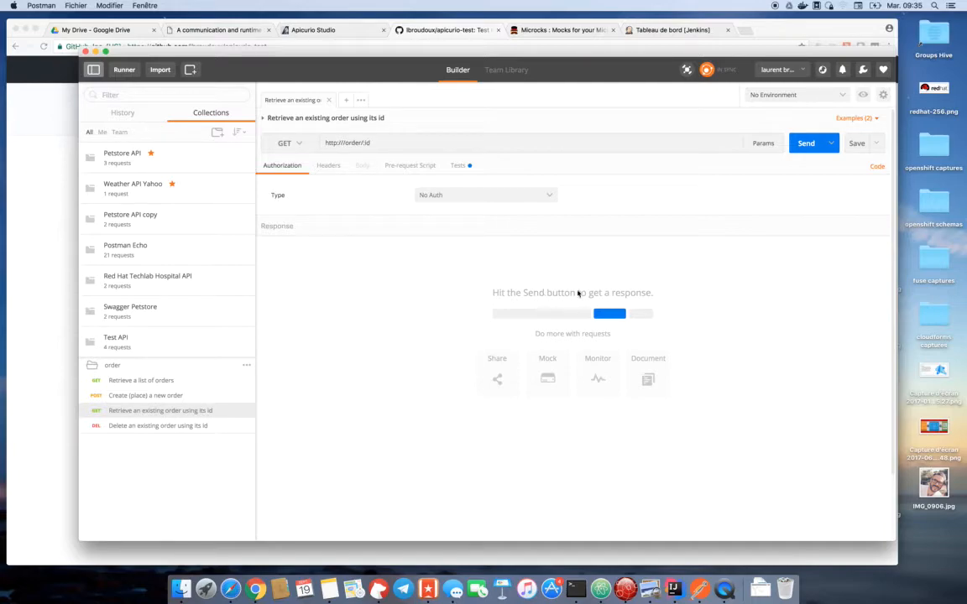
{"action": "mouse_move", "coordinate": [879, 122]}
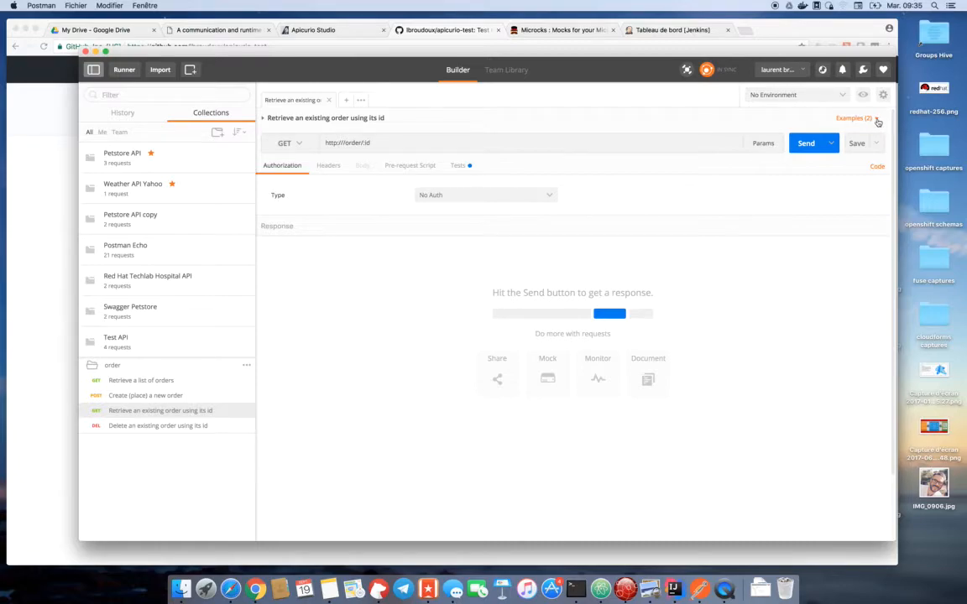
{"action": "left_click", "coordinate": [855, 117]}
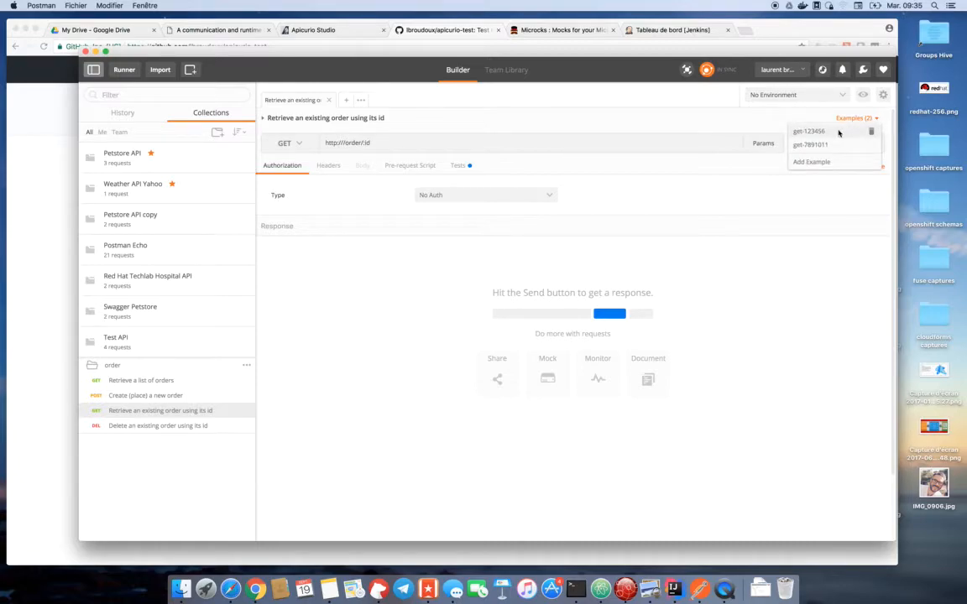
{"action": "left_click", "coordinate": [807, 131]}
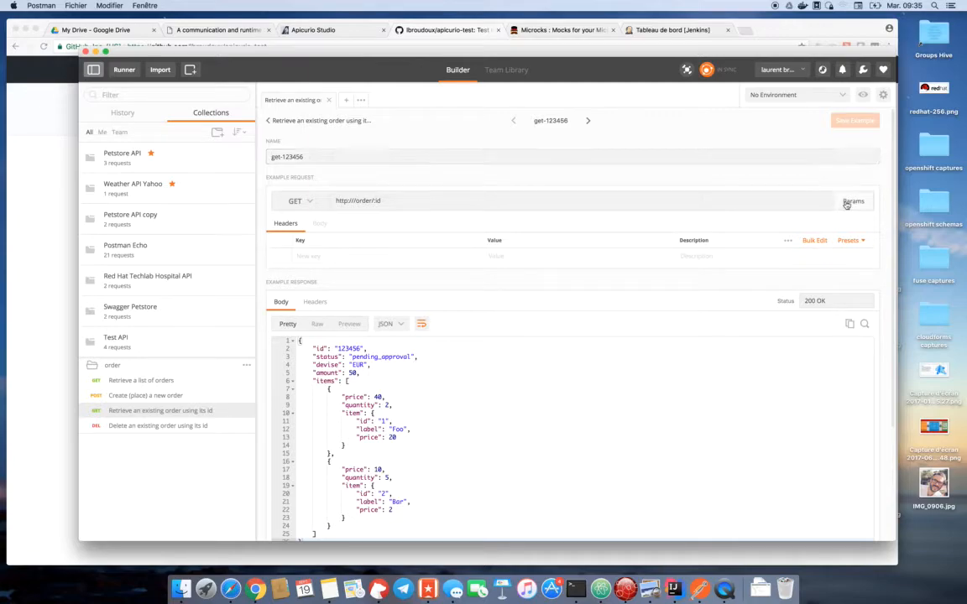
{"action": "left_click", "coordinate": [853, 202]}
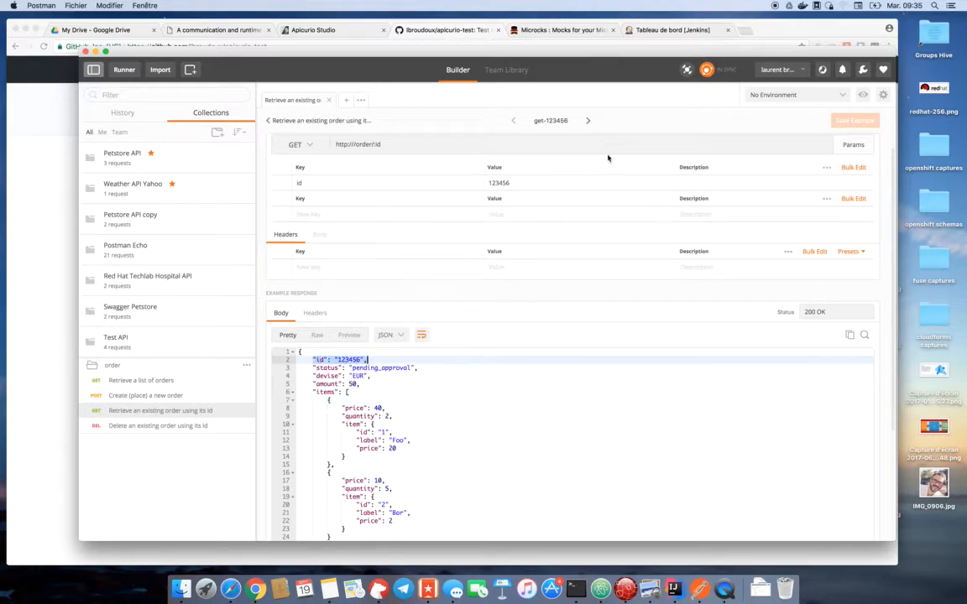
Review the gen-7891011 example and return to the request.
{"action": "left_click", "coordinate": [587, 121]}
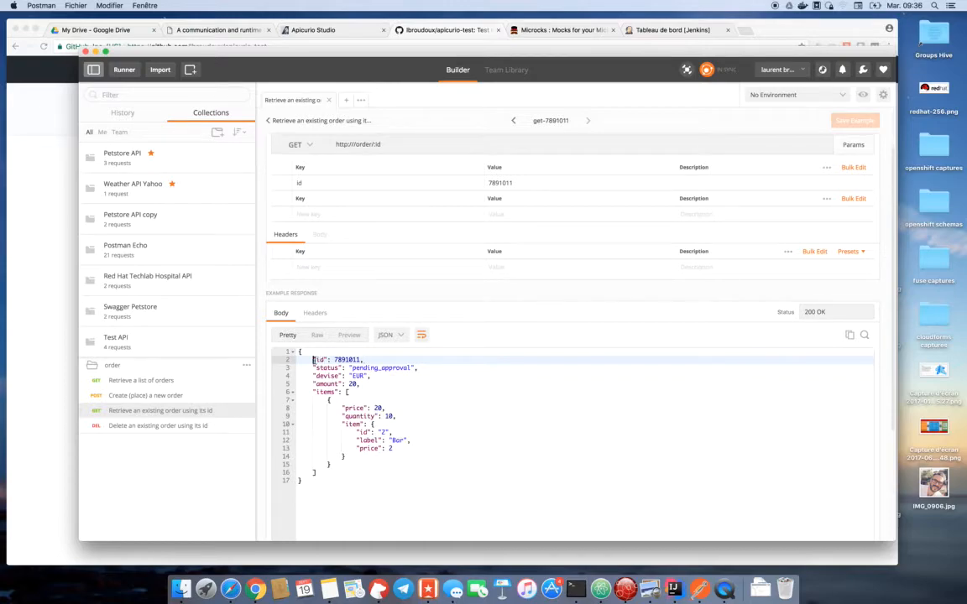
{"action": "double_click", "coordinate": [340, 359]}
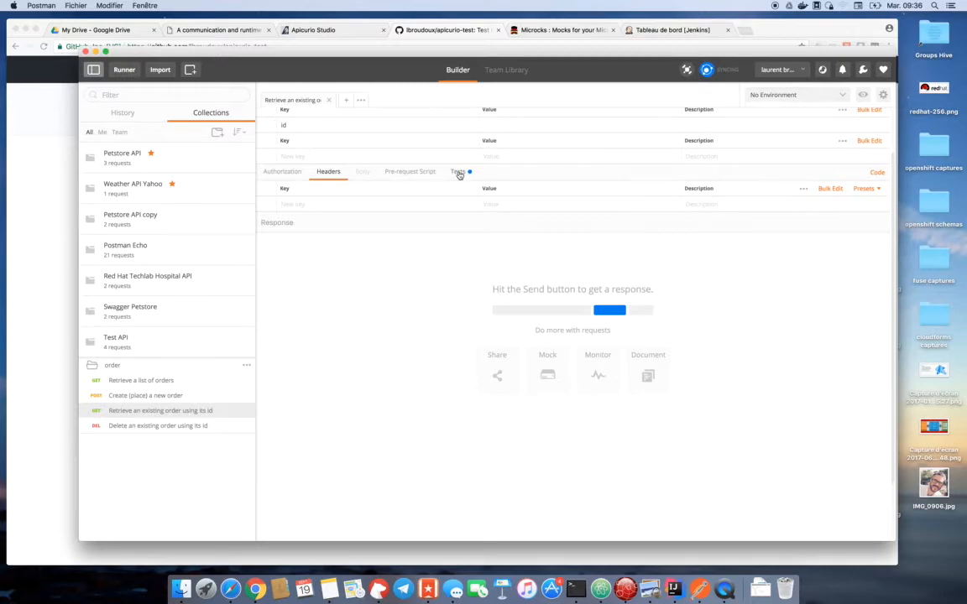
Show the request's test script checking the returned order id equals the expected id.
{"action": "left_click", "coordinate": [456, 171]}
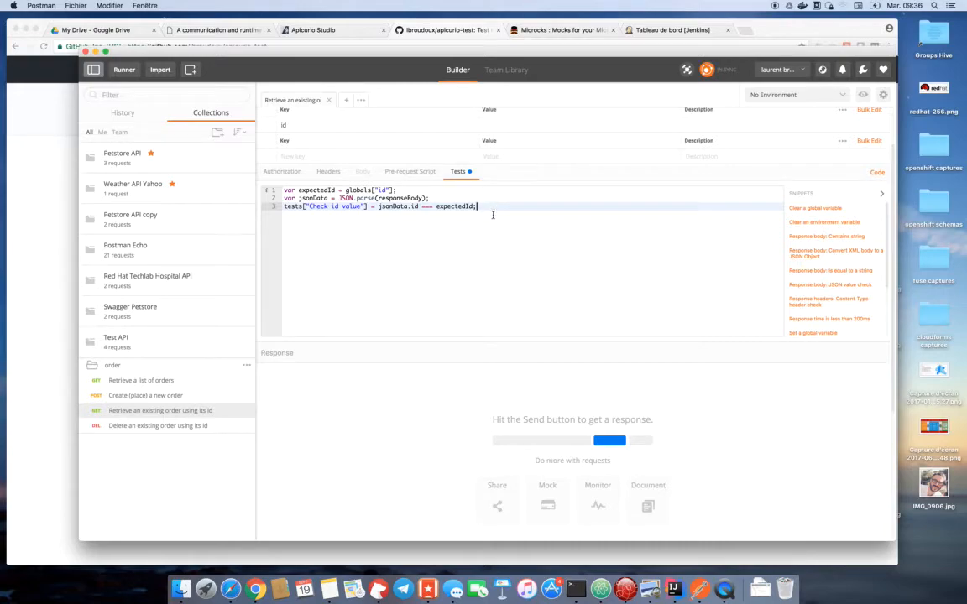
{"action": "mouse_move", "coordinate": [461, 215]}
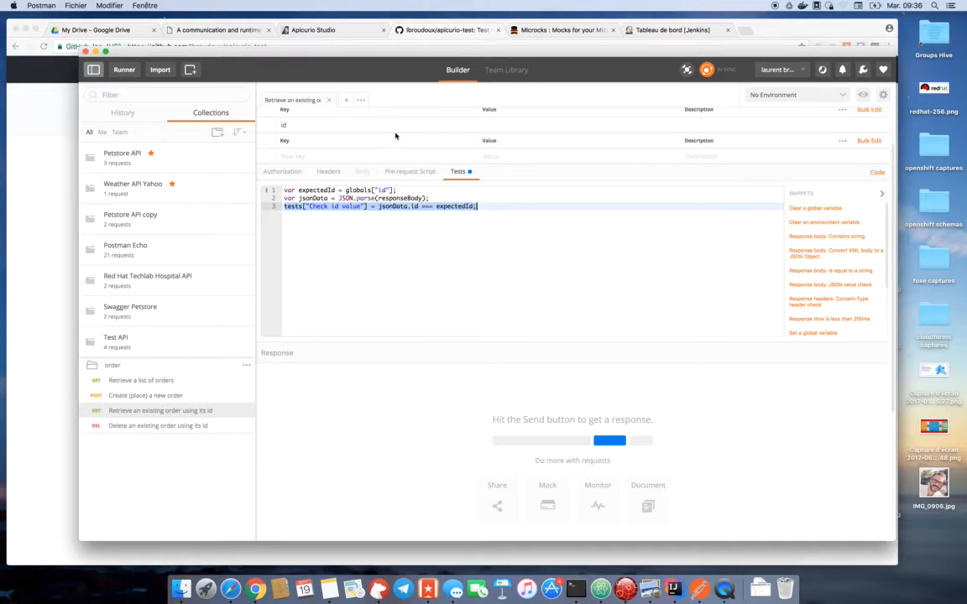
{"action": "mouse_move", "coordinate": [393, 115]}
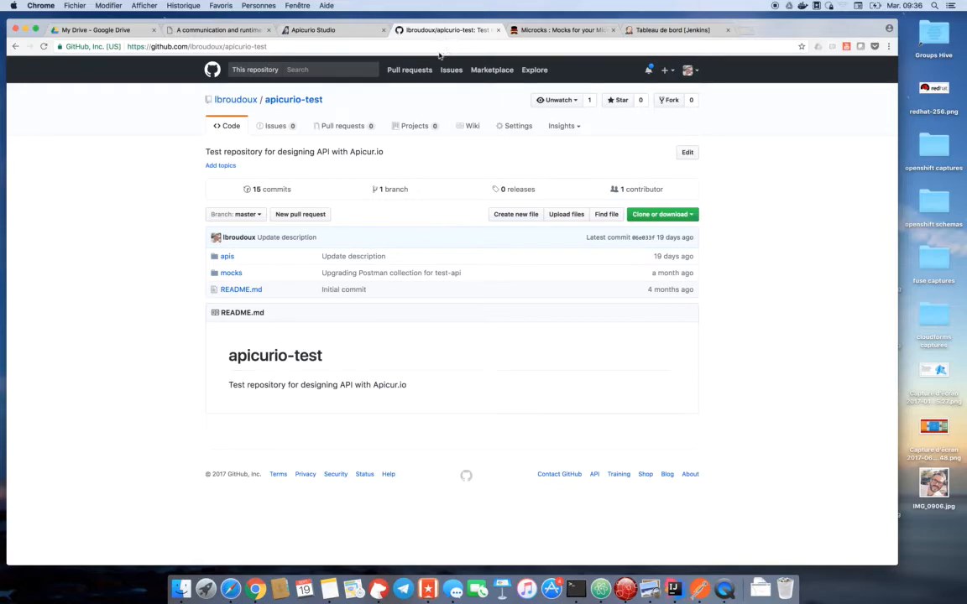
{"action": "mouse_move", "coordinate": [231, 272]}
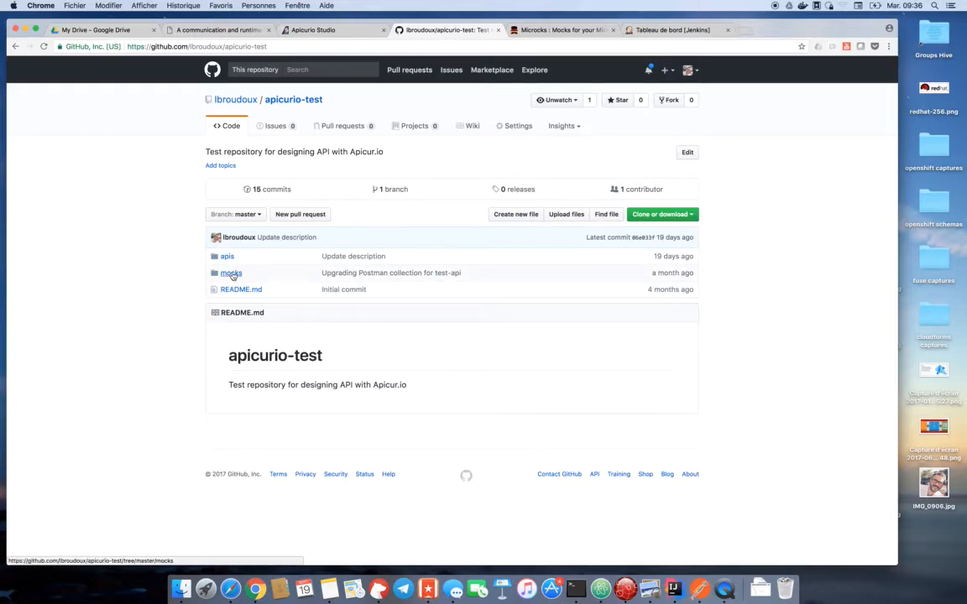
View Test API.postman_collection.json from the mocks folder as raw JSON, then move to Microcks.
{"action": "left_click", "coordinate": [232, 272]}
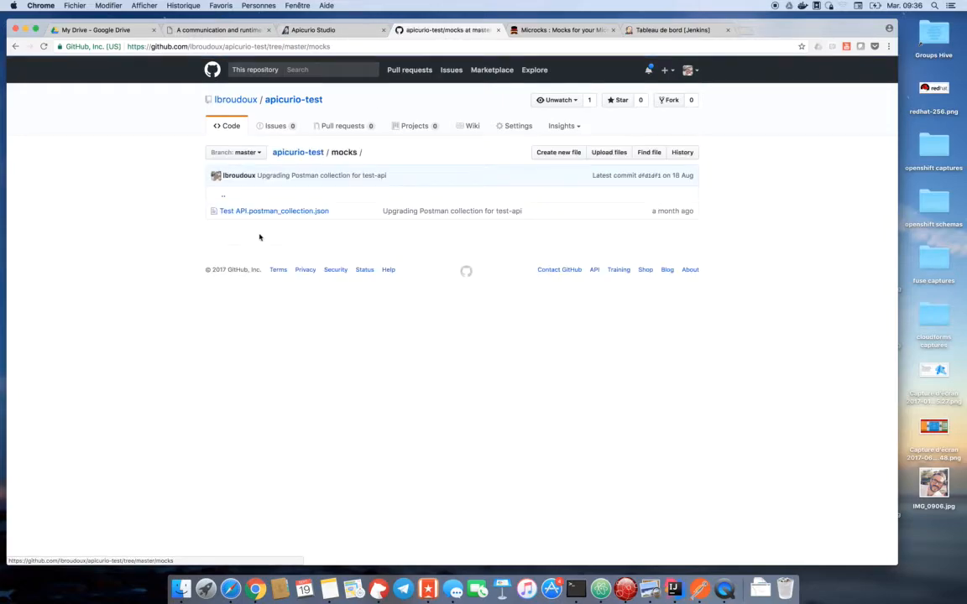
{"action": "mouse_move", "coordinate": [273, 211]}
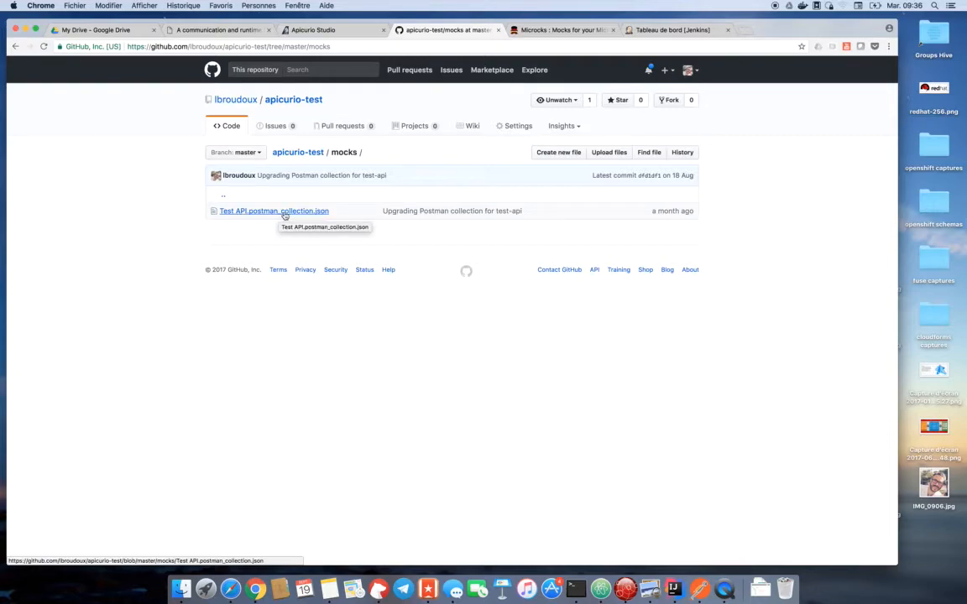
{"action": "left_click", "coordinate": [273, 211]}
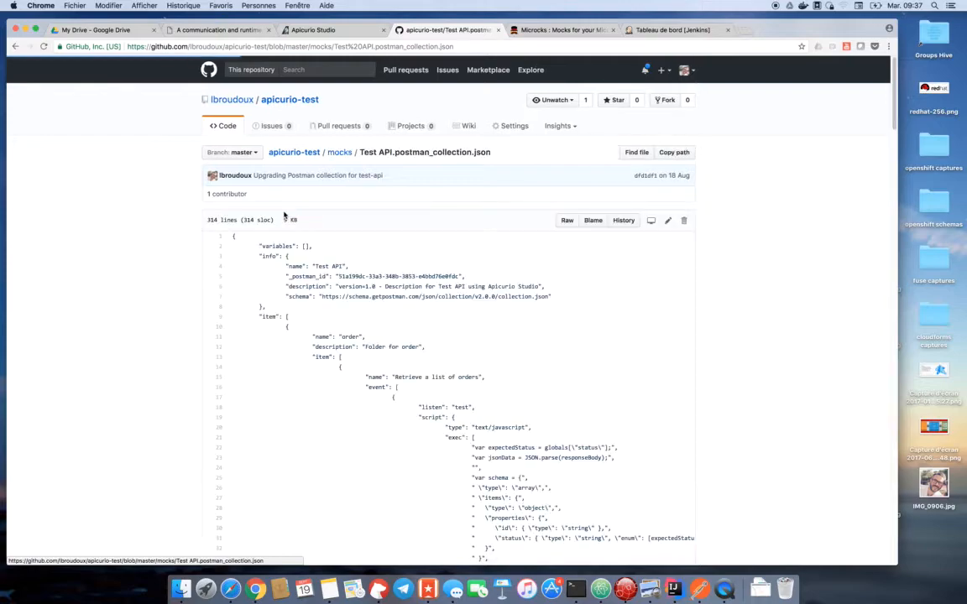
{"action": "left_click", "coordinate": [567, 220]}
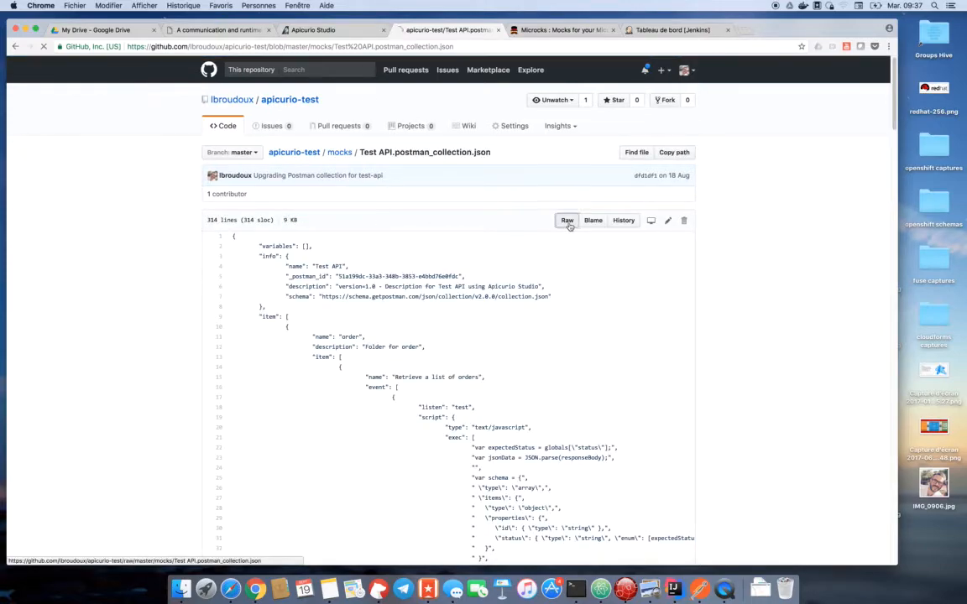
{"action": "left_click", "coordinate": [567, 220]}
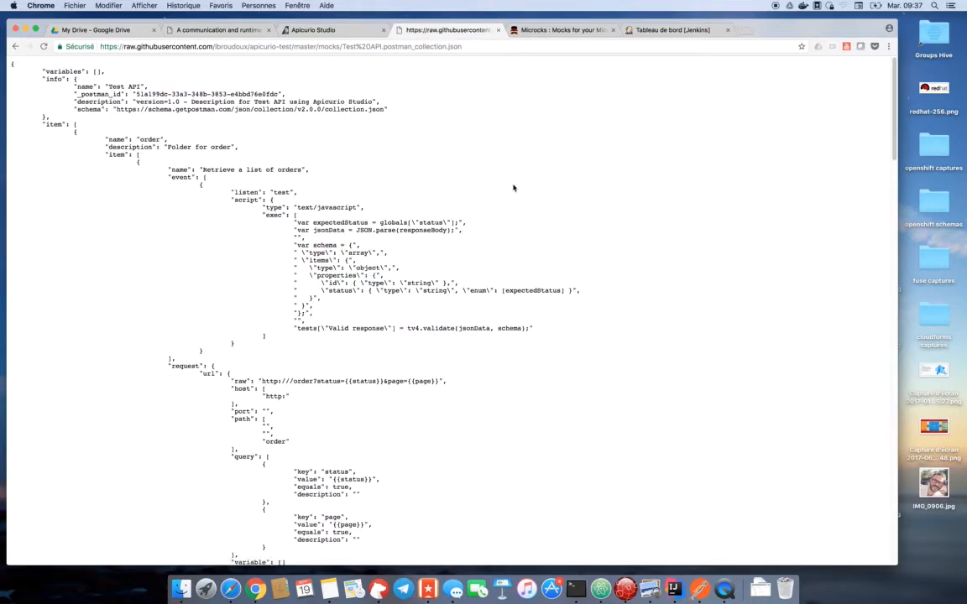
{"action": "mouse_move", "coordinate": [633, 74]}
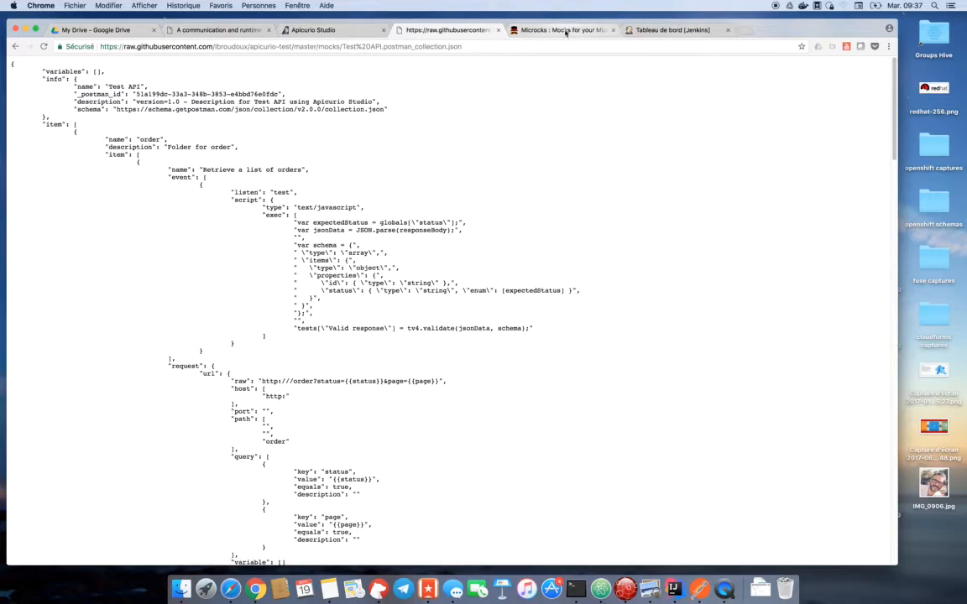
{"action": "left_click", "coordinate": [563, 30]}
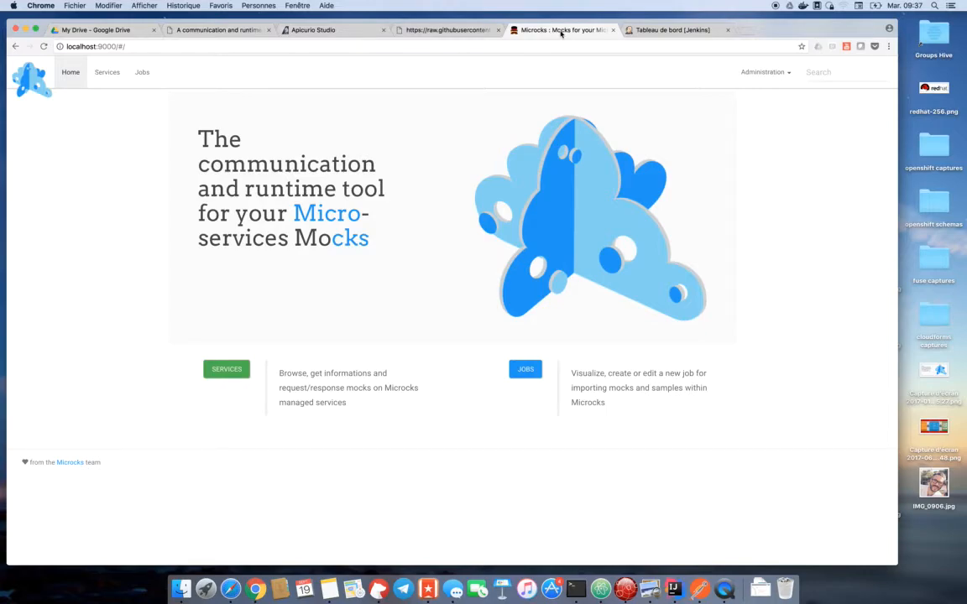
{"action": "mouse_move", "coordinate": [688, 215]}
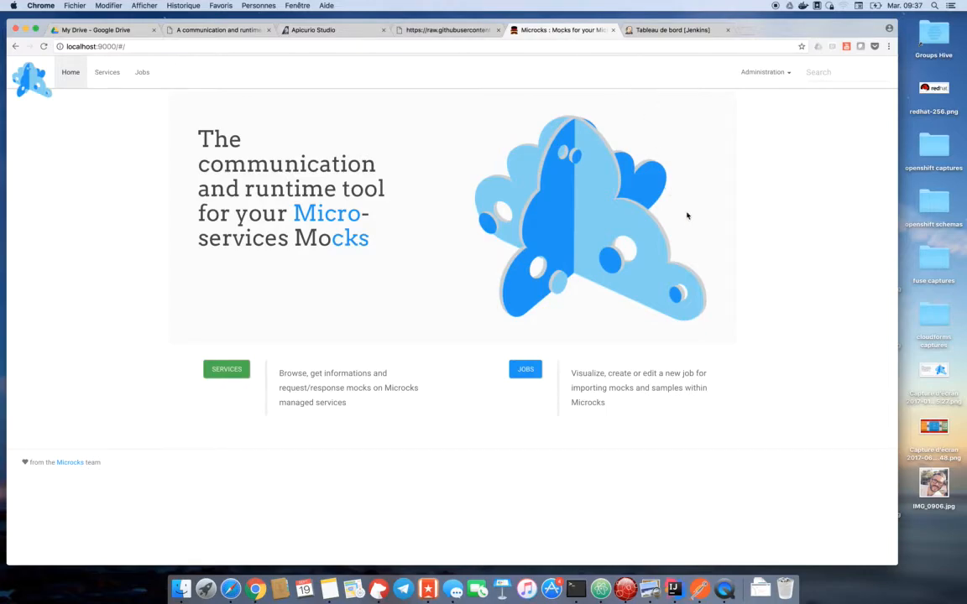
{"action": "mouse_move", "coordinate": [525, 370]}
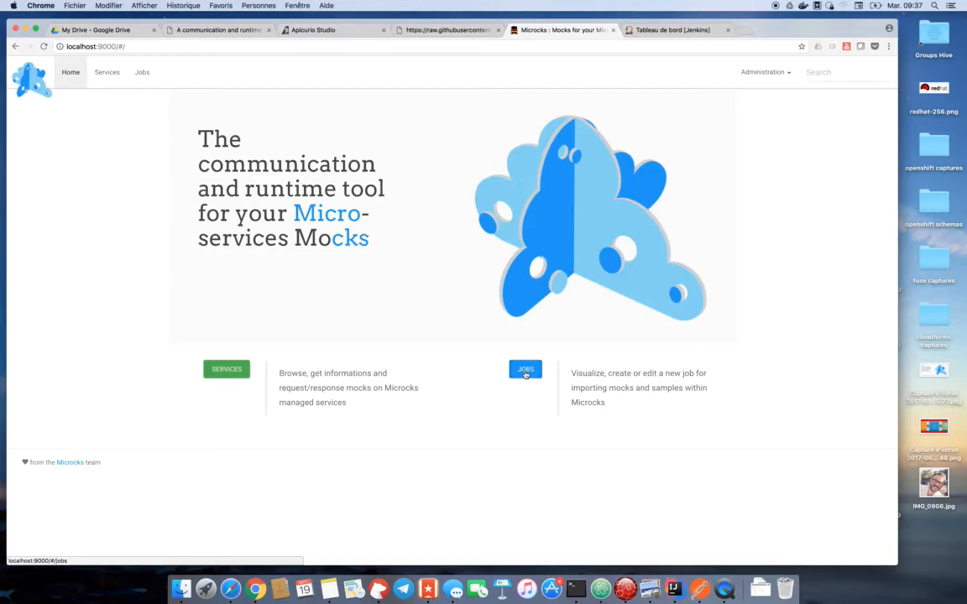
Open the Microcks Job List and start adding a new import job.
{"action": "left_click", "coordinate": [523, 369]}
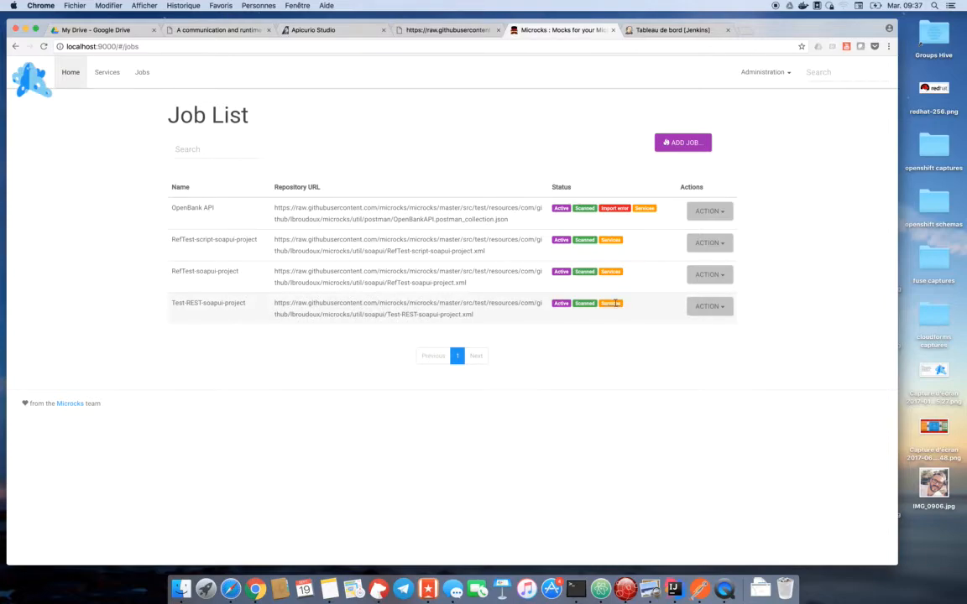
{"action": "left_click", "coordinate": [682, 141]}
{"action": "type", "text": "Te"}
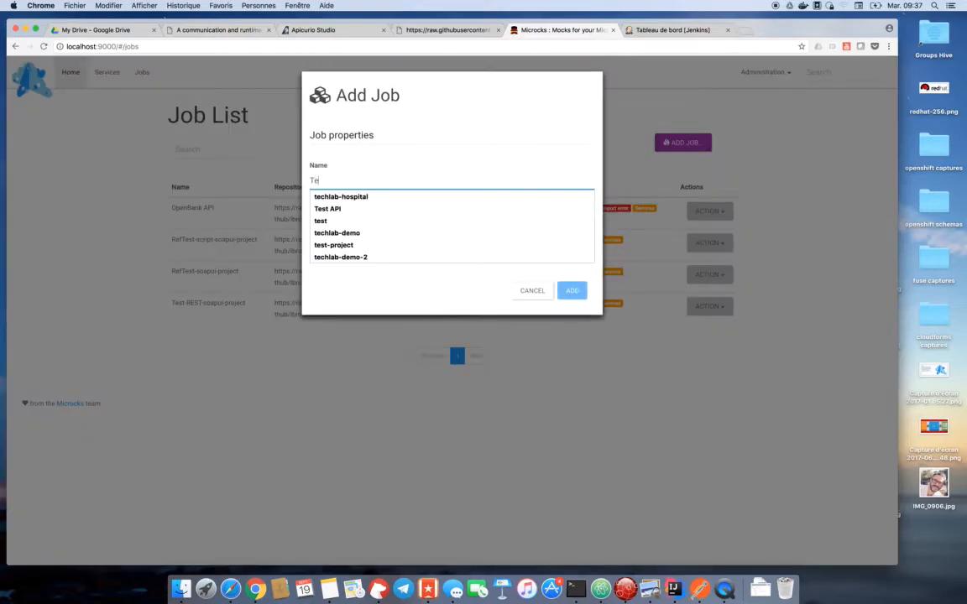
Create the Test API job pointing to the raw githubusercontent URL of Test API.postman_collection.json.
{"action": "left_click", "coordinate": [328, 208]}
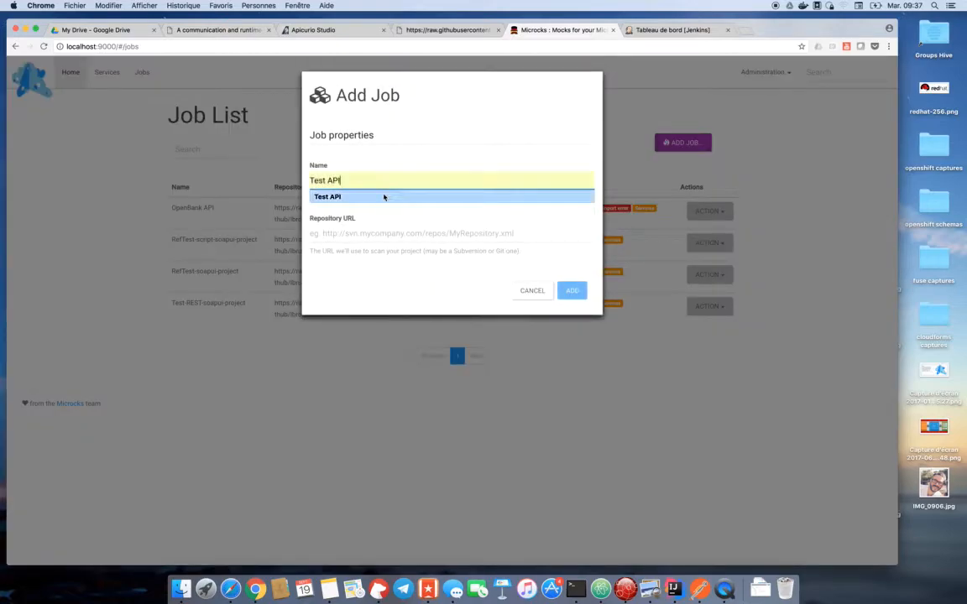
{"action": "left_click", "coordinate": [451, 233]}
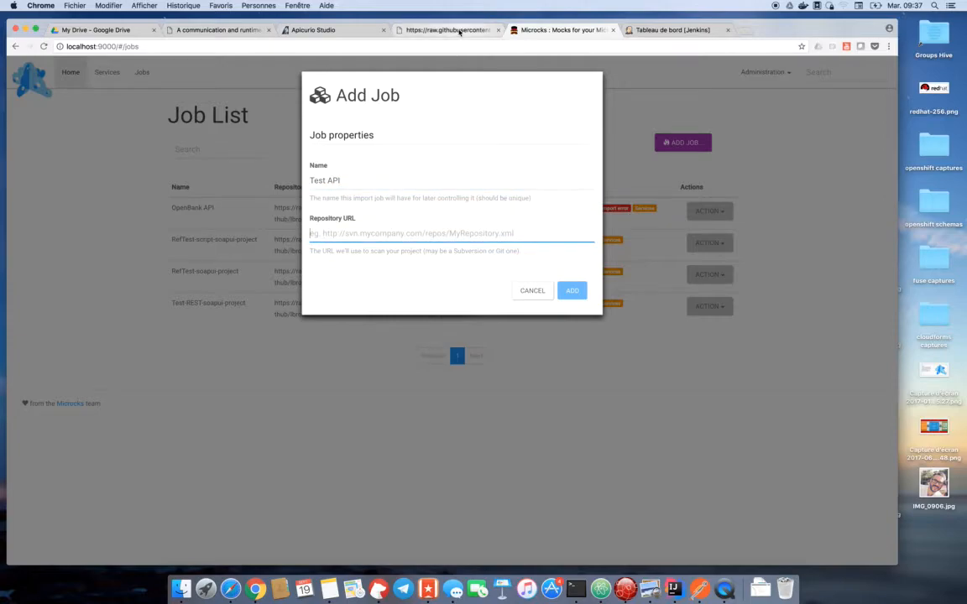
{"action": "left_click", "coordinate": [447, 30]}
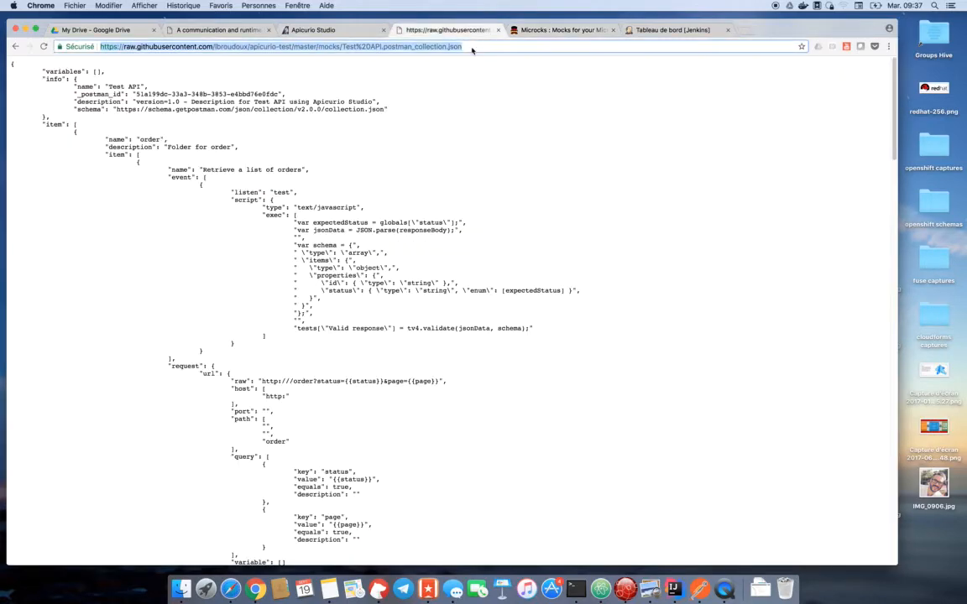
{"action": "left_click", "coordinate": [560, 30]}
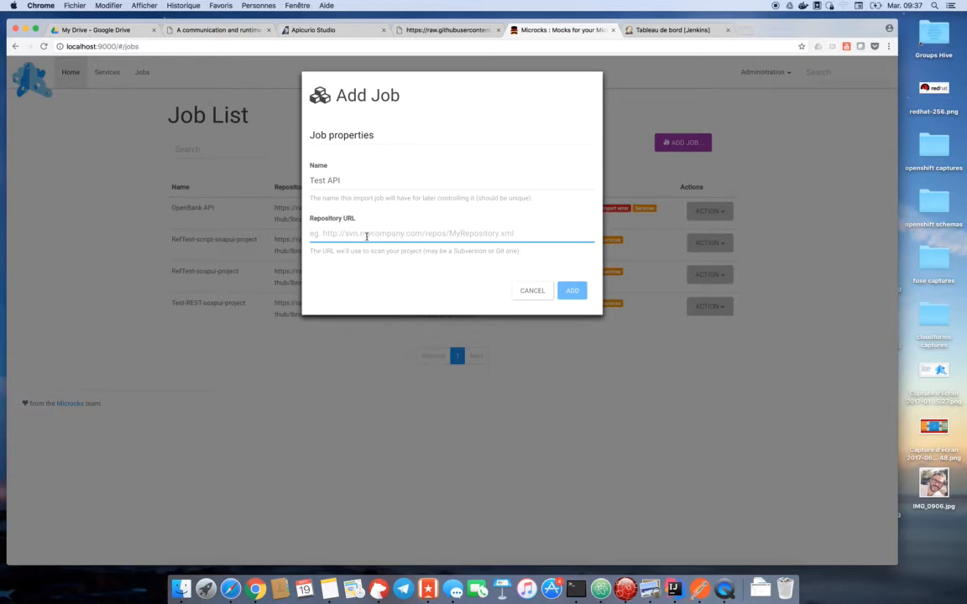
{"action": "type", "text": "https://raw.githubusercontent.com/lbroudoux/apicurio-test/master/mocks/Test%20API.postman_collection.json"}
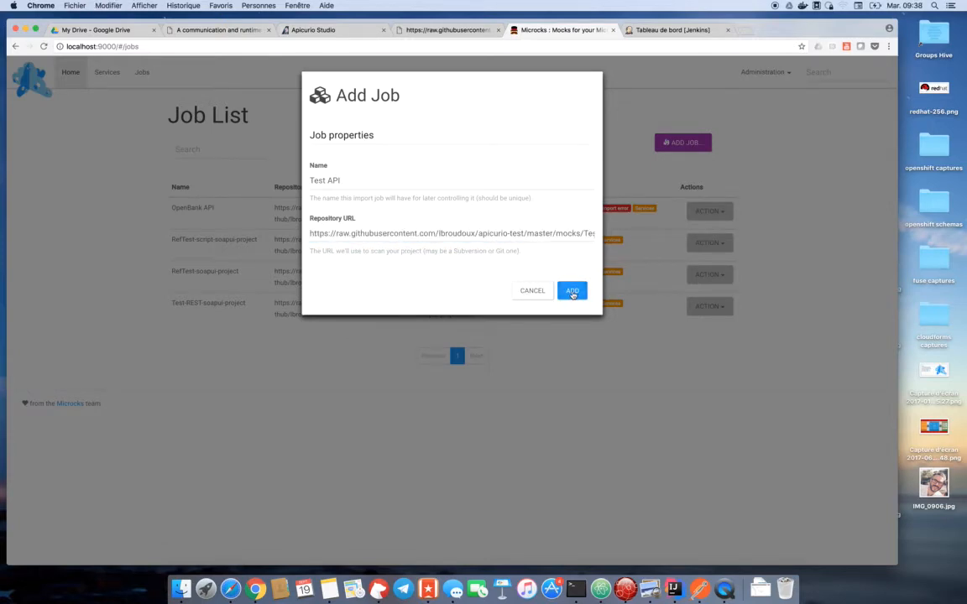
{"action": "left_click", "coordinate": [571, 291]}
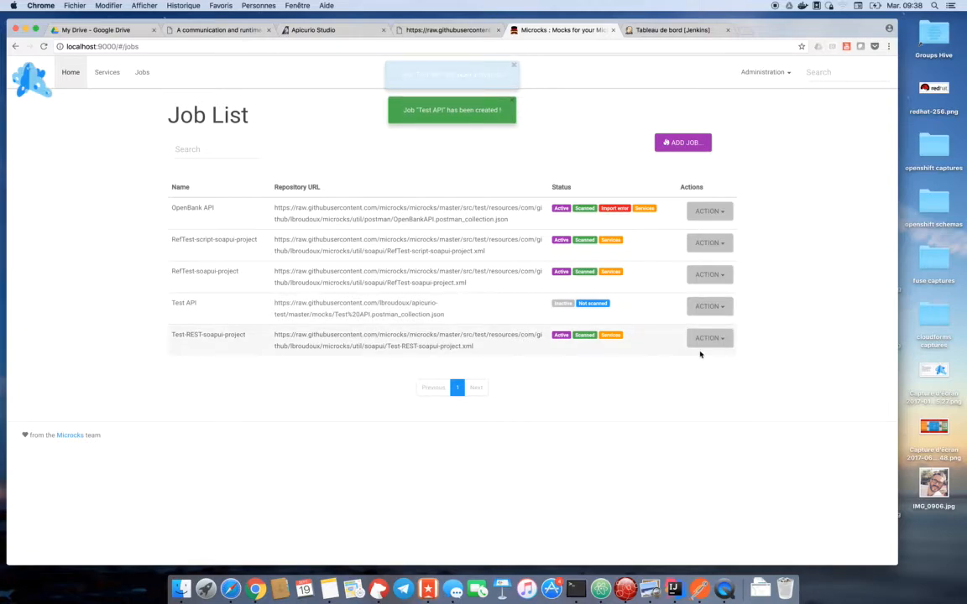
Import the Test API job, list its services and open the Test API - 1.0 service page.
{"action": "left_click", "coordinate": [709, 305]}
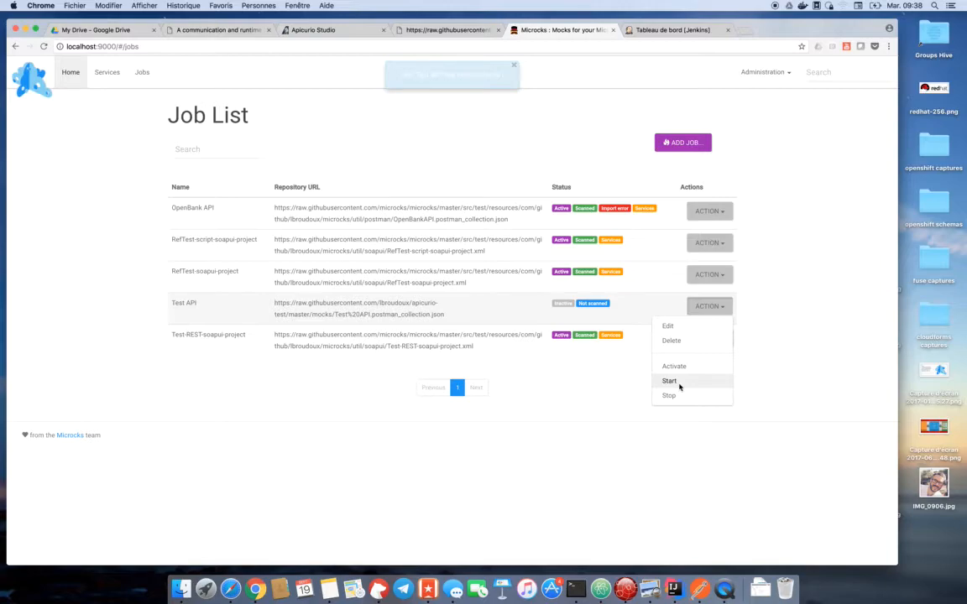
{"action": "left_click", "coordinate": [668, 380]}
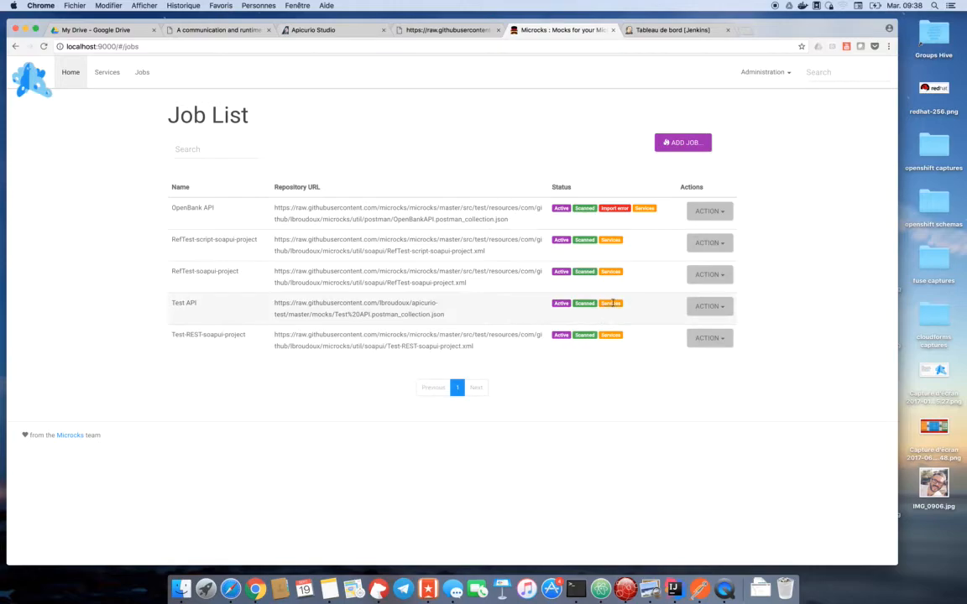
{"action": "left_click", "coordinate": [611, 302]}
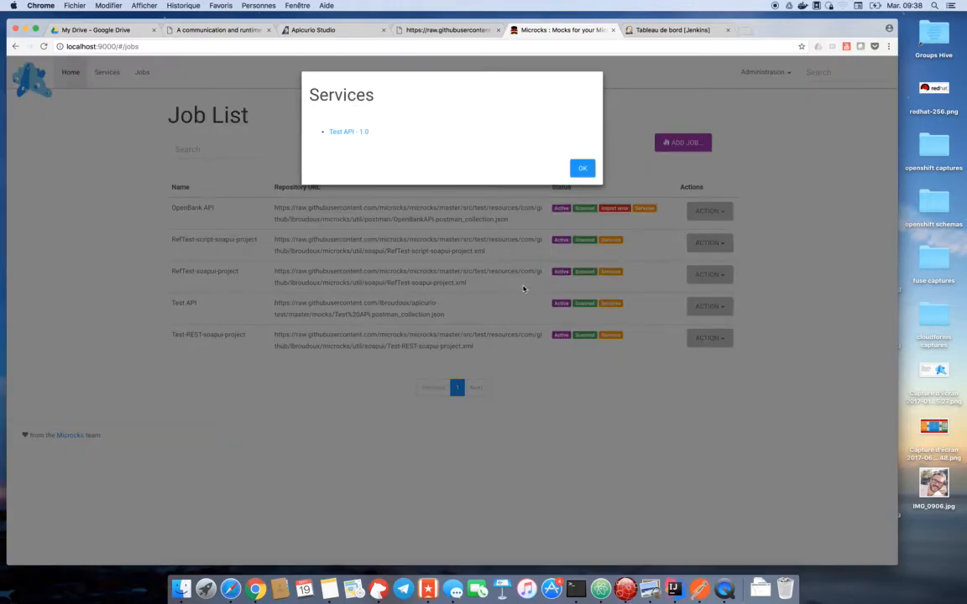
{"action": "mouse_move", "coordinate": [411, 173]}
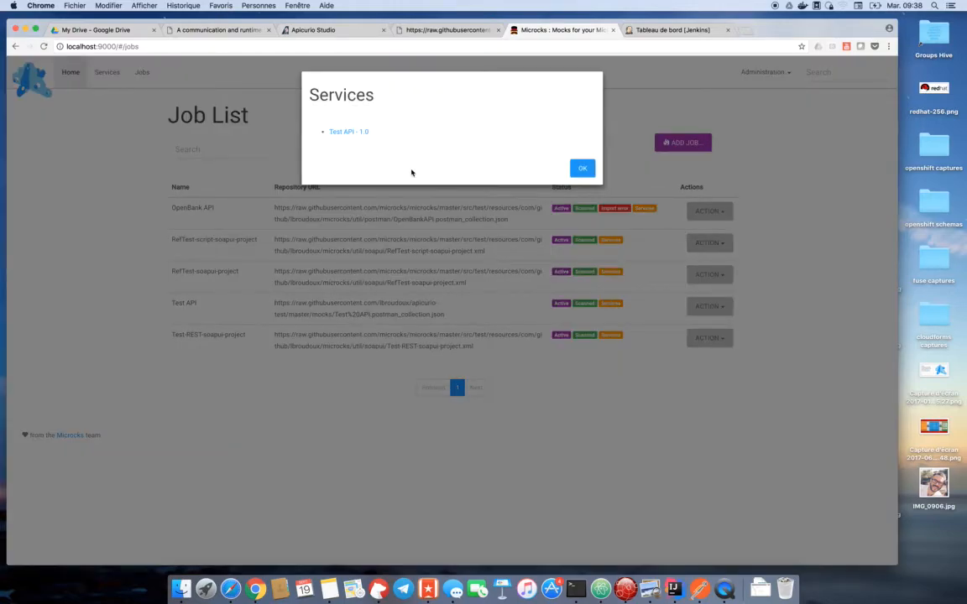
{"action": "mouse_move", "coordinate": [349, 131]}
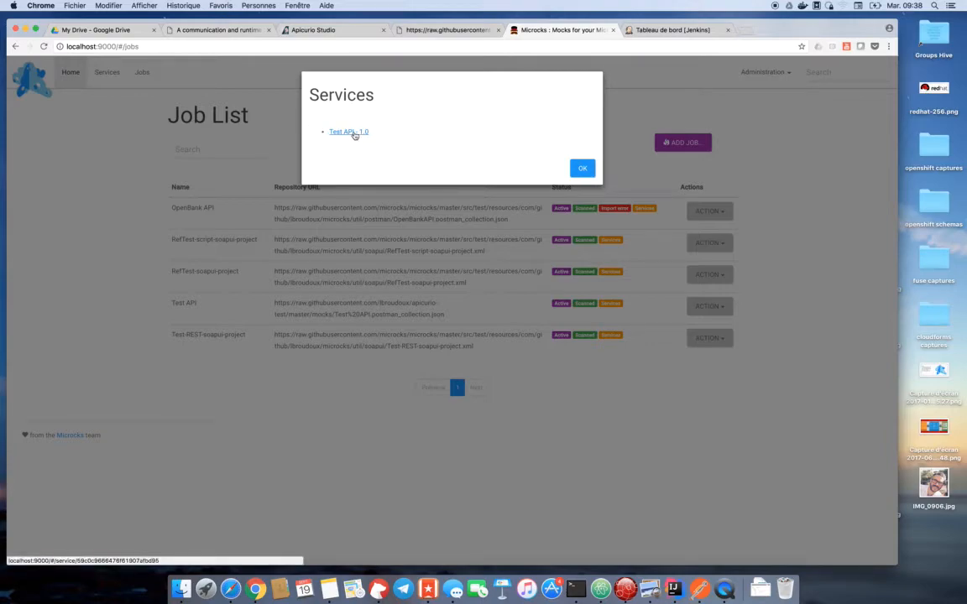
{"action": "left_click", "coordinate": [349, 131]}
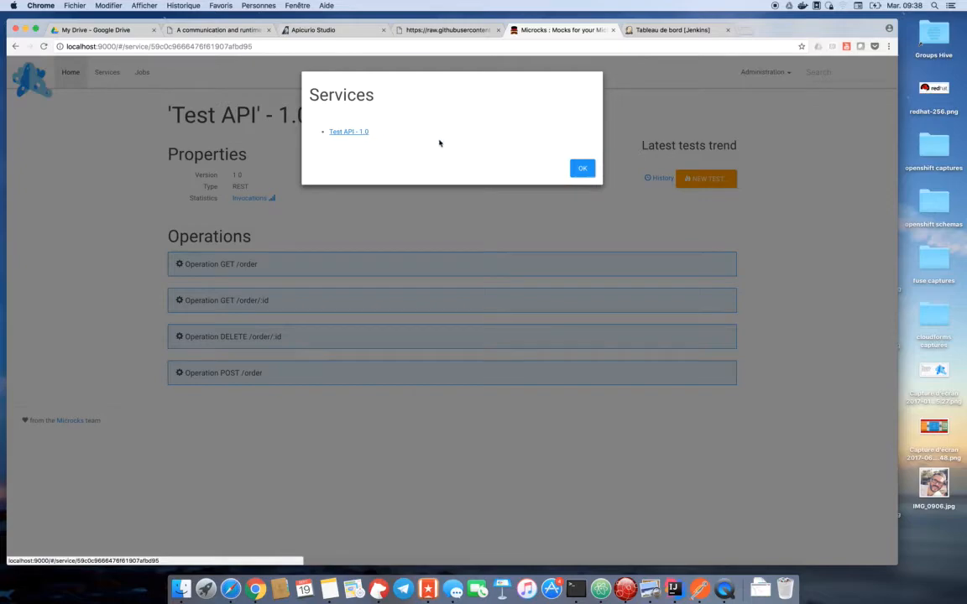
Expand GET /order to reveal its URI_PARAMS dispatcher, mock URL and approved example, then switch to Terminal.
{"action": "left_click", "coordinate": [581, 168]}
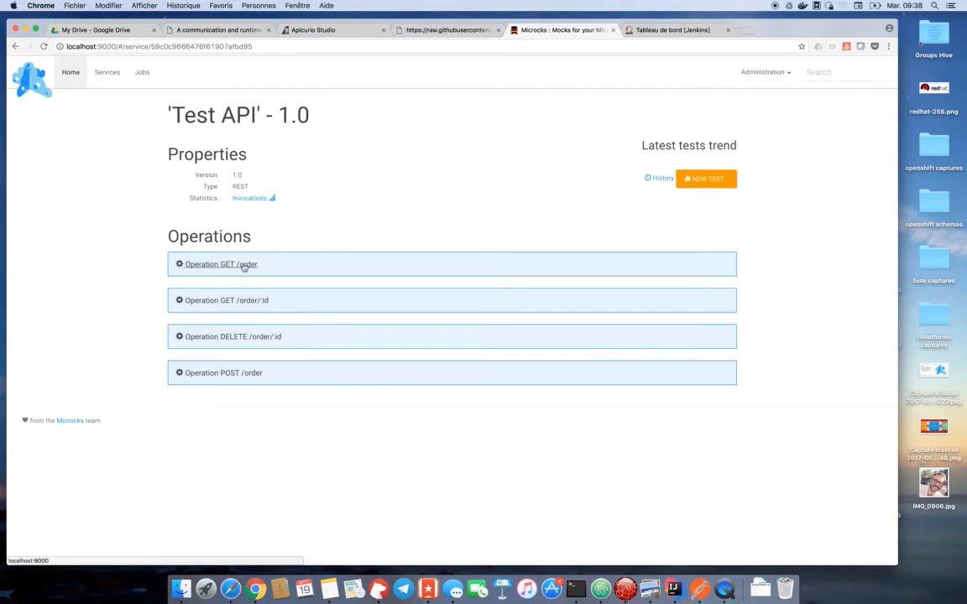
{"action": "left_click", "coordinate": [221, 266]}
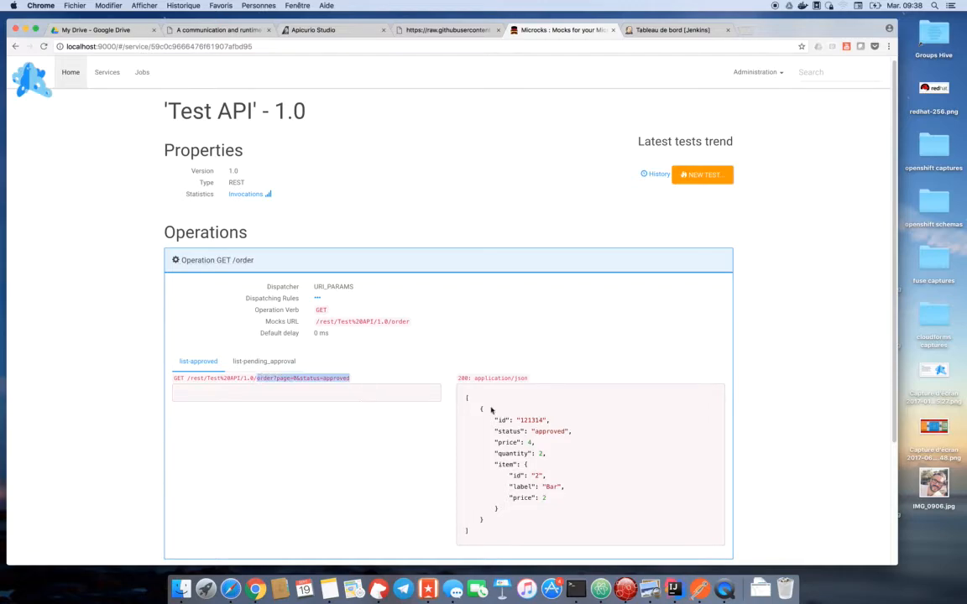
{"action": "mouse_move", "coordinate": [534, 384]}
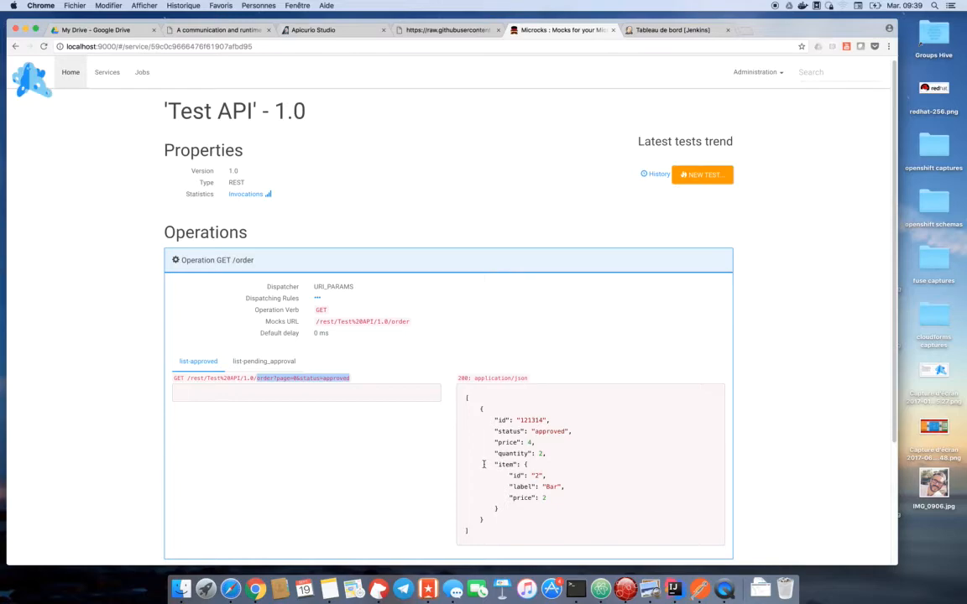
{"action": "mouse_move", "coordinate": [411, 308]}
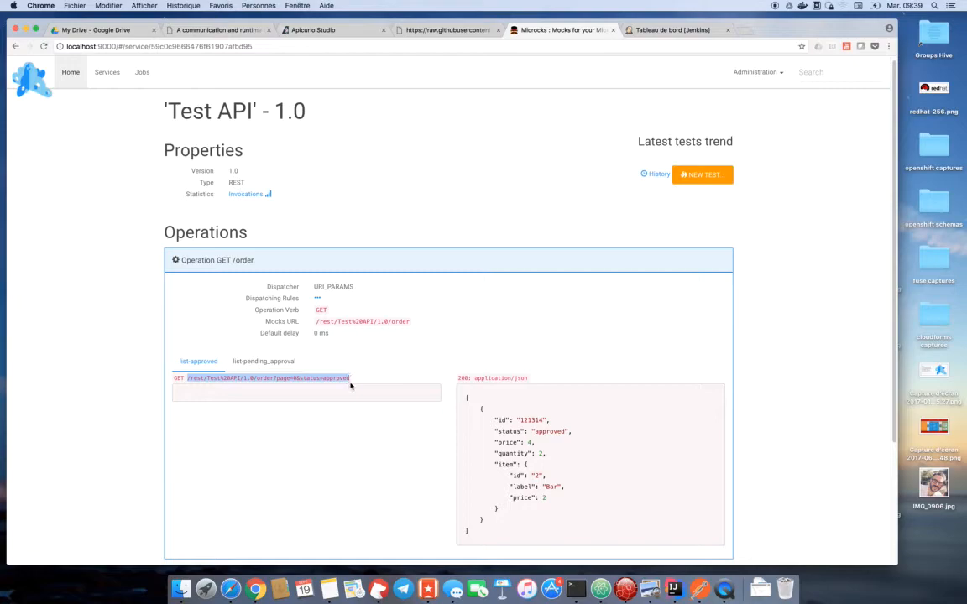
{"action": "mouse_move", "coordinate": [601, 588]}
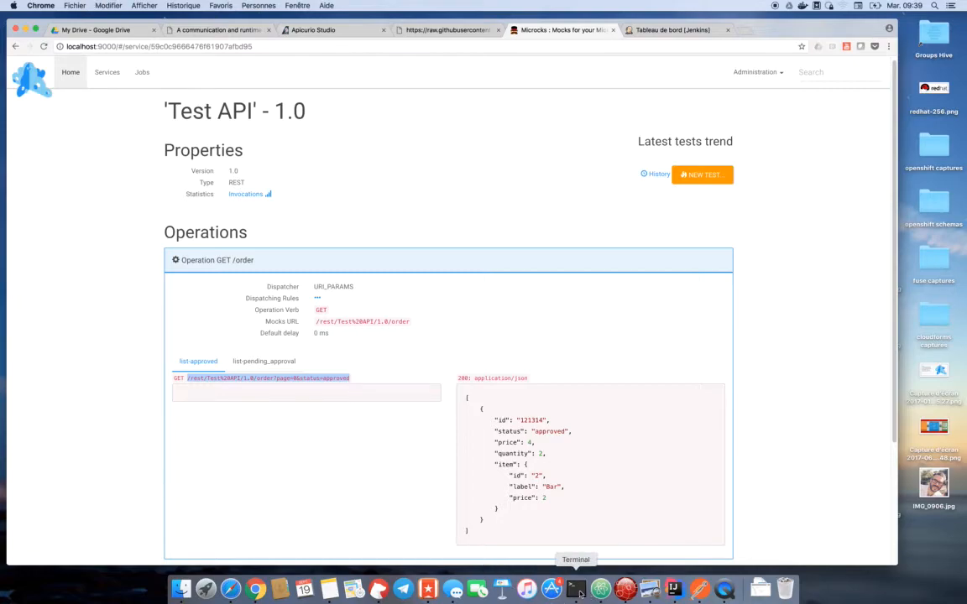
{"action": "left_click", "coordinate": [576, 588]}
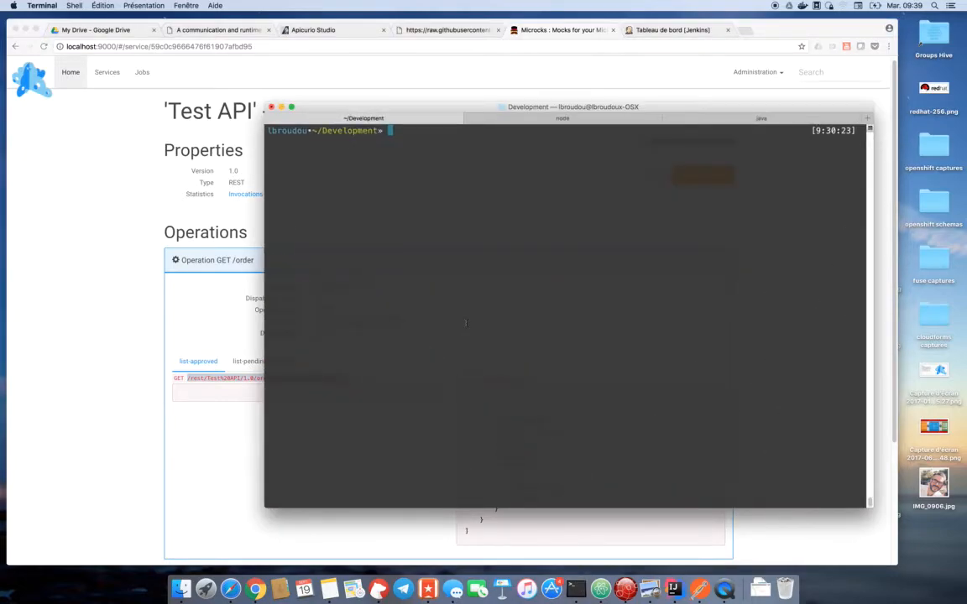
Run curl -XGET on localhost:8080/rest/Test%20API/1.0/order?page=0&status=approved, getting the sample order JSON.
{"action": "type", "text": "curl"}
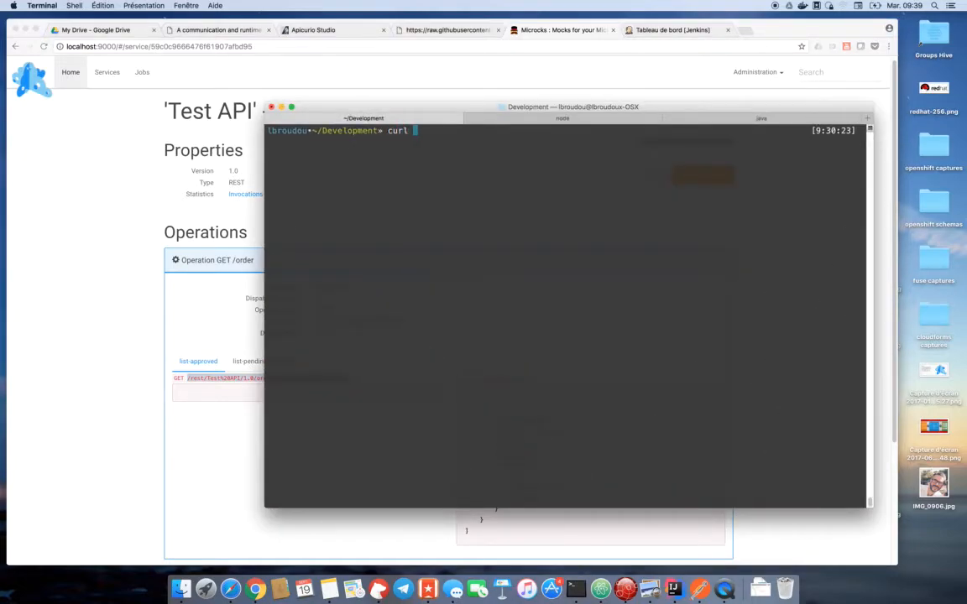
{"action": "type", "text": "-XGET"}
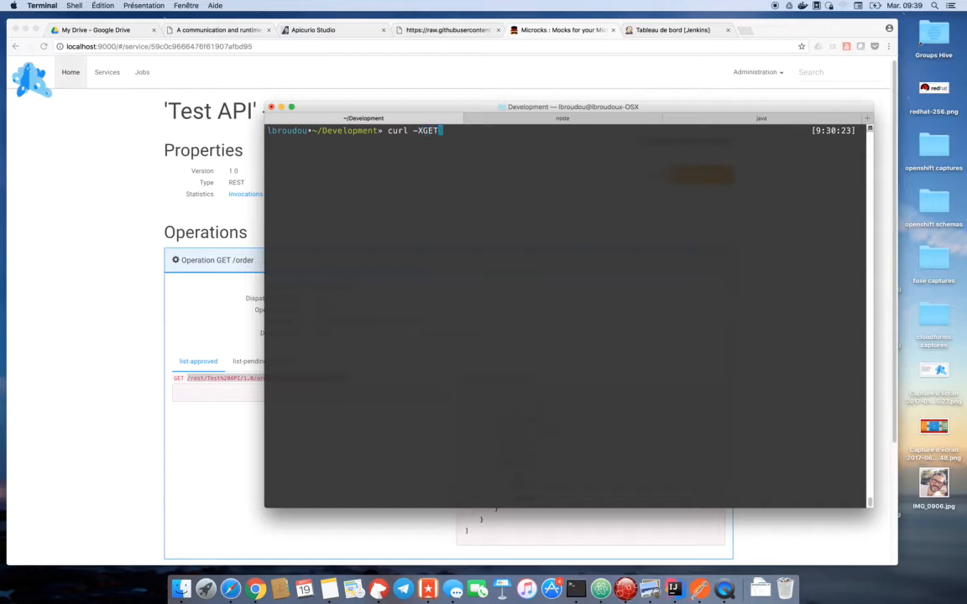
{"action": "type", "text": "'http"}
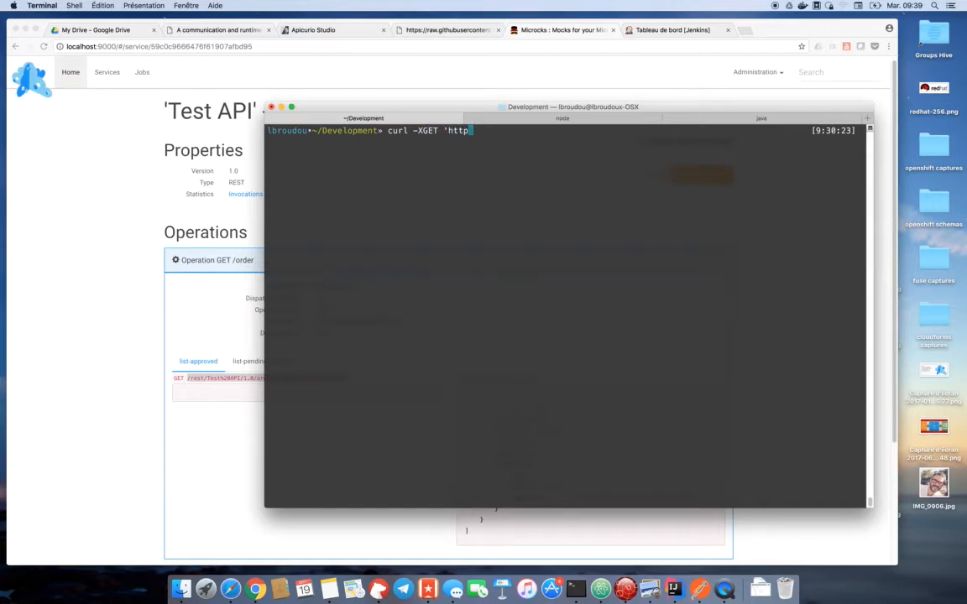
{"action": "type", "text": "://localhost"}
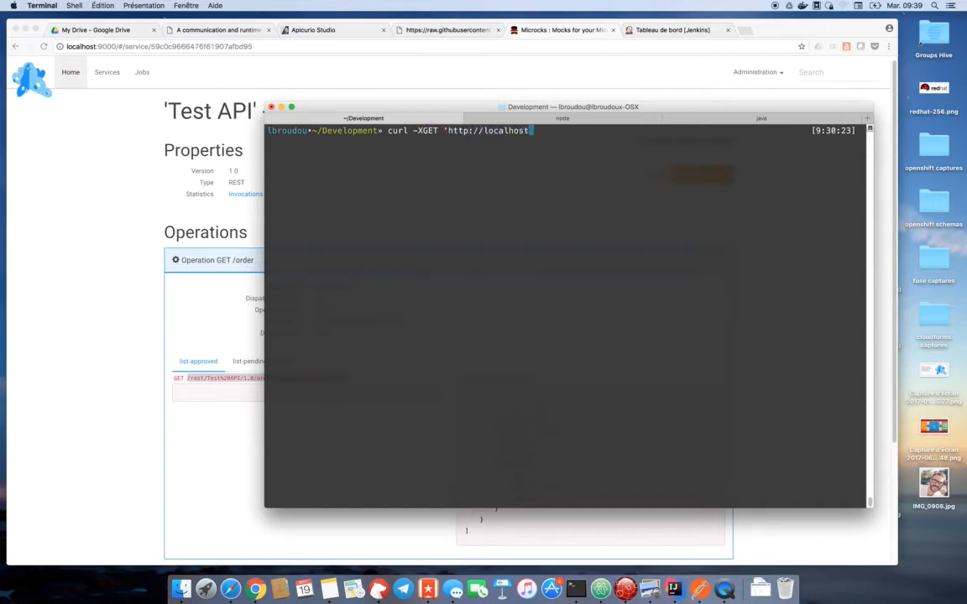
{"action": "type", "text": ":8080/rest/Test%20API/1.0/order?page=0&status=approved"}
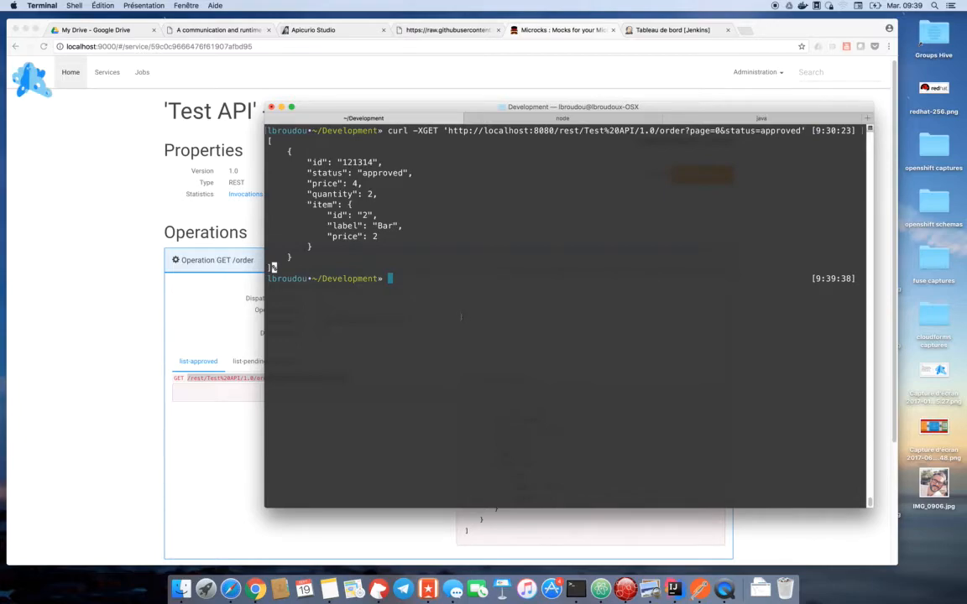
{"action": "mouse_move", "coordinate": [440, 348]}
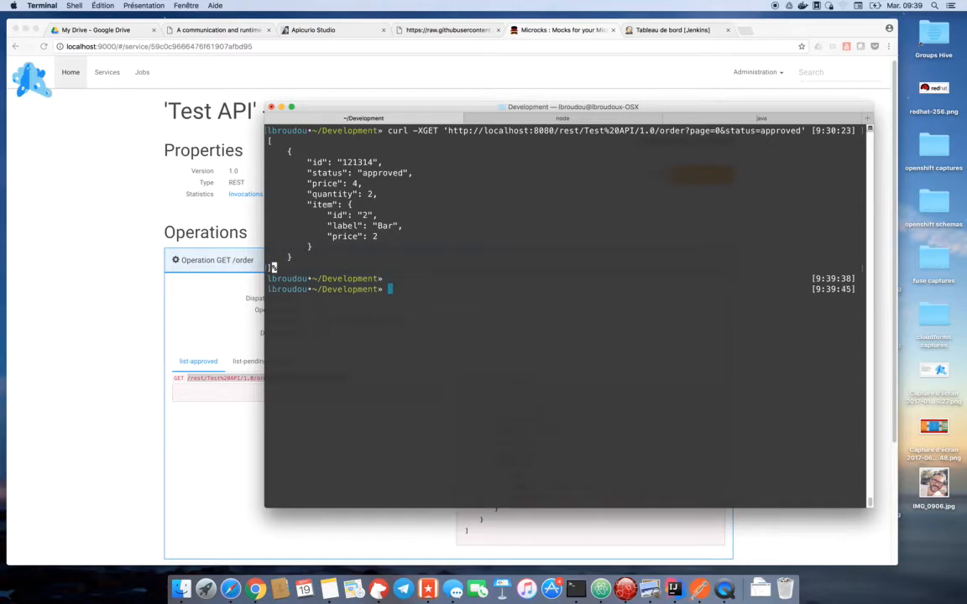
Rerun the curl request with status=pending_approval.
{"action": "type", "text": "curl -XGET 'http://localhost:8080/rest/Test%20API/1.0/order?page=0&status=approved'"}
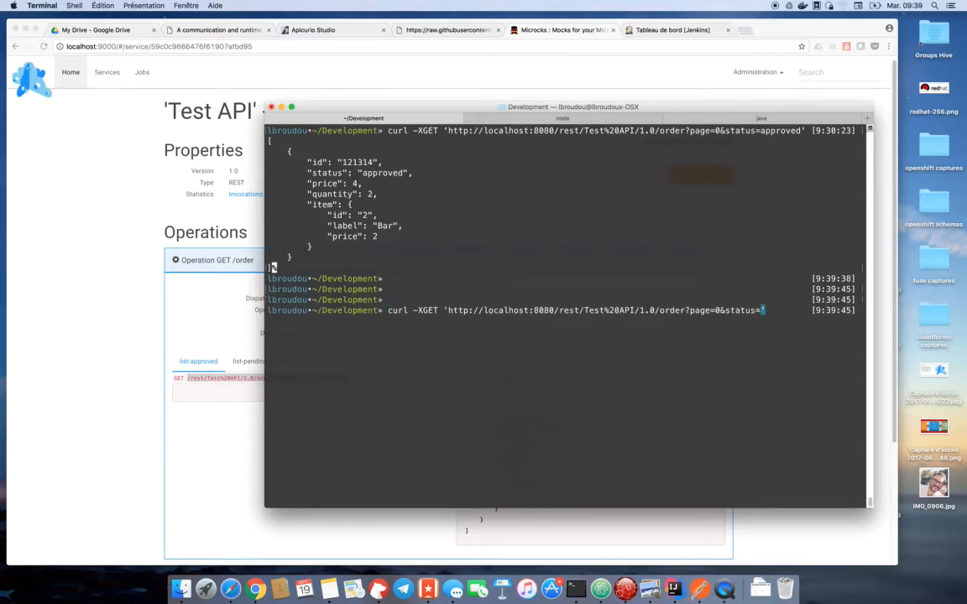
{"action": "type", "text": "pending_"}
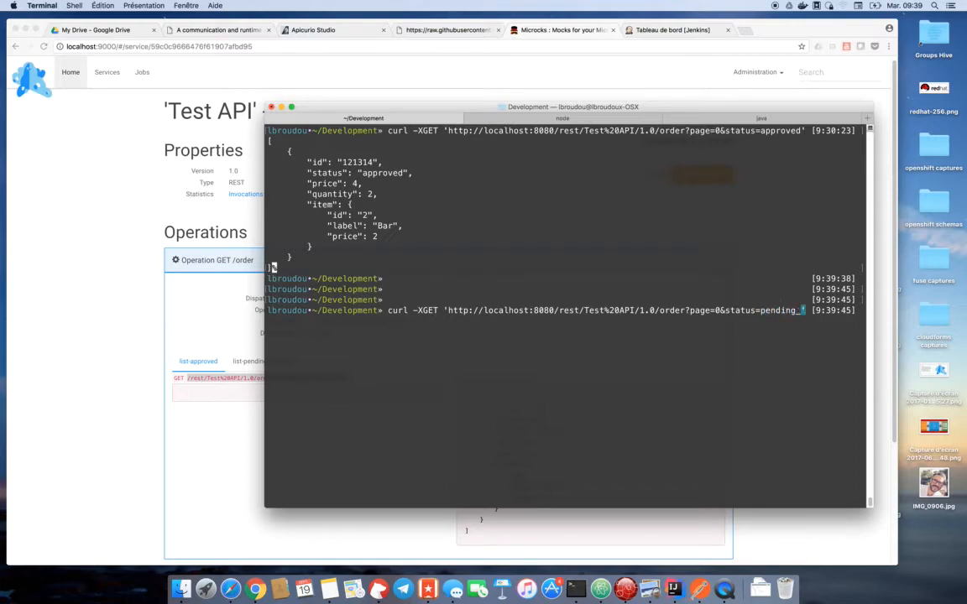
{"action": "type", "text": "approval"}
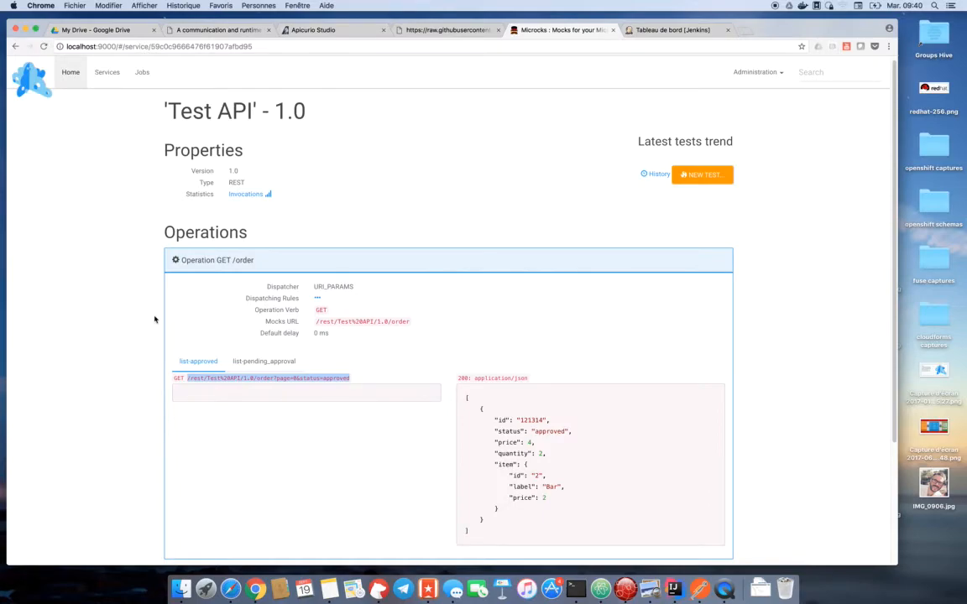
{"action": "mouse_move", "coordinate": [199, 245]}
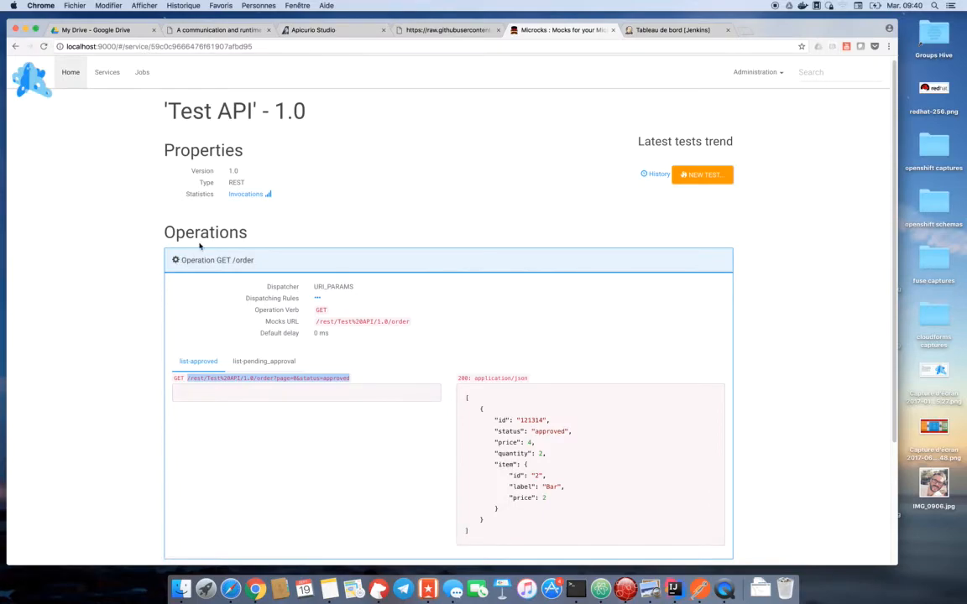
View the Test API 1.0 invocation statistics charts and return to the Services list.
{"action": "left_click", "coordinate": [245, 194]}
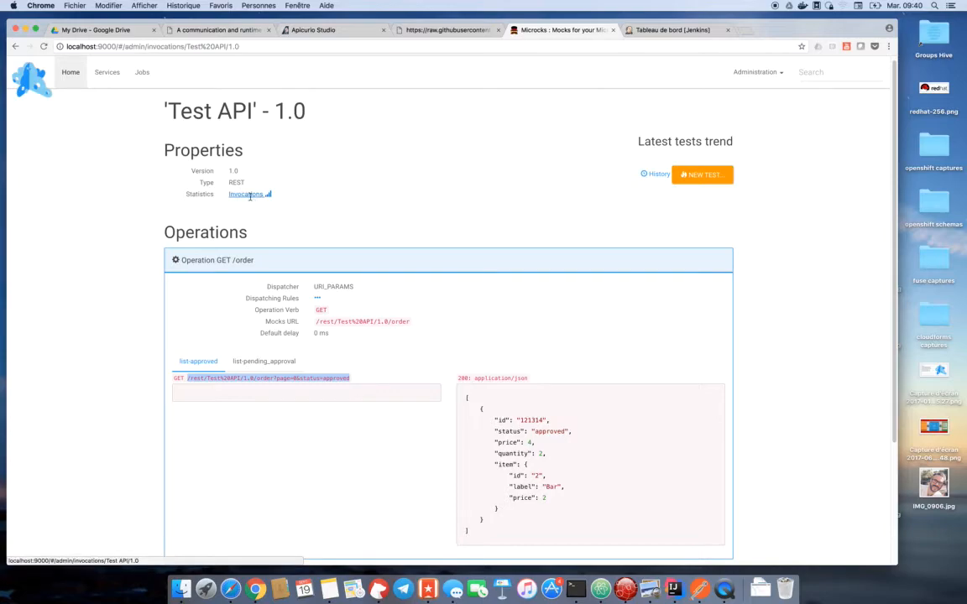
{"action": "left_click", "coordinate": [245, 195]}
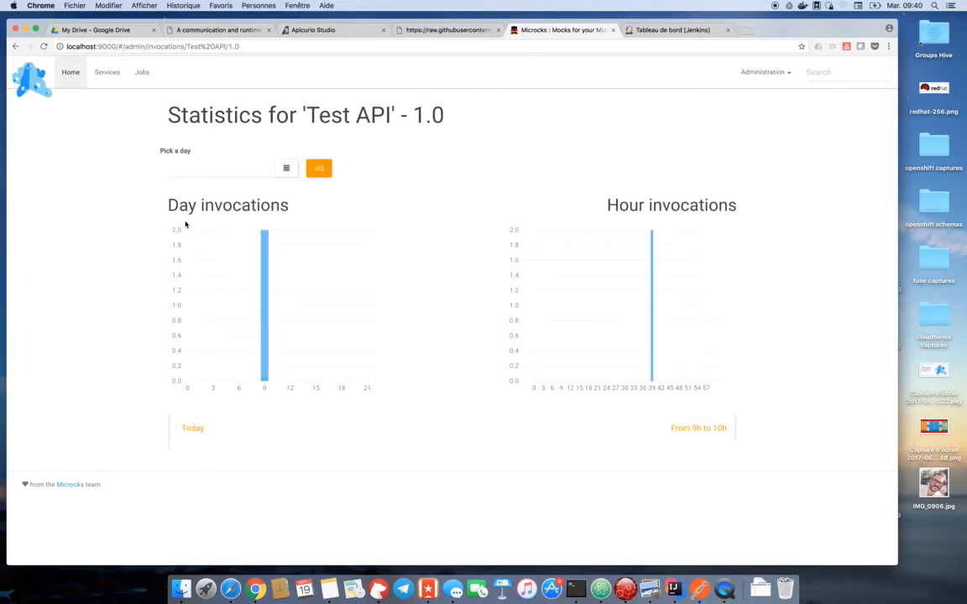
{"action": "mouse_move", "coordinate": [126, 87]}
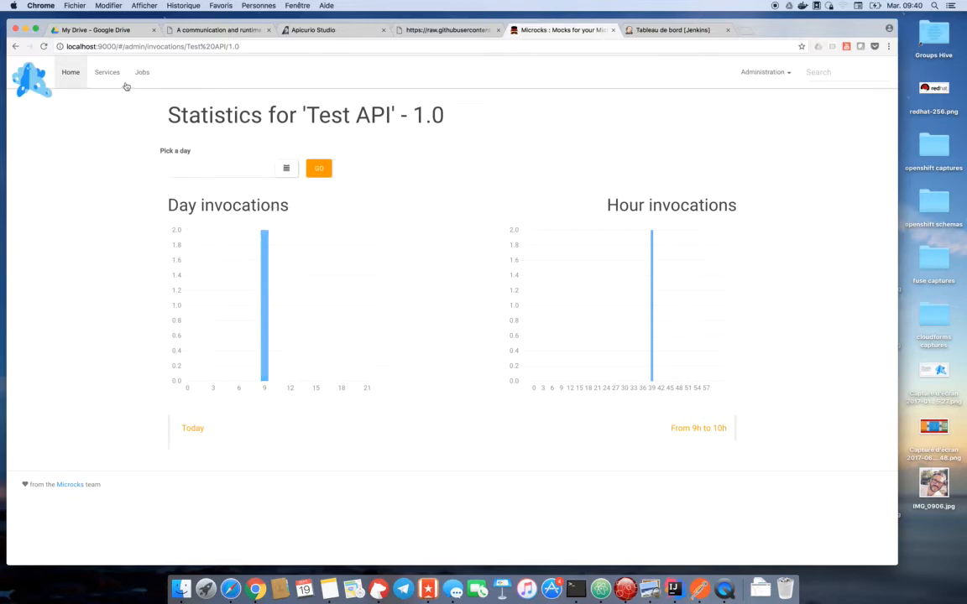
{"action": "left_click", "coordinate": [107, 70]}
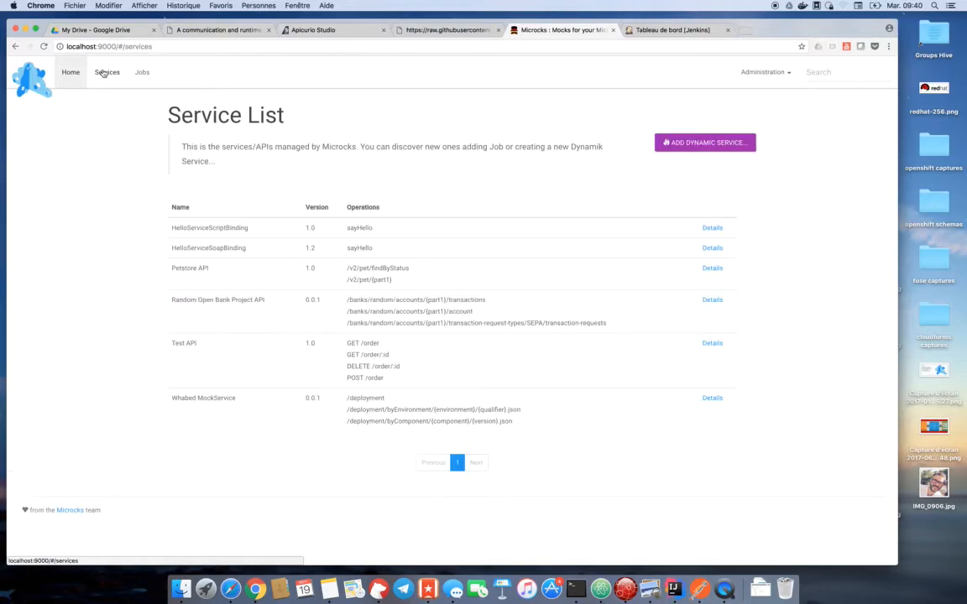
{"action": "mouse_move", "coordinate": [121, 91]}
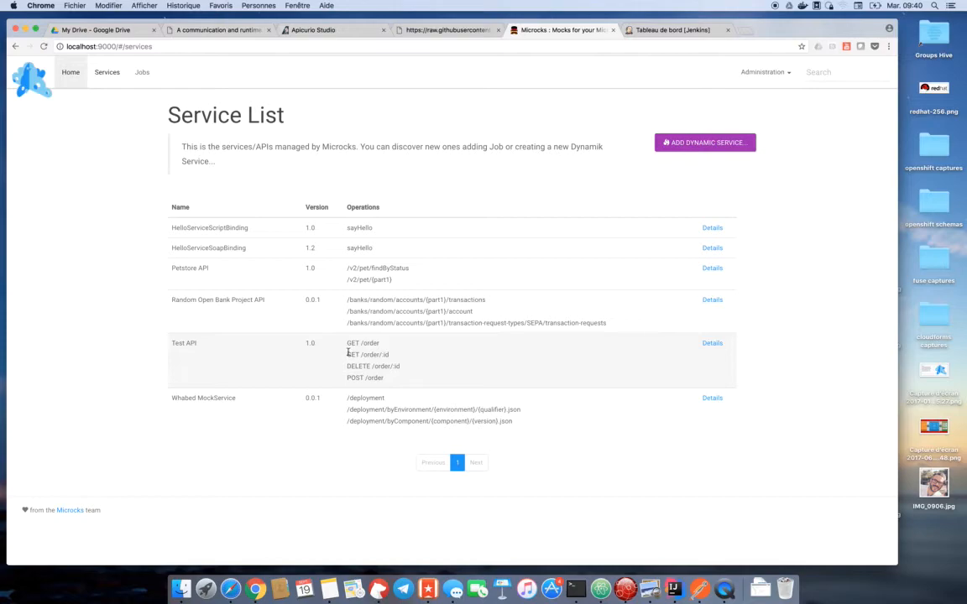
Inspect HelloServiceScriptBinding's sayHello SOAP request/response example, then return to the Services list.
{"action": "left_click_drag", "start_coordinate": [347, 342], "coordinate": [385, 378]}
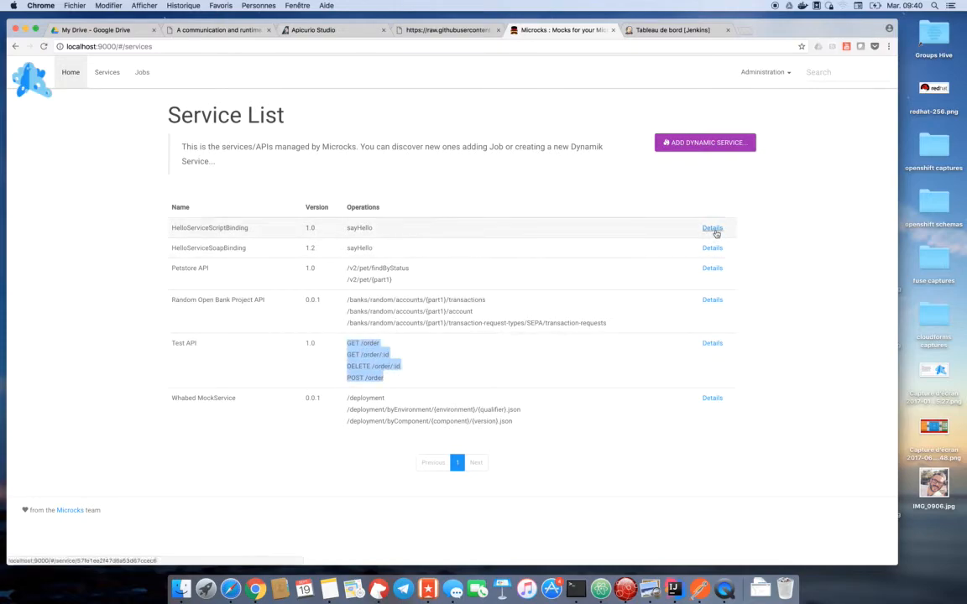
{"action": "left_click", "coordinate": [712, 229]}
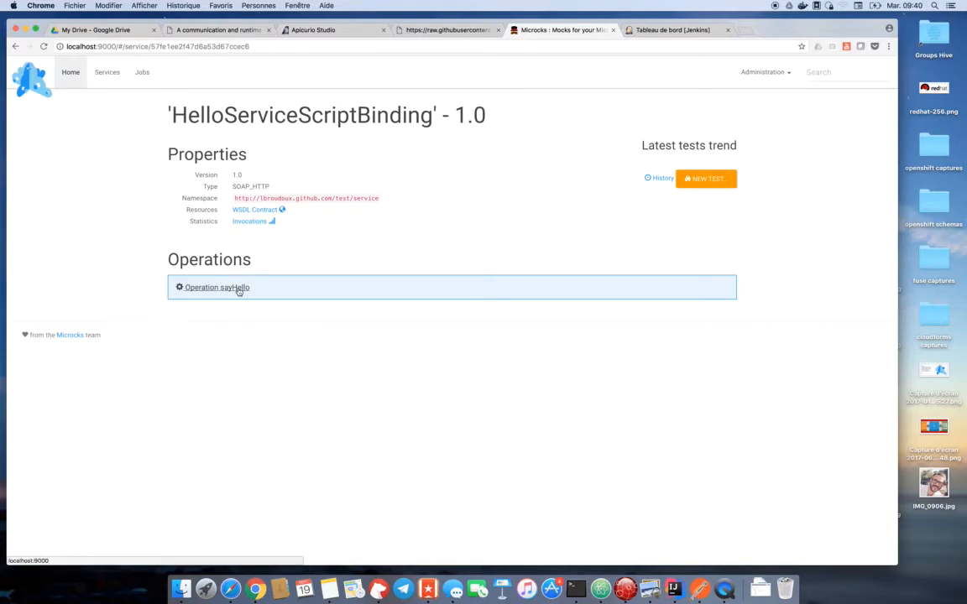
{"action": "left_click", "coordinate": [213, 287]}
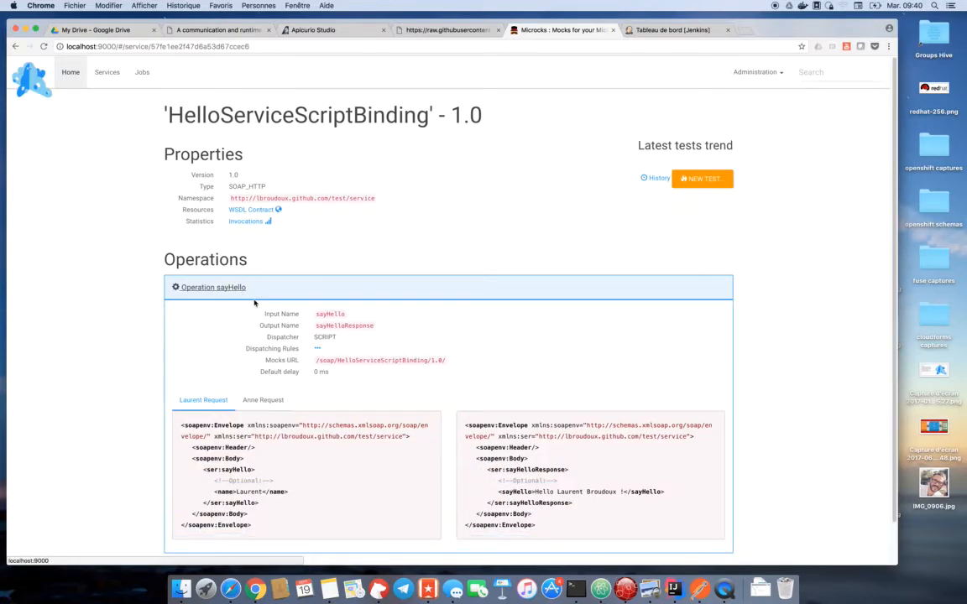
{"action": "left_click_drag", "start_coordinate": [181, 425], "coordinate": [412, 436]}
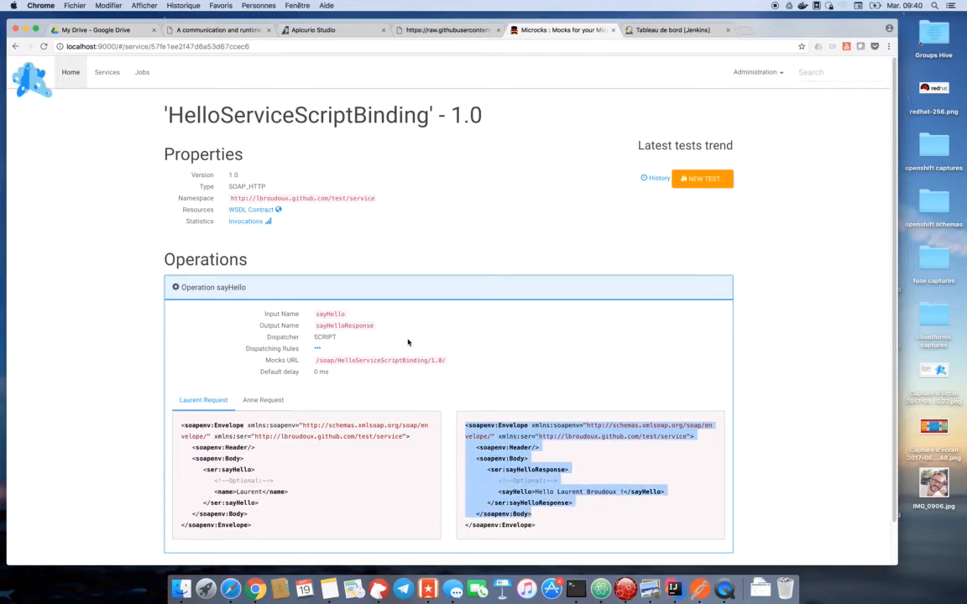
{"action": "mouse_move", "coordinate": [393, 311]}
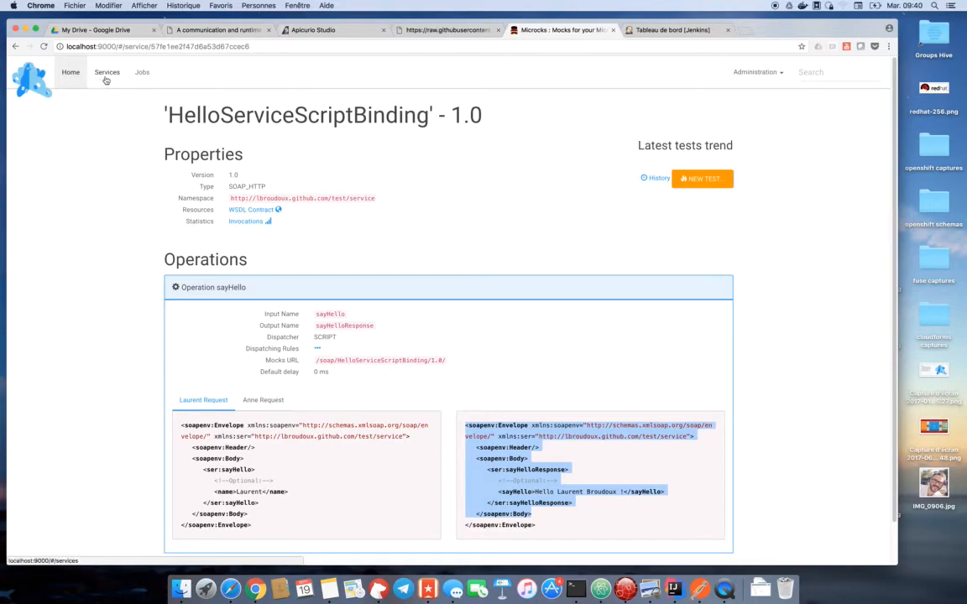
{"action": "left_click", "coordinate": [107, 71]}
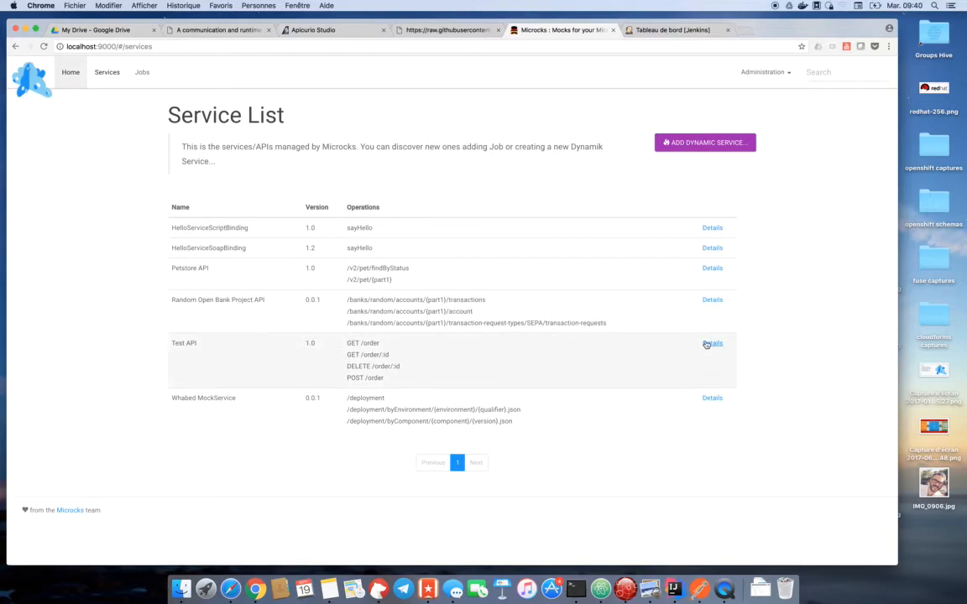
Show the Test API 1.0 details page with its GET, DELETE and POST order operations.
{"action": "left_click", "coordinate": [712, 342]}
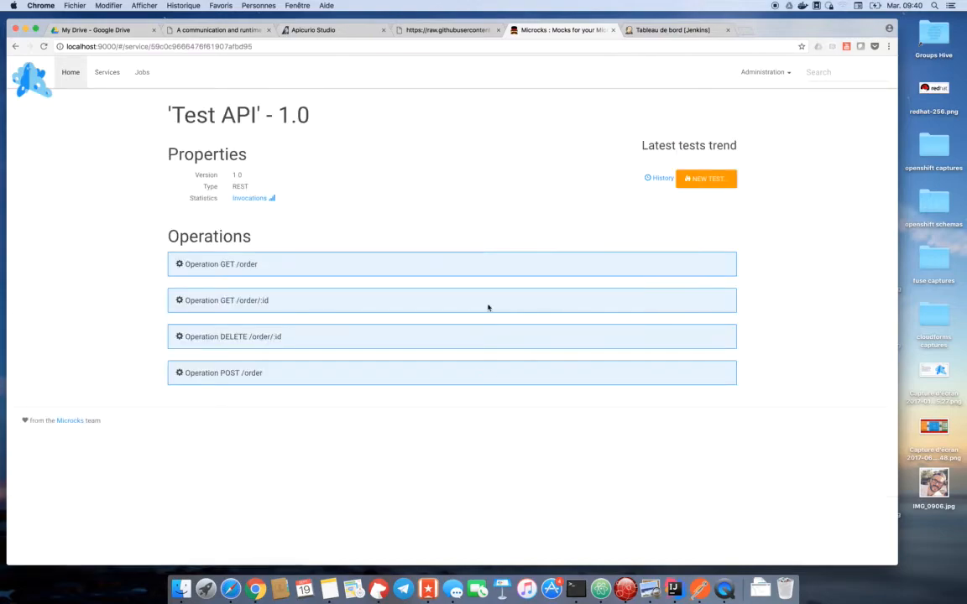
{"action": "mouse_move", "coordinate": [450, 282]}
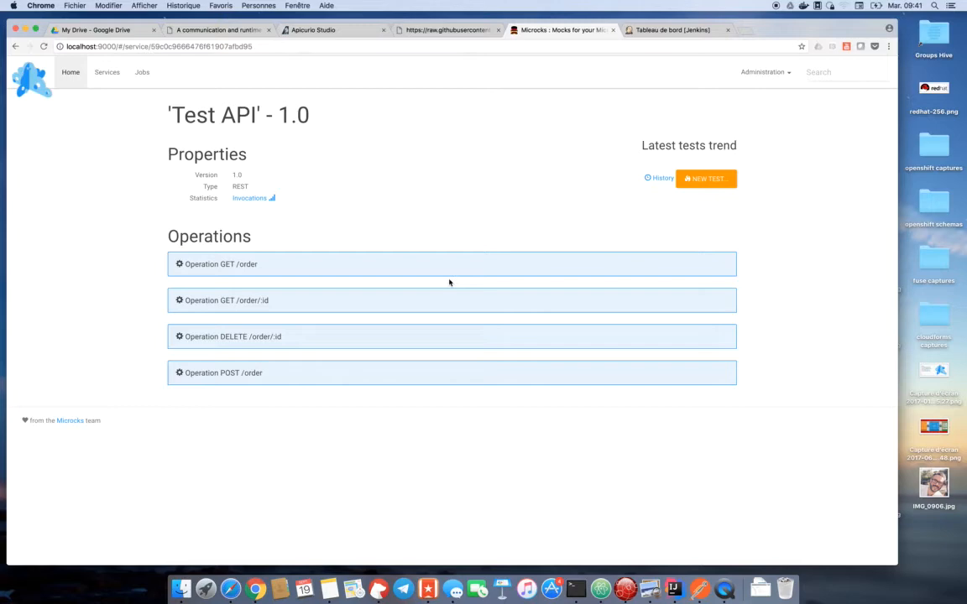
{"action": "mouse_move", "coordinate": [500, 265]}
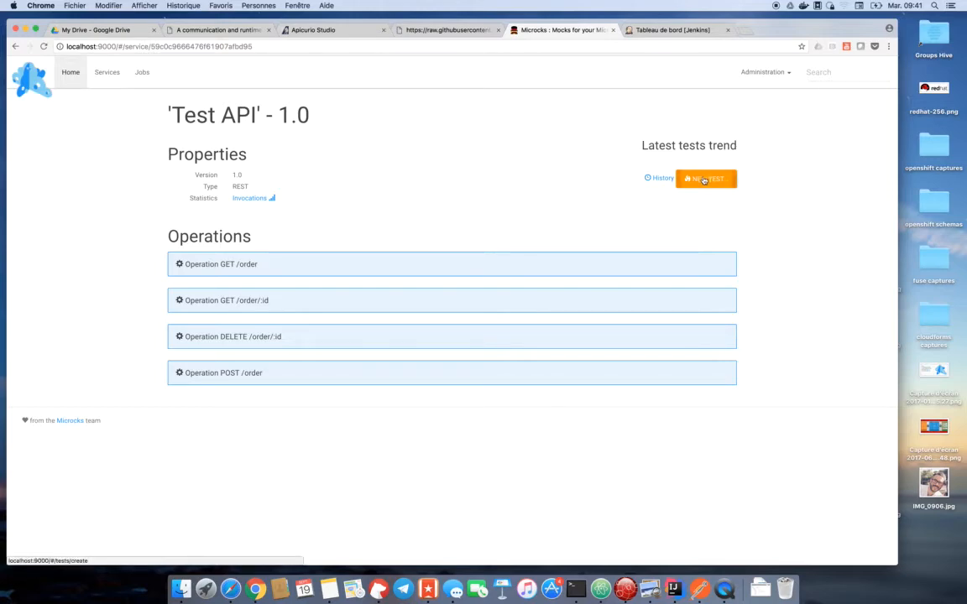
{"action": "left_click", "coordinate": [705, 178]}
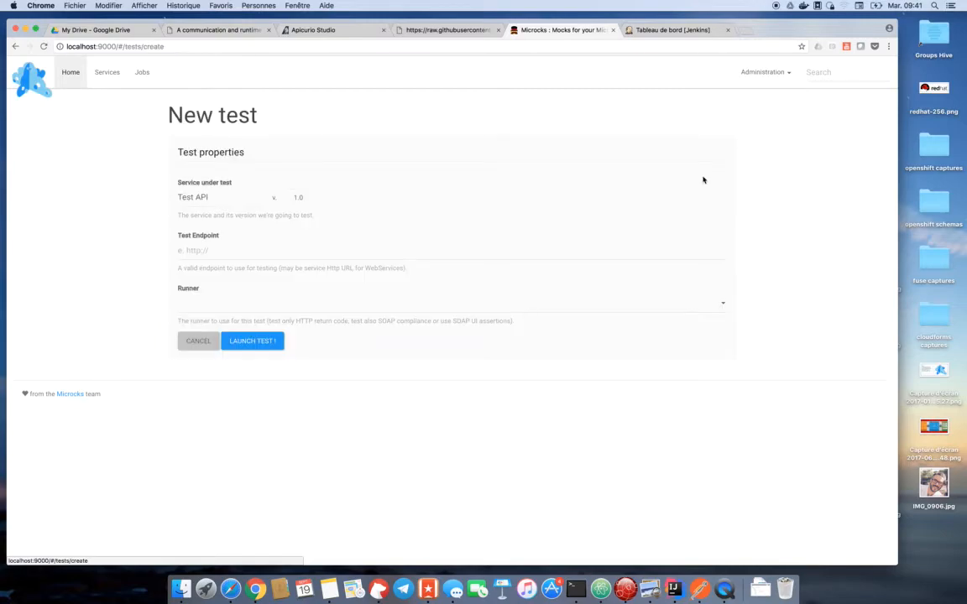
{"action": "mouse_move", "coordinate": [425, 231]}
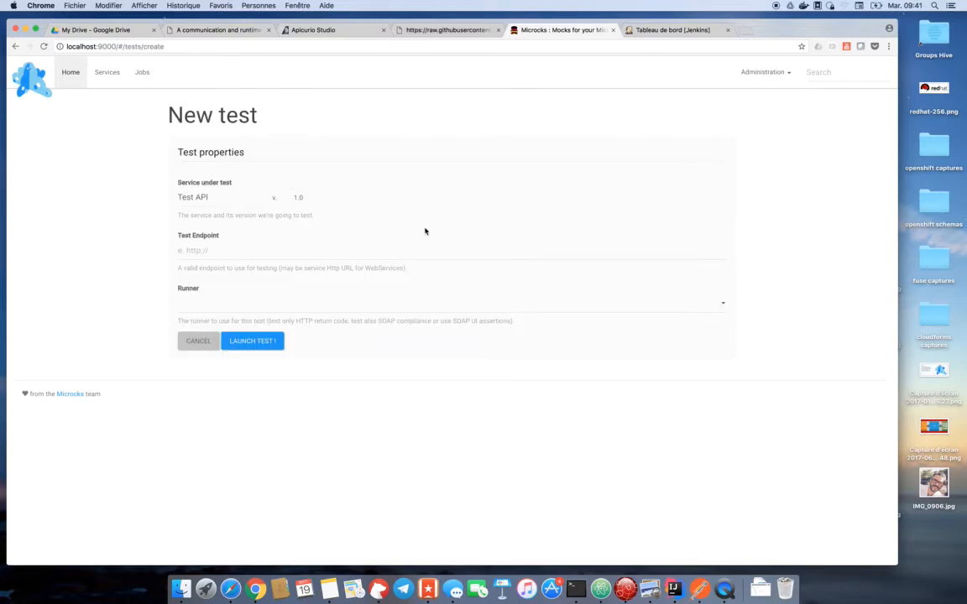
{"action": "type", "text": "ht"}
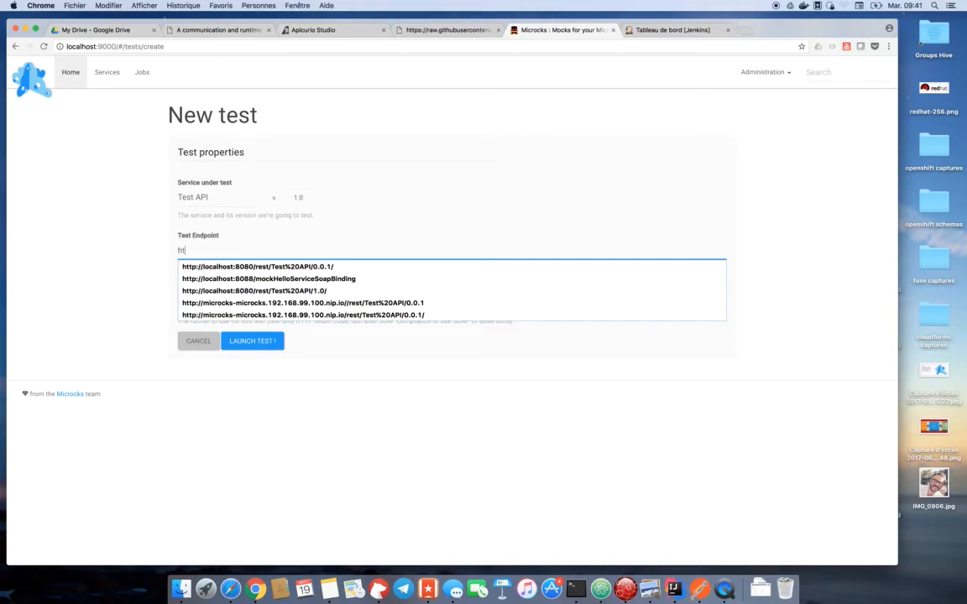
{"action": "left_click", "coordinate": [255, 290]}
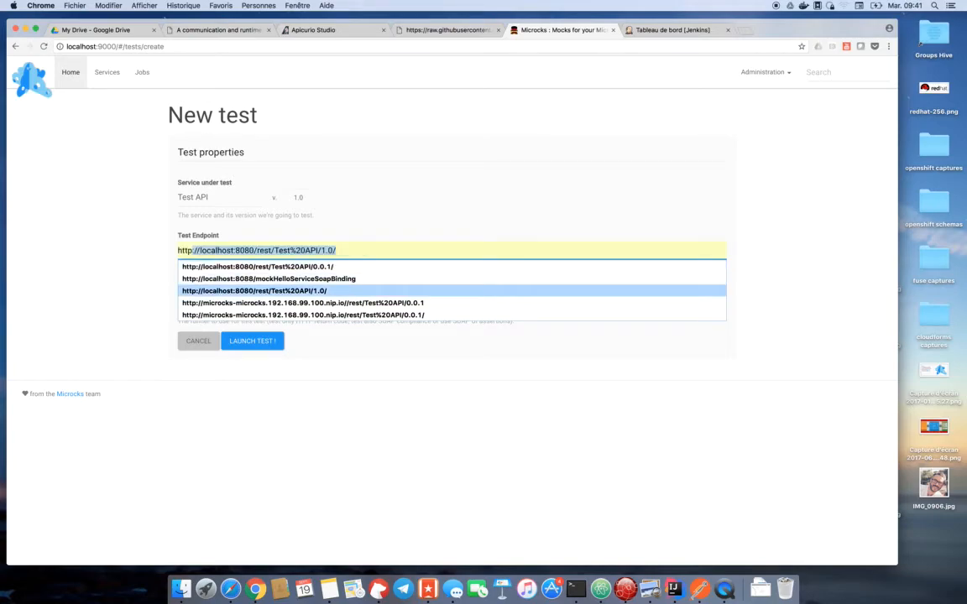
{"action": "left_click", "coordinate": [254, 291]}
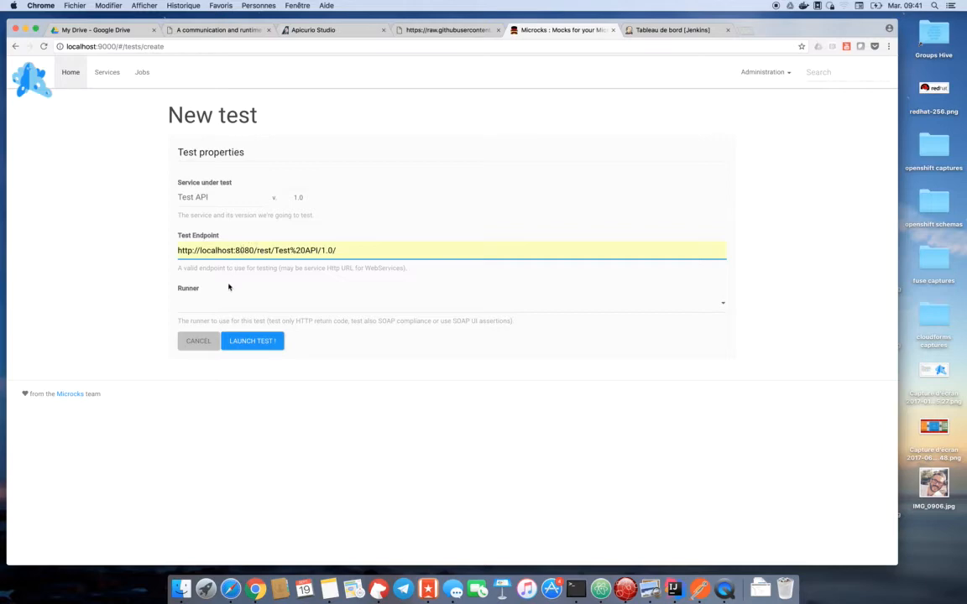
{"action": "left_click", "coordinate": [452, 302]}
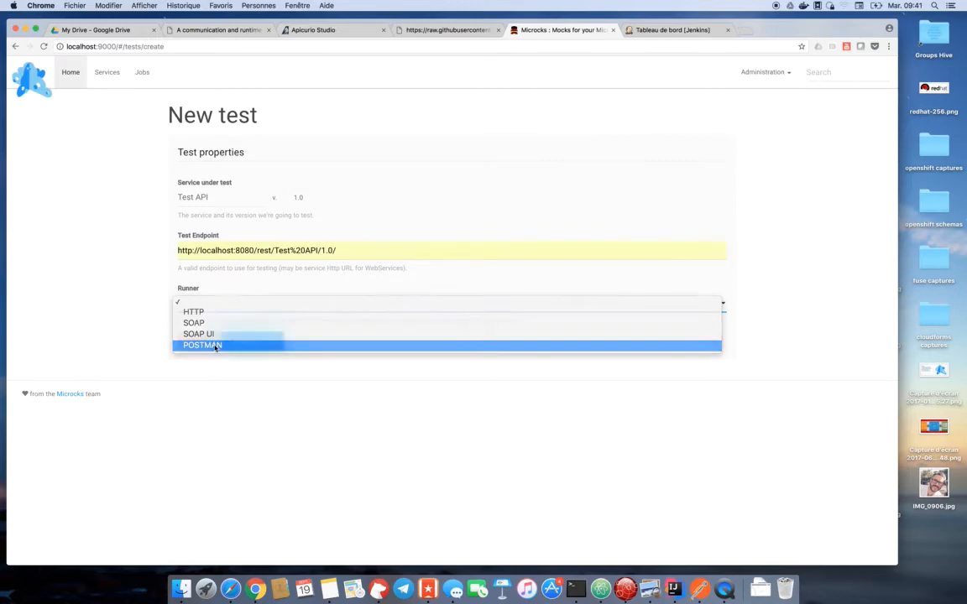
{"action": "left_click", "coordinate": [201, 346]}
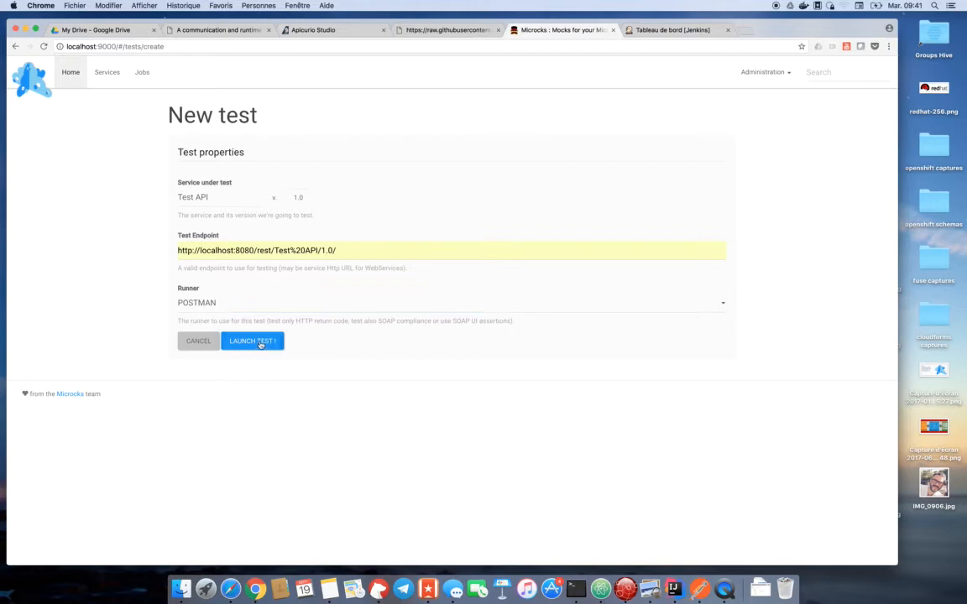
{"action": "left_click", "coordinate": [252, 341]}
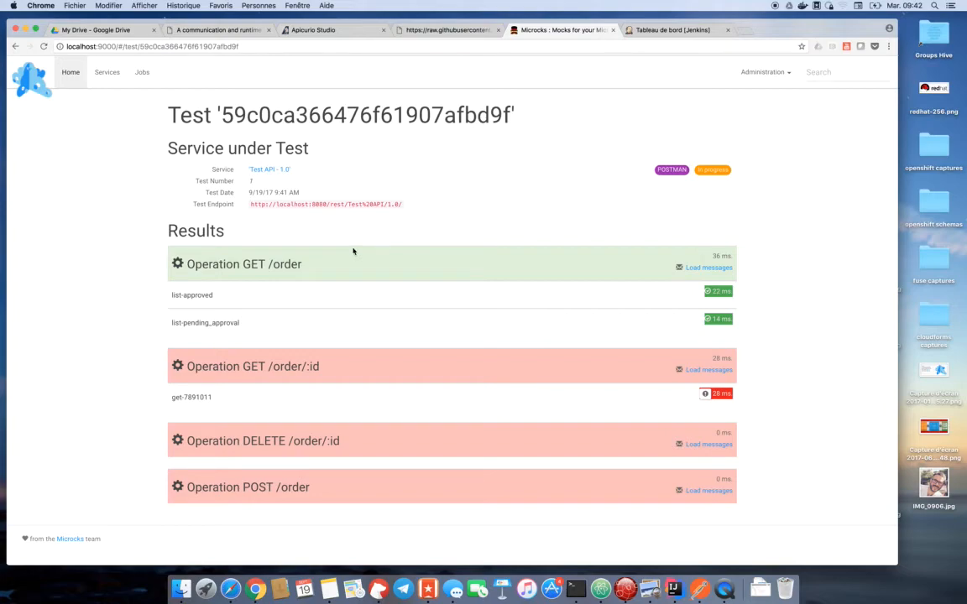
{"action": "mouse_move", "coordinate": [478, 284]}
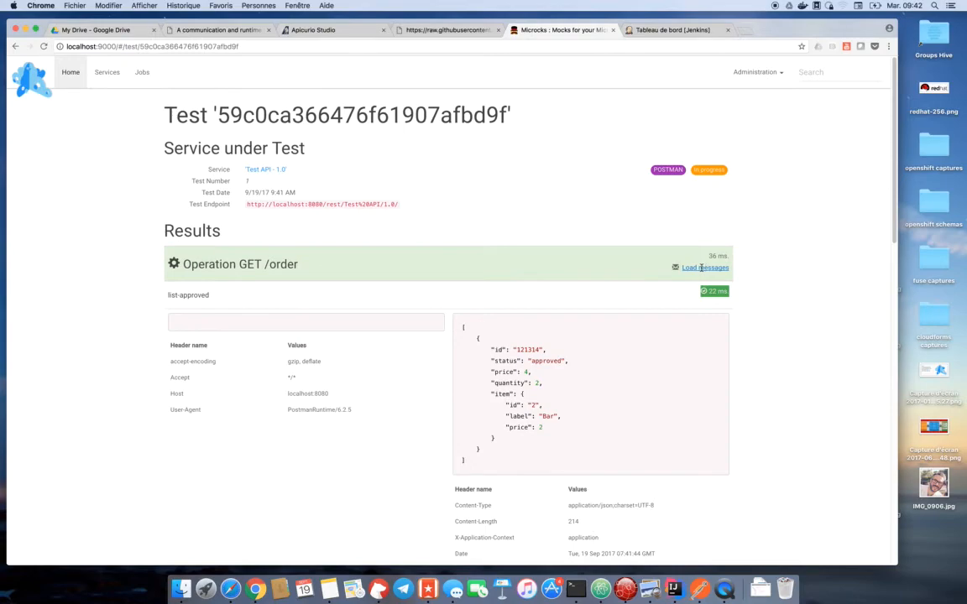
{"action": "mouse_move", "coordinate": [521, 299]}
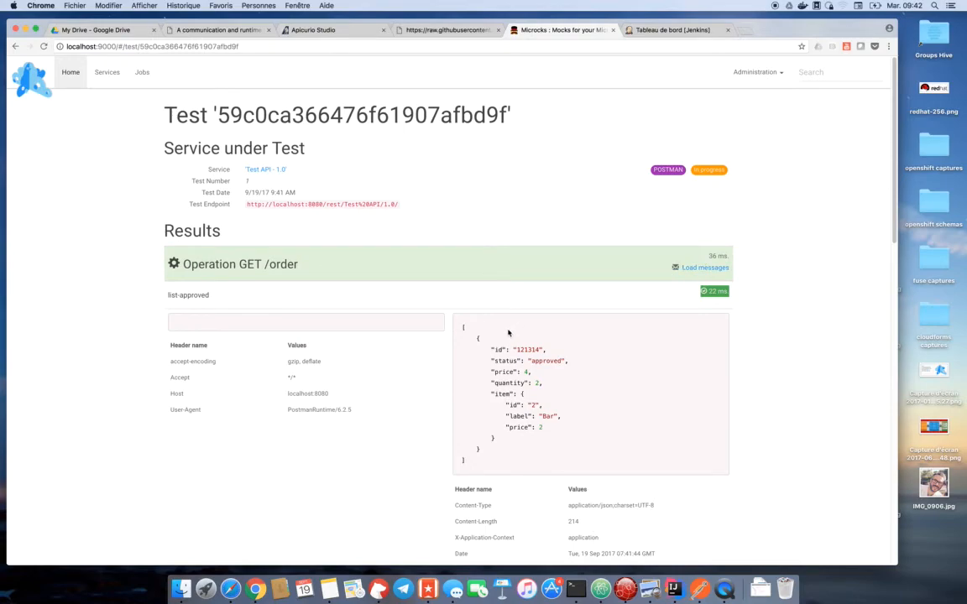
Review the failing GET /order/:id gen-7891011 messages, then return to the Test API 1.0 page.
{"action": "scroll", "scroll_direction": "down", "scroll_amount": 3}
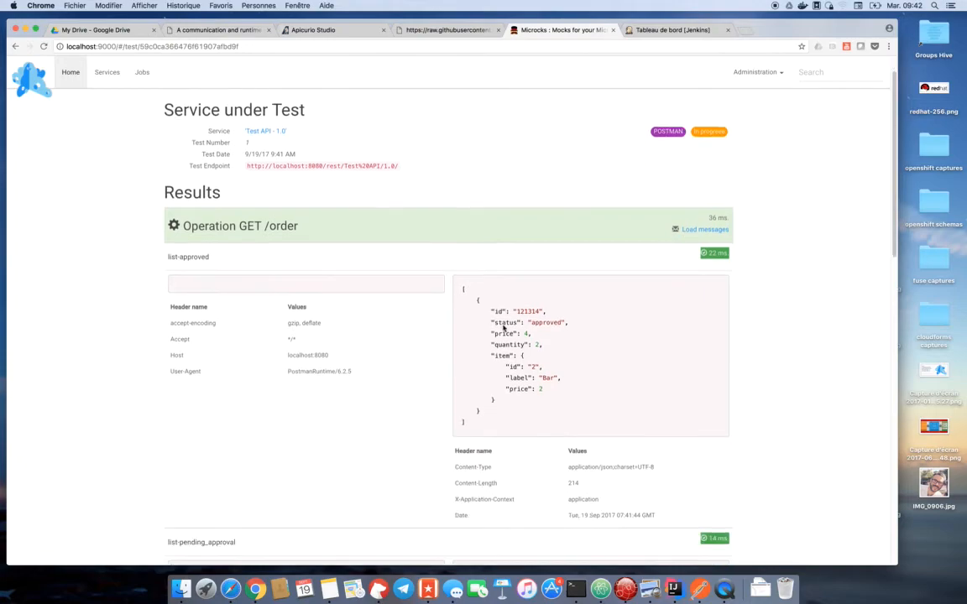
{"action": "scroll", "scroll_direction": "down", "scroll_amount": 3}
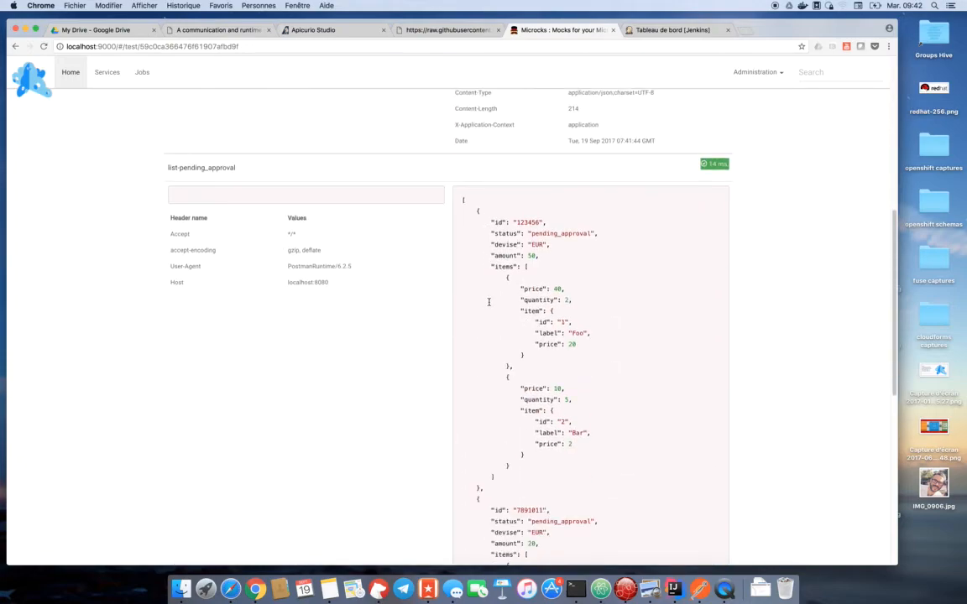
{"action": "scroll", "scroll_direction": "down", "scroll_amount": 3}
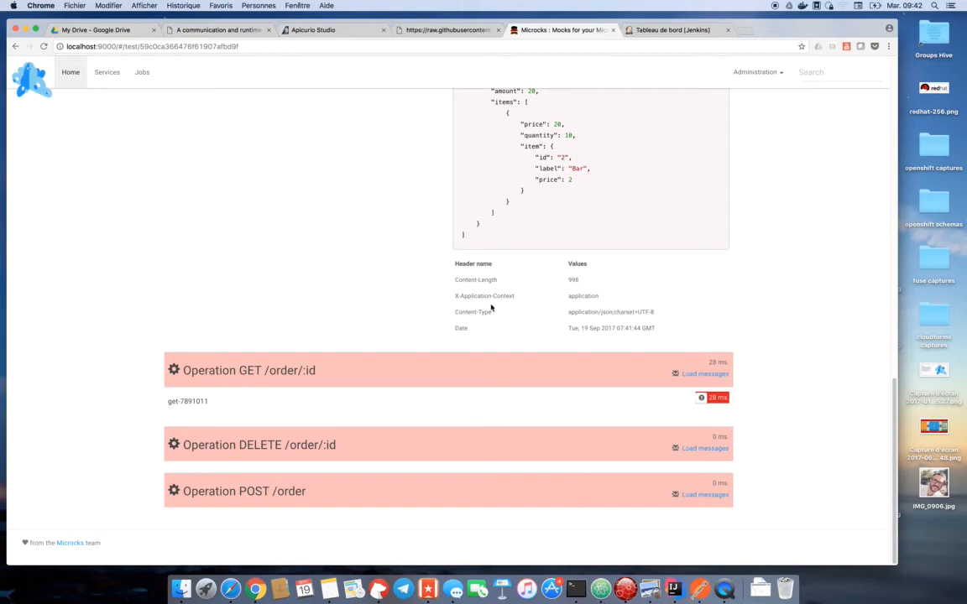
{"action": "mouse_move", "coordinate": [621, 371]}
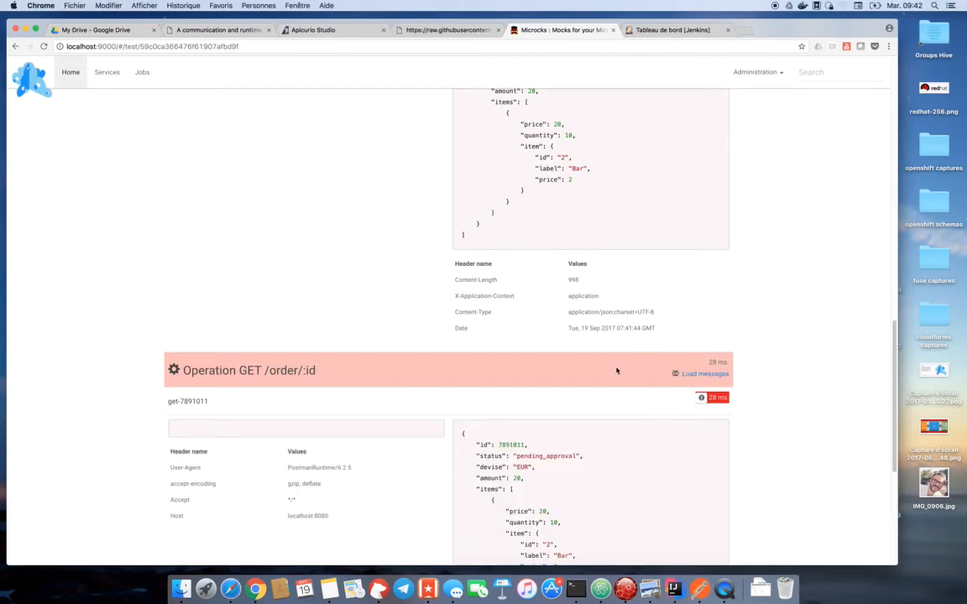
{"action": "scroll", "scroll_direction": "down", "scroll_amount": 3}
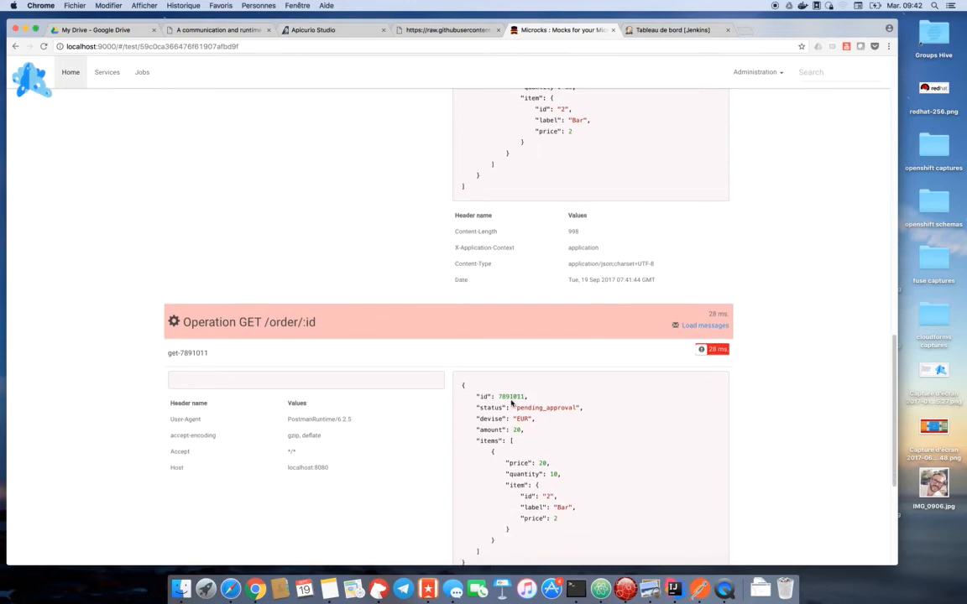
{"action": "double_click", "coordinate": [511, 396]}
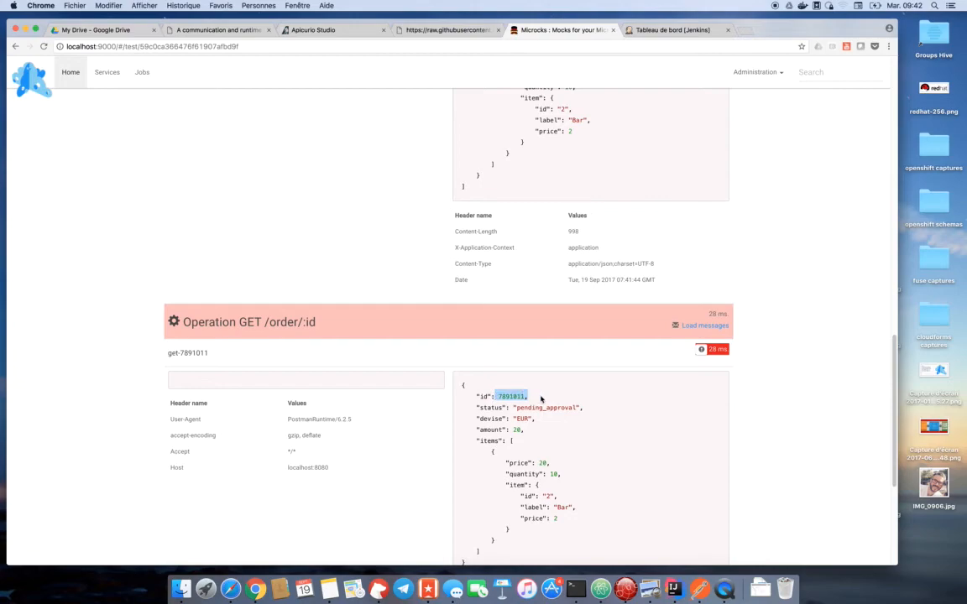
{"action": "mouse_move", "coordinate": [739, 371]}
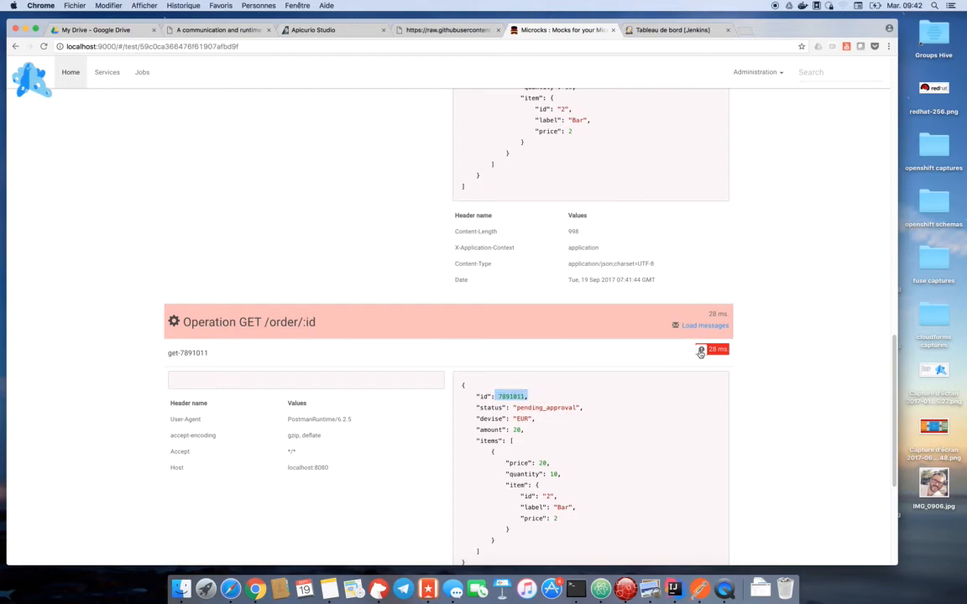
{"action": "mouse_move", "coordinate": [702, 349]}
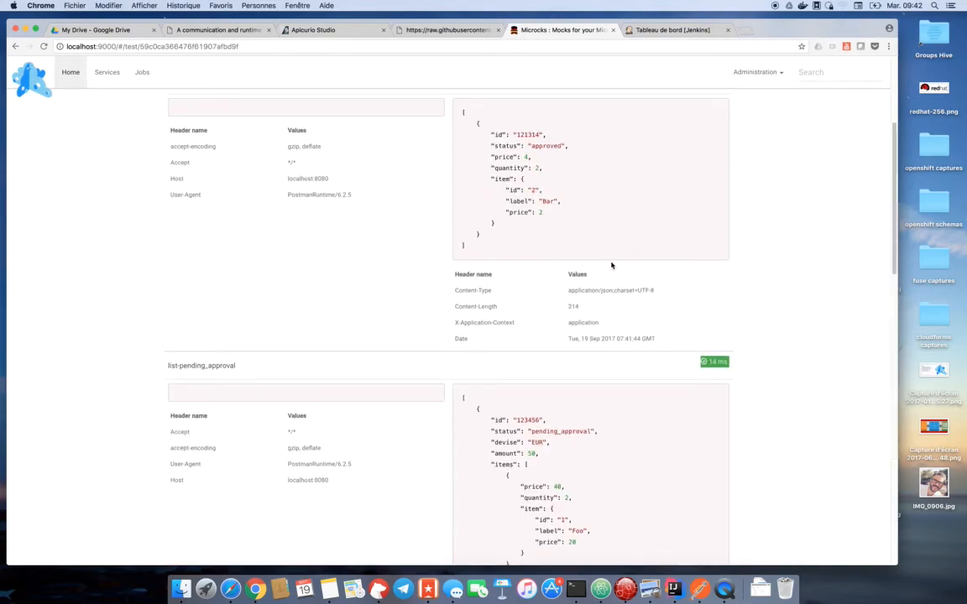
{"action": "scroll", "scroll_direction": "up", "scroll_amount": 3}
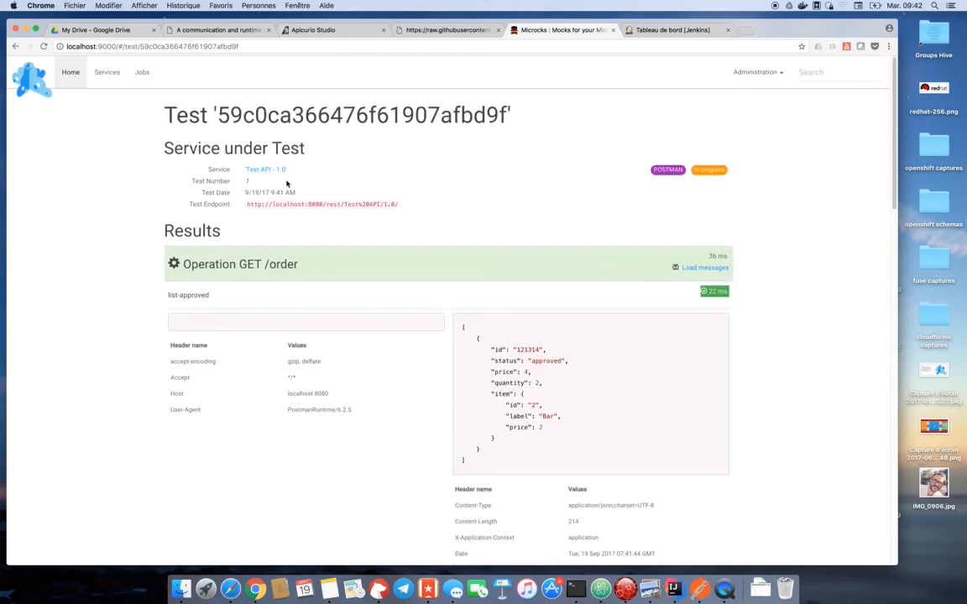
{"action": "left_click", "coordinate": [265, 168]}
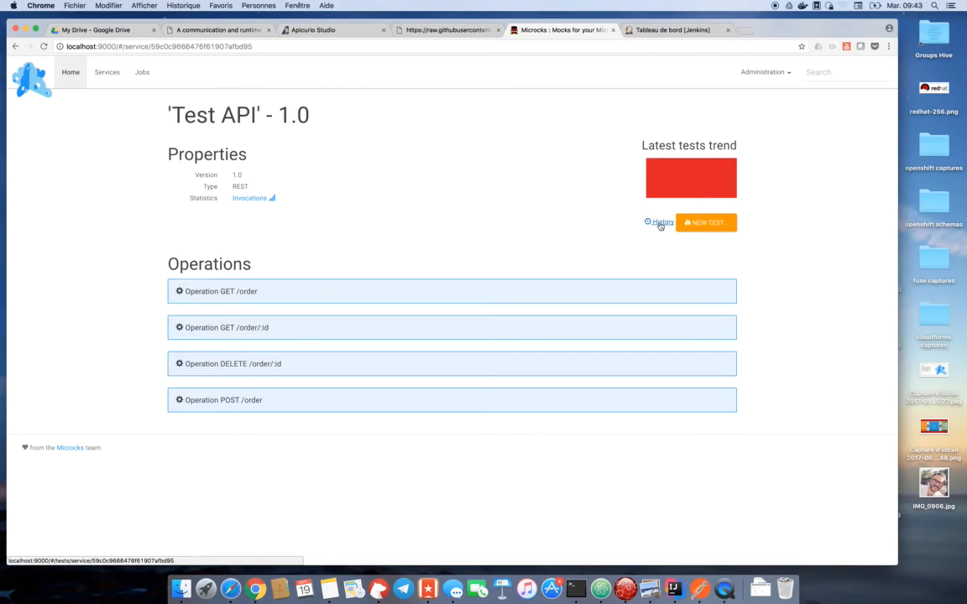
Show the Test API 1.0 tests history listing one failed POSTMAN run.
{"action": "left_click", "coordinate": [660, 222]}
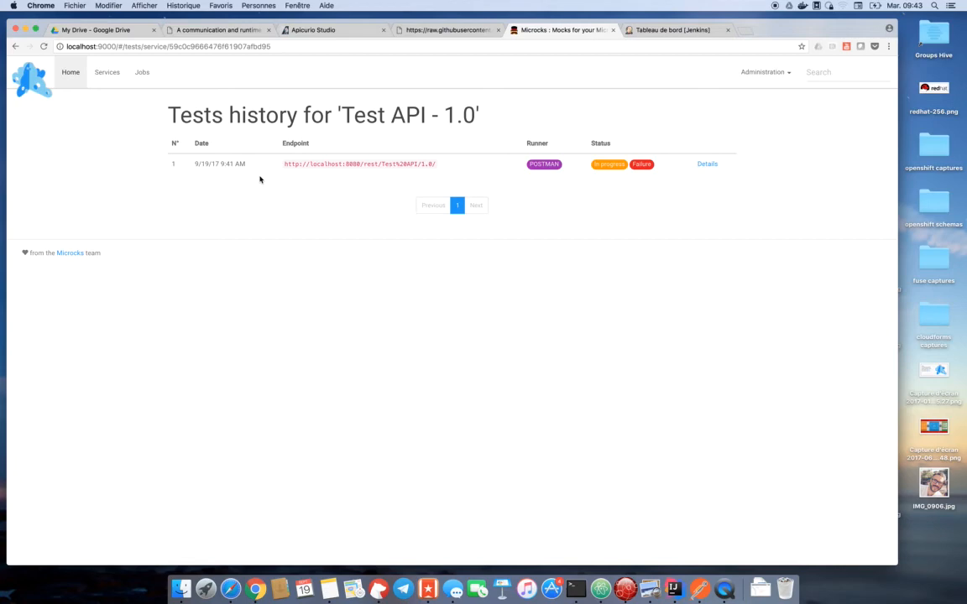
{"action": "mouse_move", "coordinate": [262, 181]}
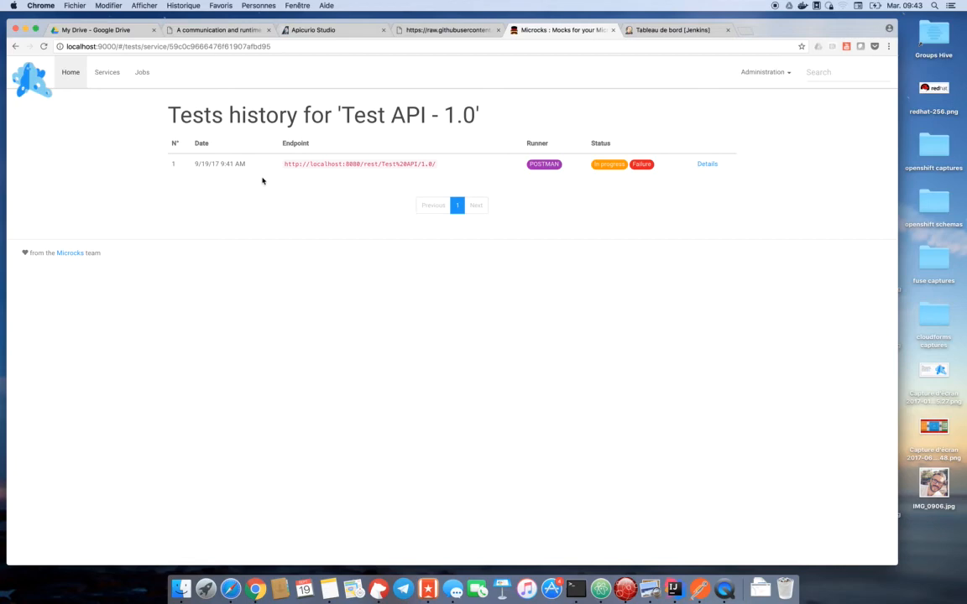
{"action": "mouse_move", "coordinate": [293, 179]}
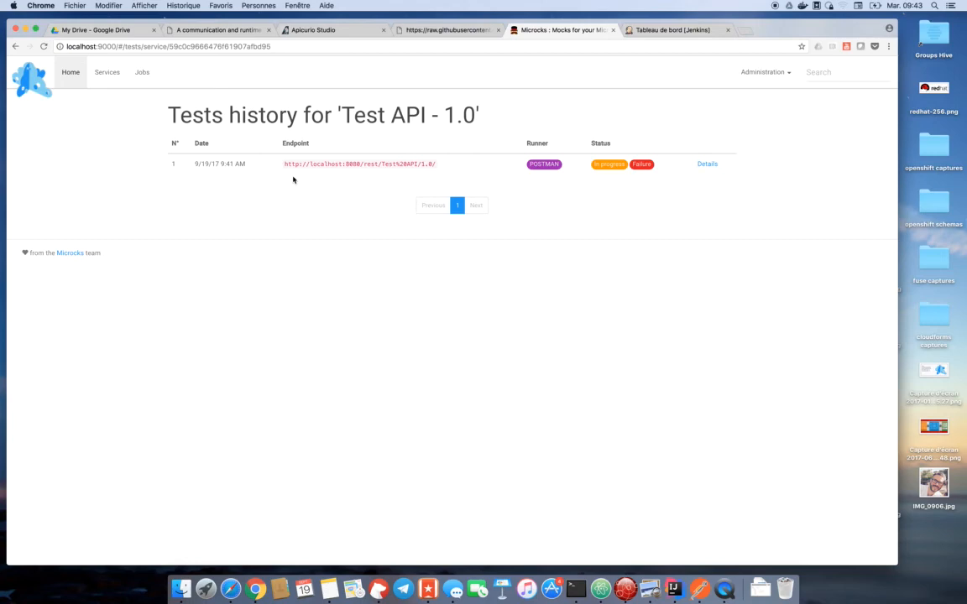
{"action": "mouse_move", "coordinate": [380, 104]}
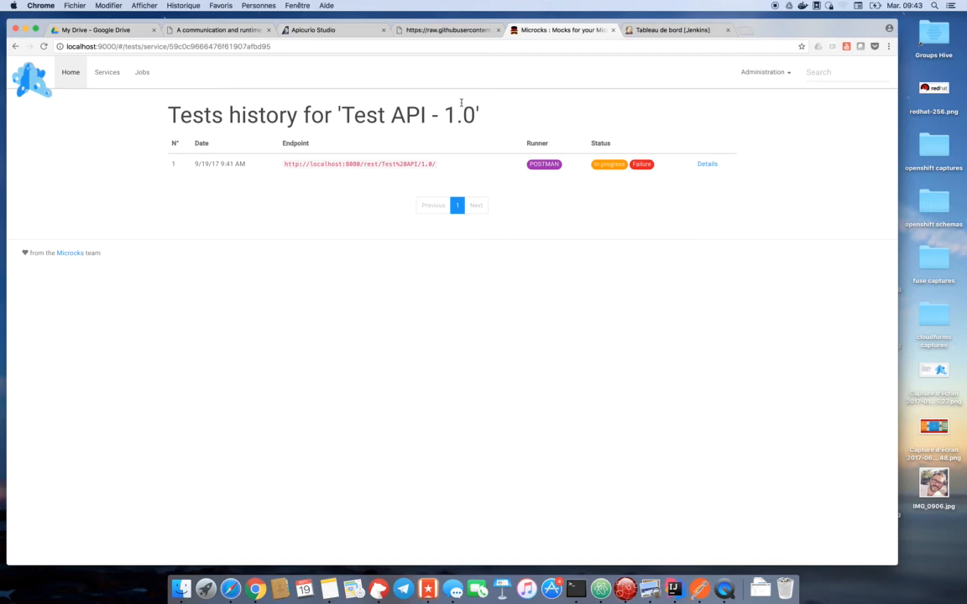
{"action": "mouse_move", "coordinate": [570, 68]}
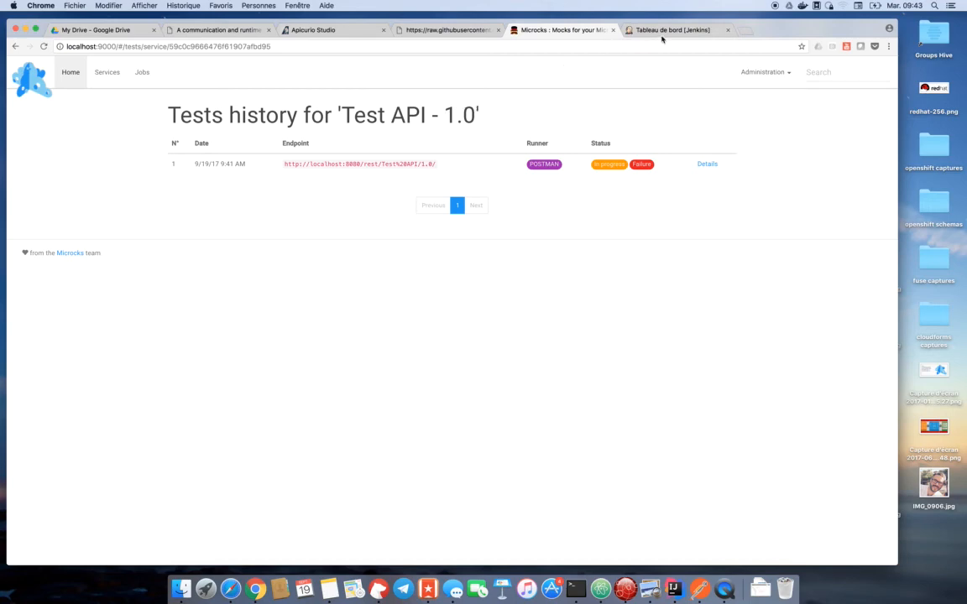
Switch to the Jenkins dashboard listing the microcks-plugin projects.
{"action": "left_click", "coordinate": [671, 30]}
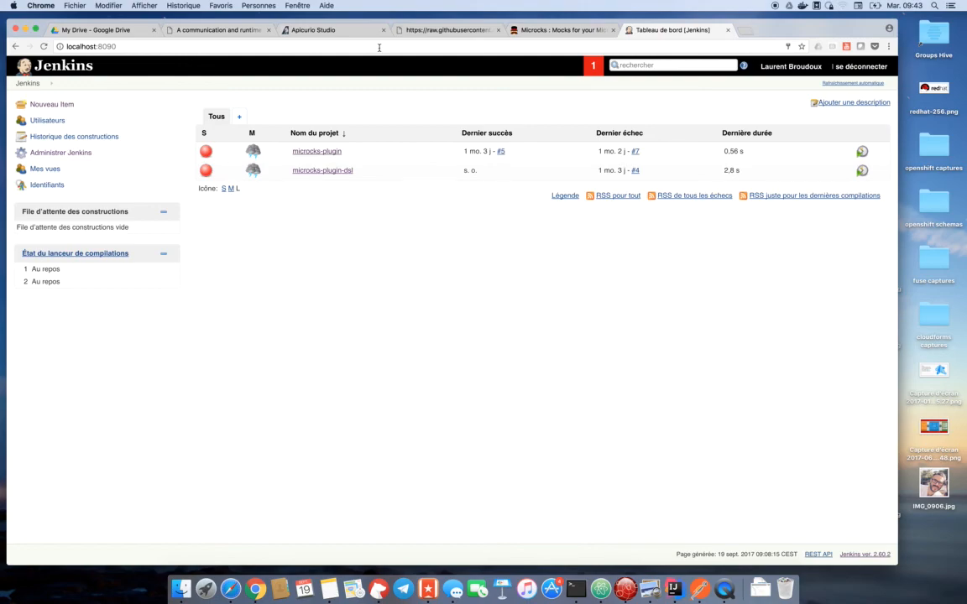
{"action": "mouse_move", "coordinate": [346, 67]}
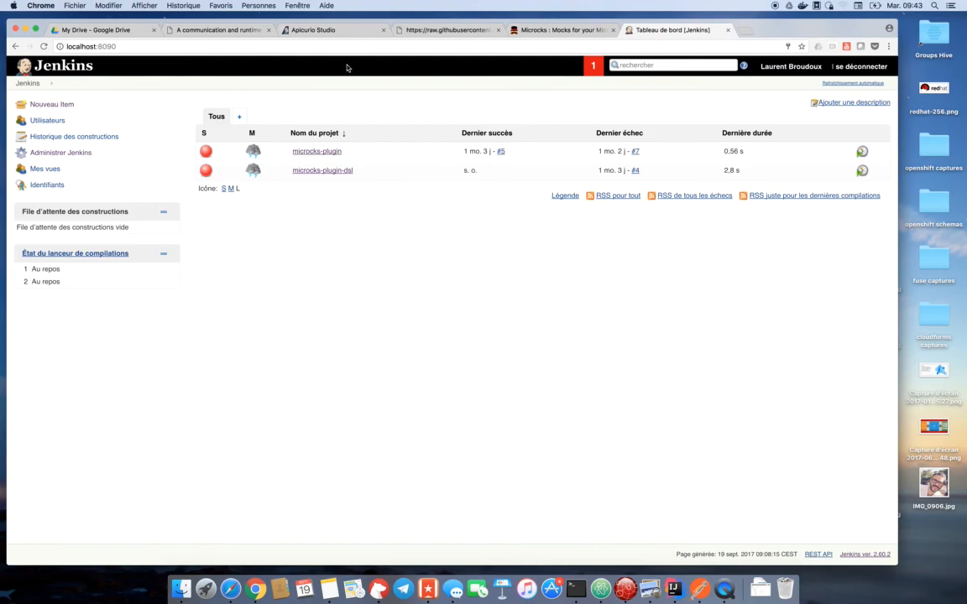
{"action": "mouse_move", "coordinate": [346, 86]}
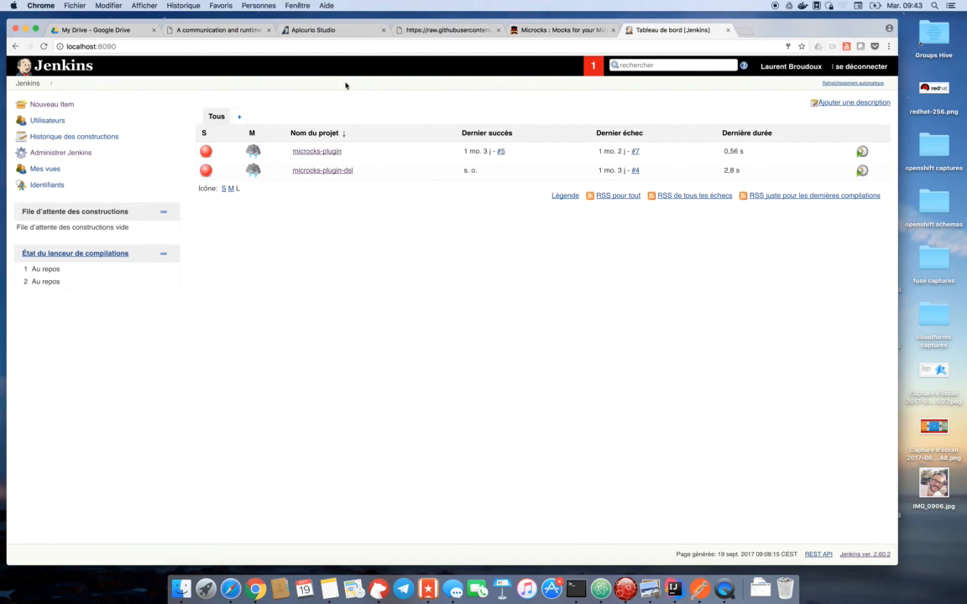
{"action": "mouse_move", "coordinate": [356, 124]}
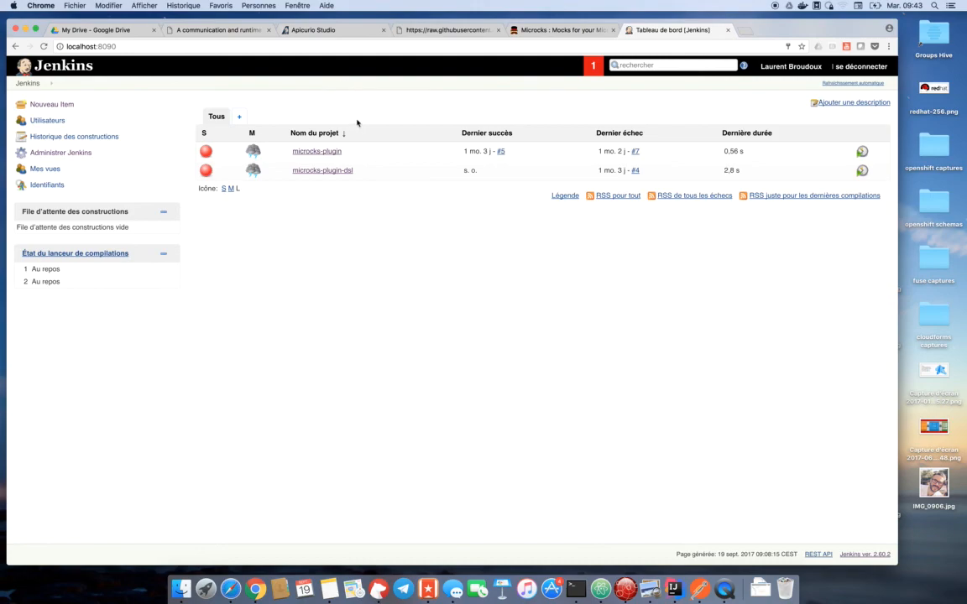
{"action": "mouse_move", "coordinate": [343, 121]}
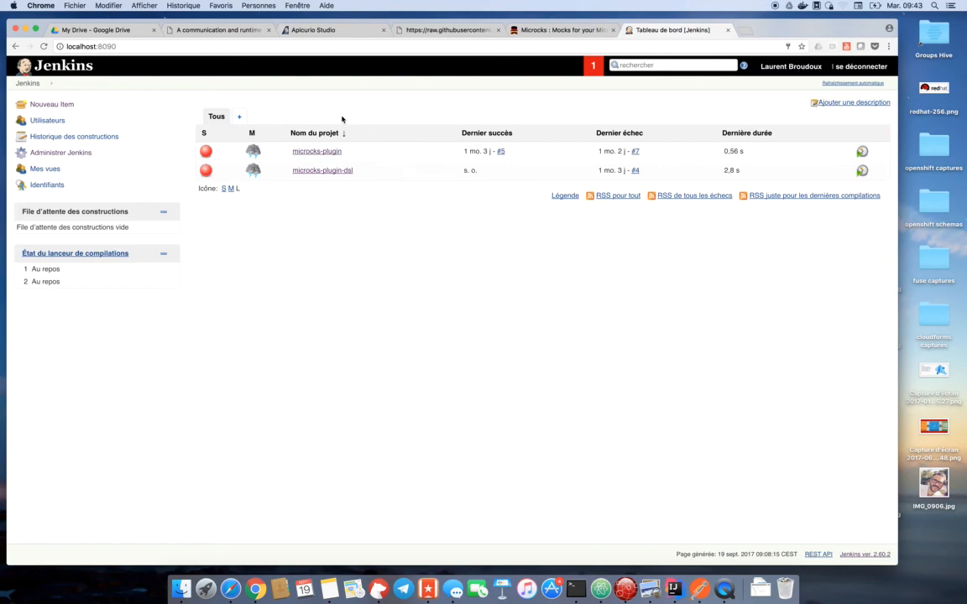
{"action": "mouse_move", "coordinate": [353, 131]}
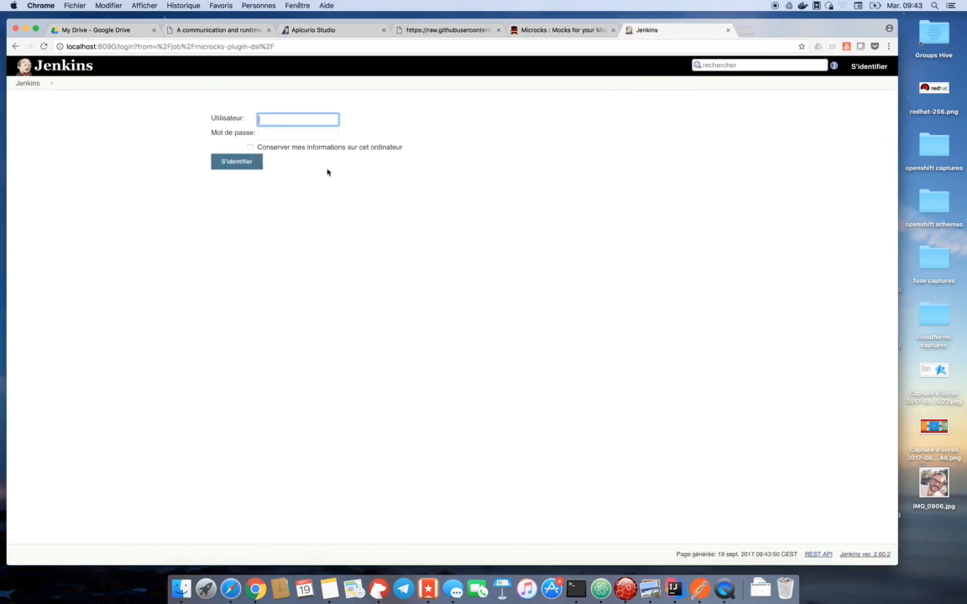
Sign in to Jenkins as lbroudoux and reach the microcks-plugin-dsl pipeline page.
{"action": "type", "text": "lbroudoux"}
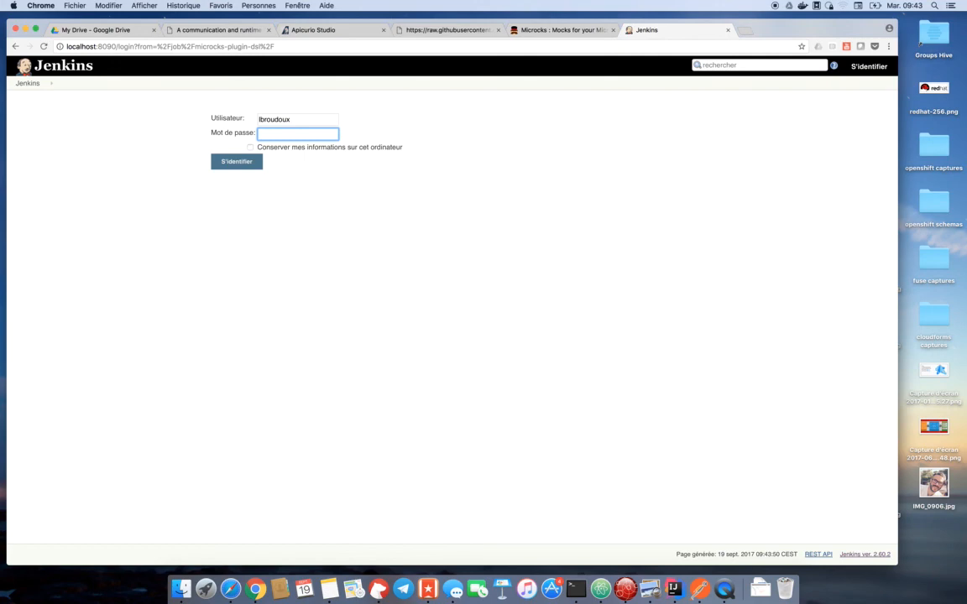
{"action": "type", "text": "••••"}
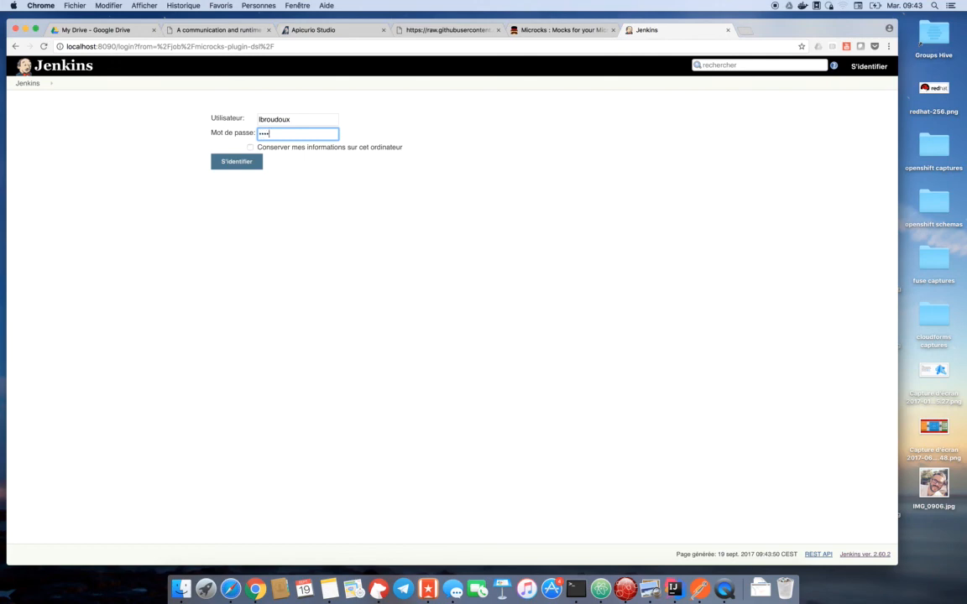
{"action": "left_click", "coordinate": [237, 162]}
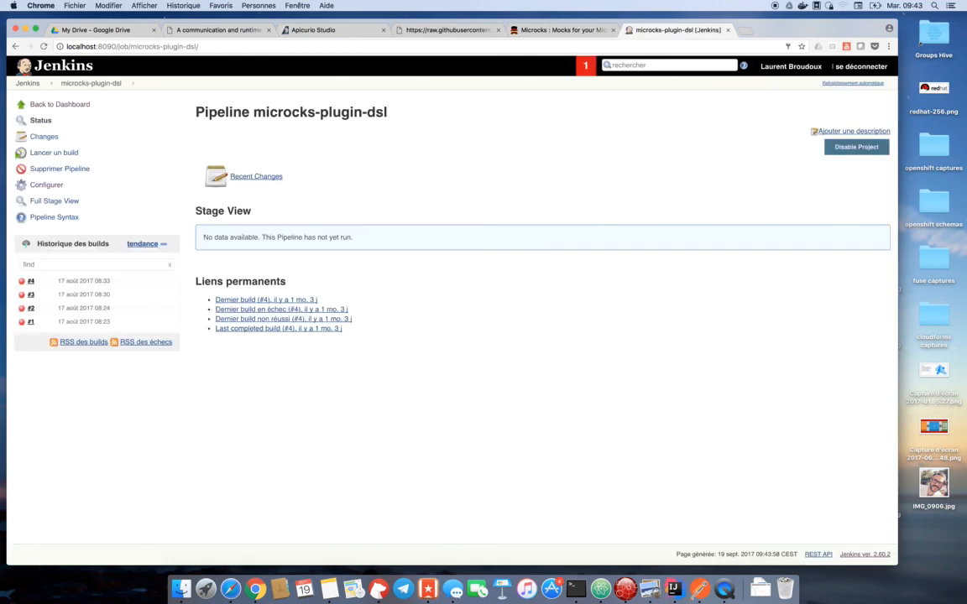
{"action": "left_click", "coordinate": [47, 185]}
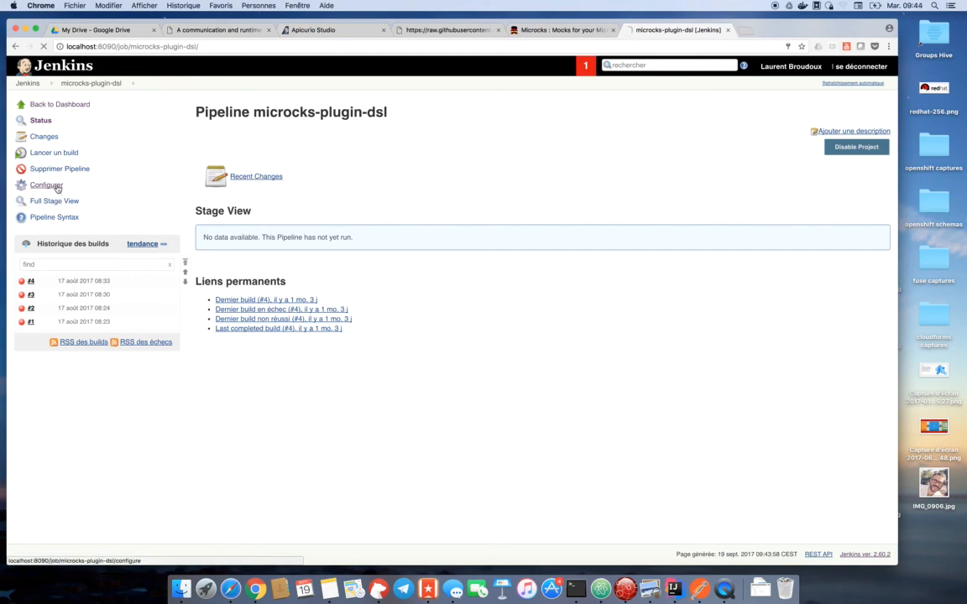
Show the microcks-plugin-dsl pipeline script with its microcksTest SOAP_UI step.
{"action": "left_click", "coordinate": [47, 184]}
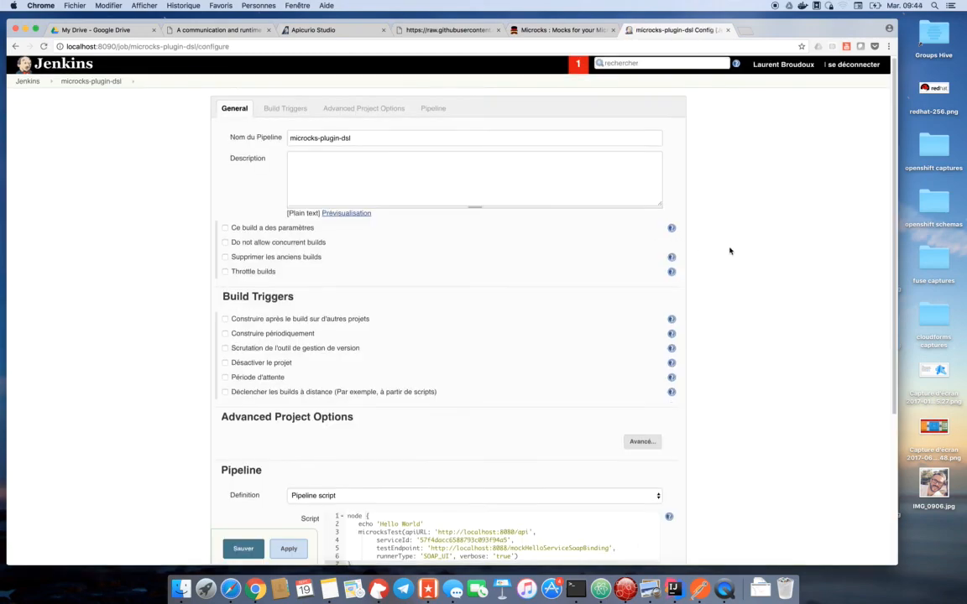
{"action": "scroll", "scroll_direction": "down", "scroll_amount": 3}
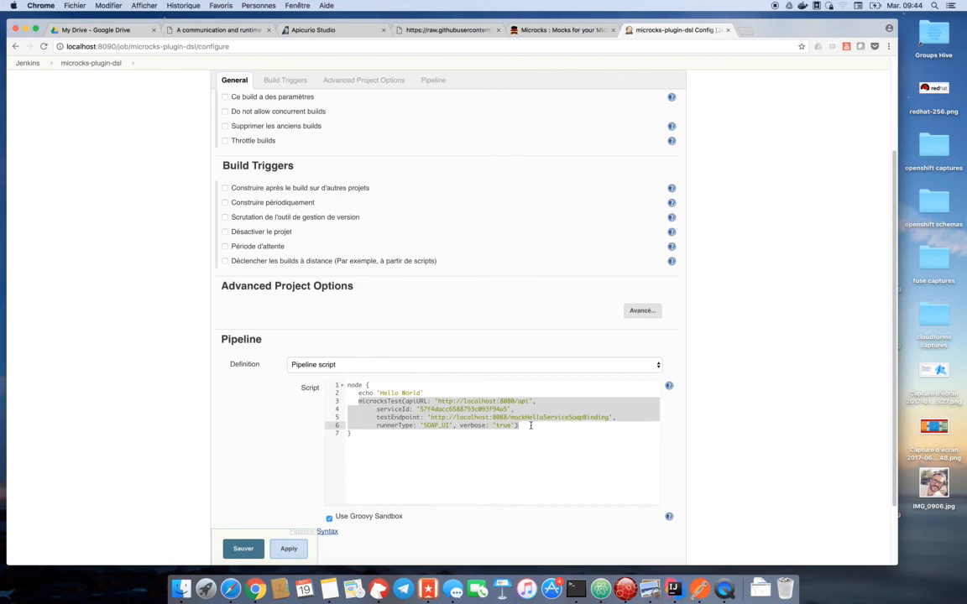
{"action": "mouse_move", "coordinate": [782, 368]}
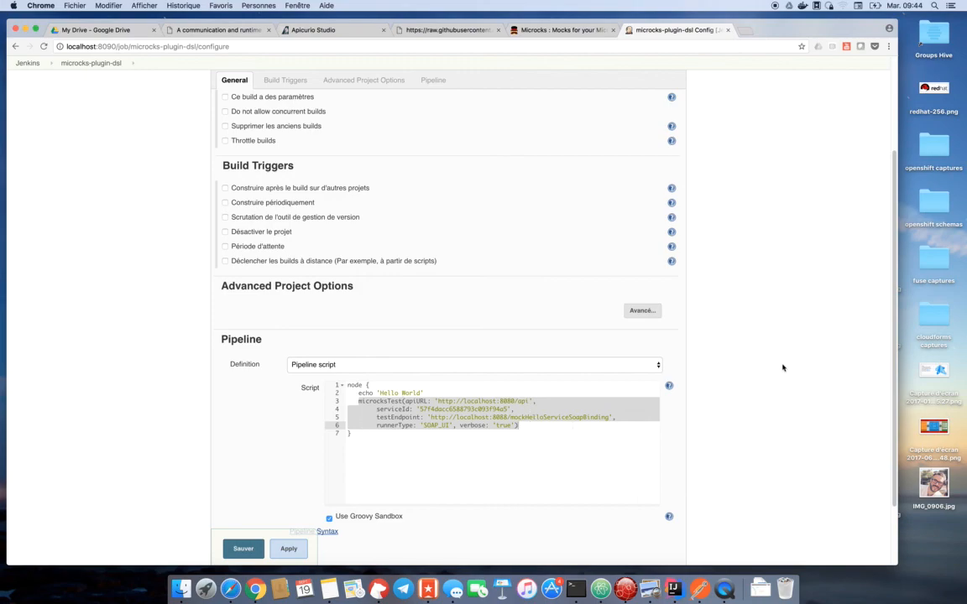
{"action": "mouse_move", "coordinate": [763, 339]}
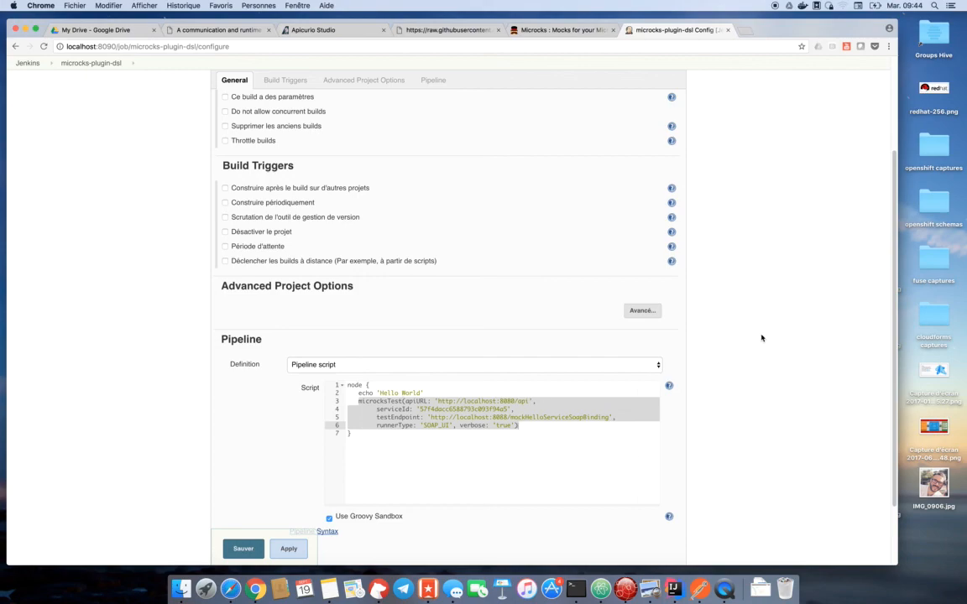
{"action": "mouse_move", "coordinate": [755, 323]}
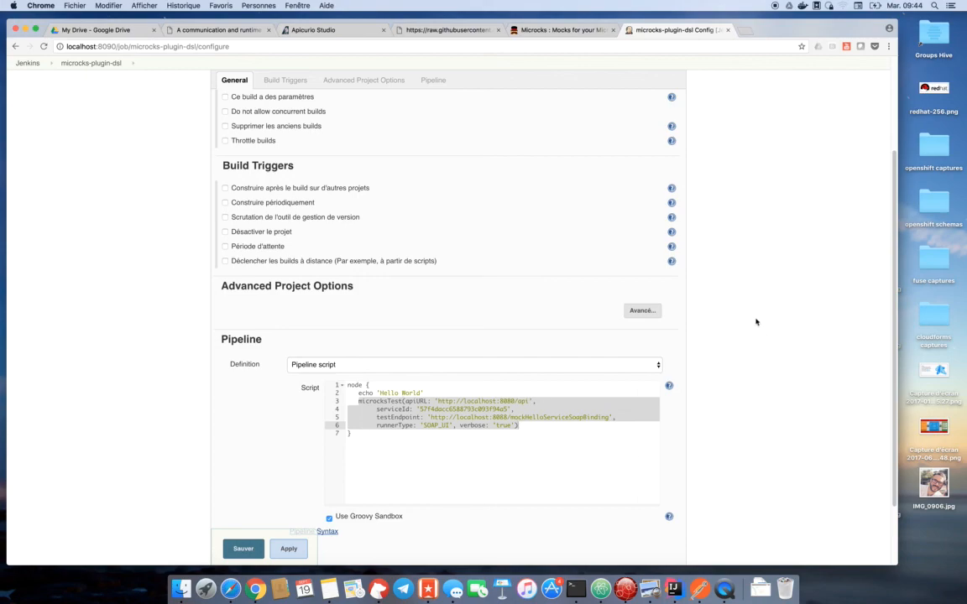
{"action": "mouse_move", "coordinate": [769, 225]}
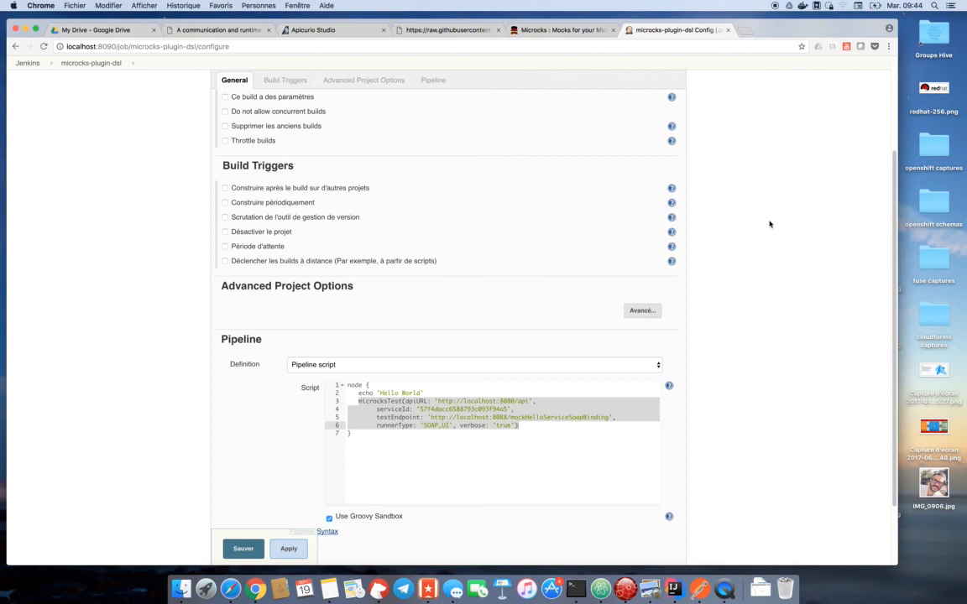
{"action": "mouse_move", "coordinate": [749, 227]}
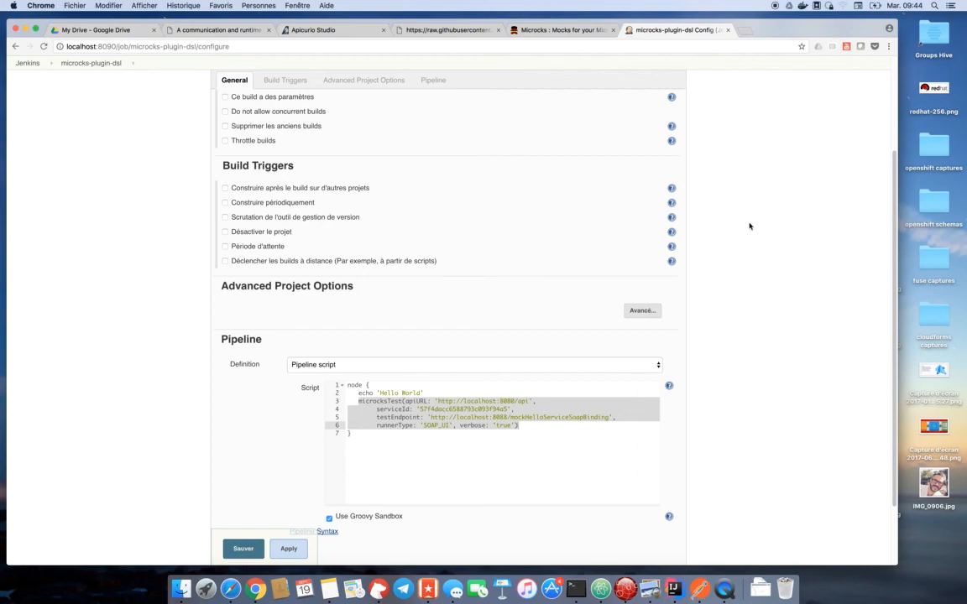
{"action": "mouse_move", "coordinate": [750, 225]}
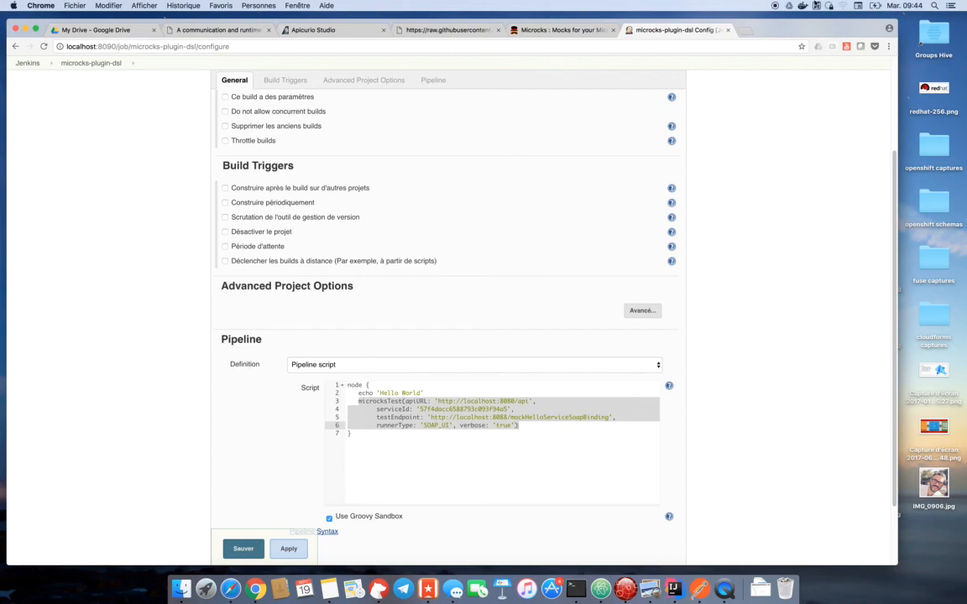